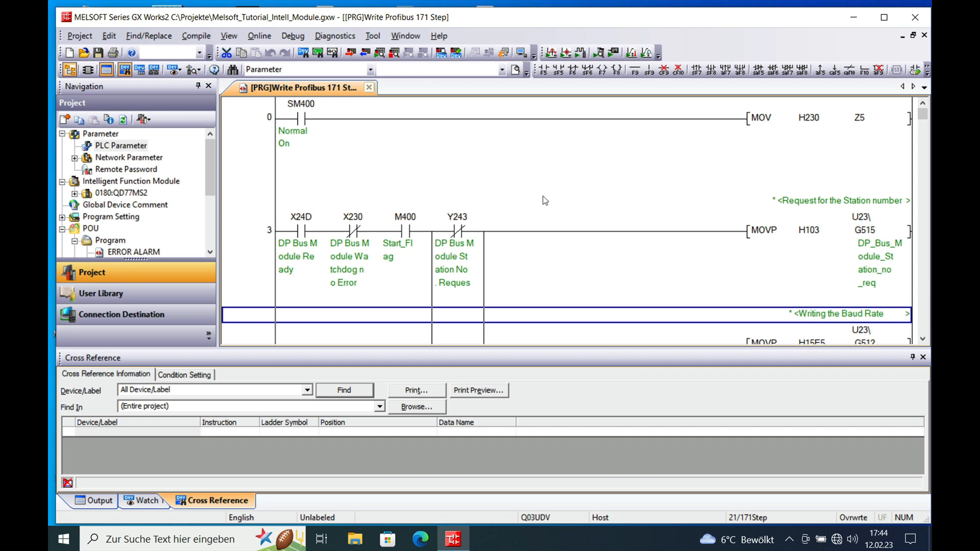
mouse_move(516, 177)
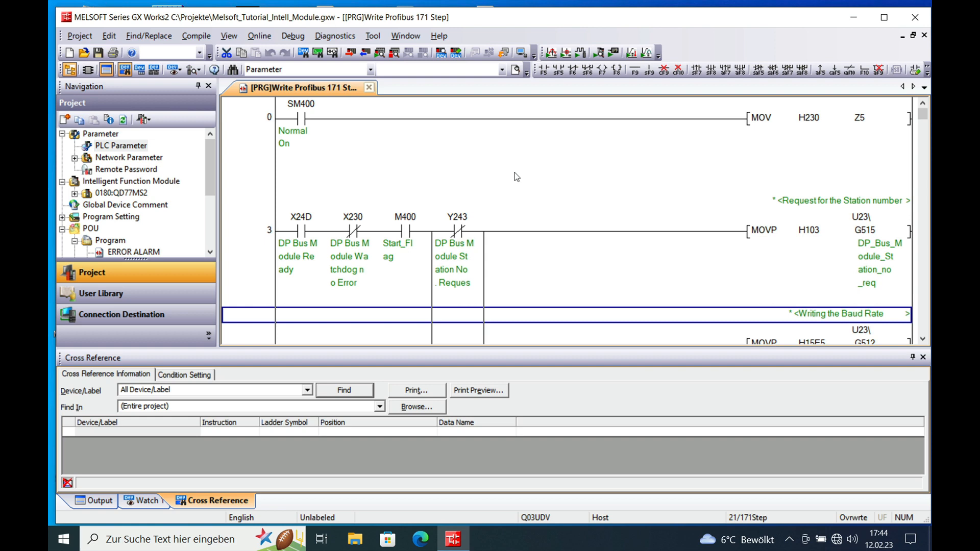
mouse_move(282, 170)
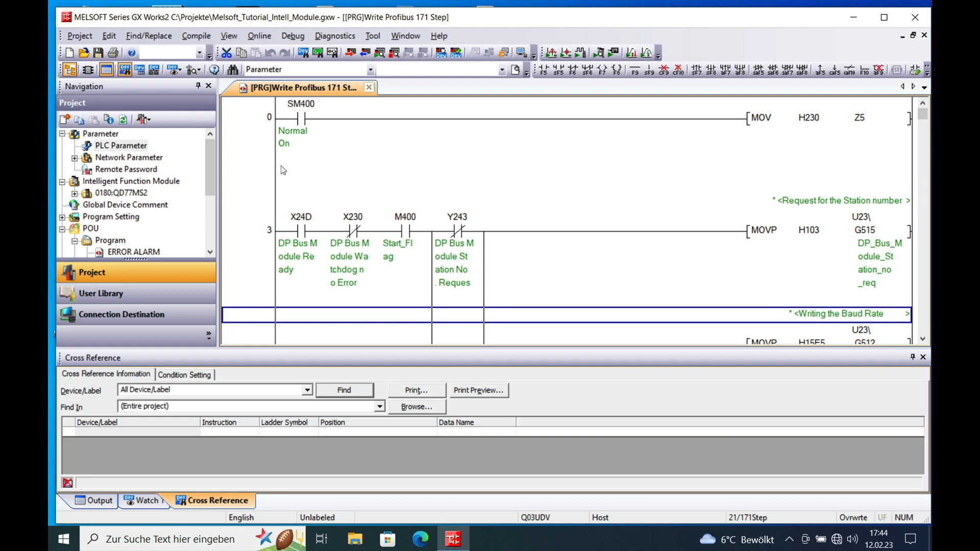
mouse_move(612, 149)
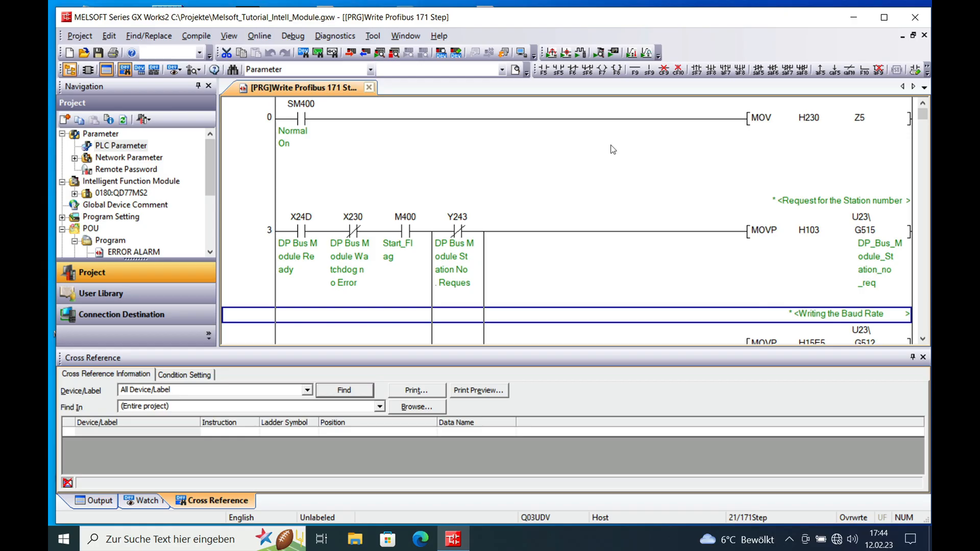
mouse_move(686, 106)
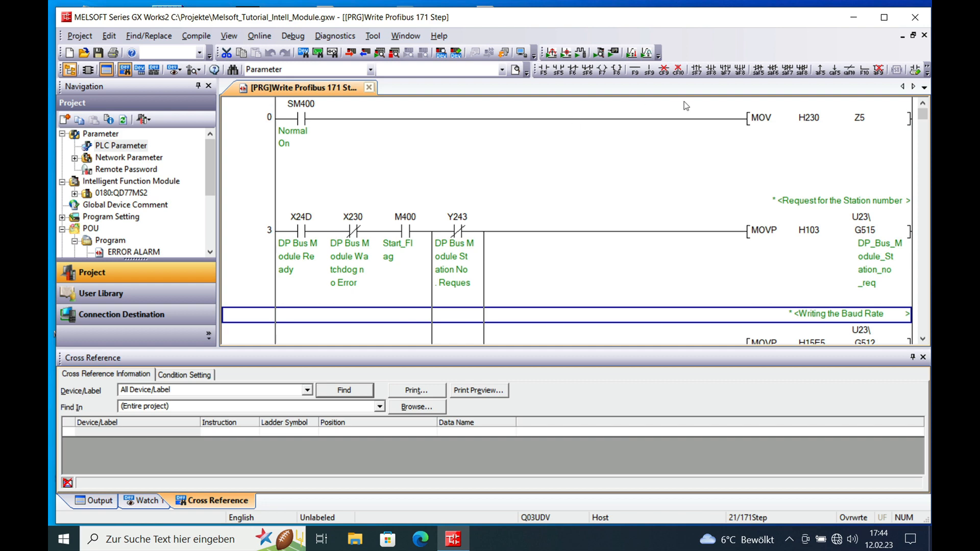
mouse_move(505, 182)
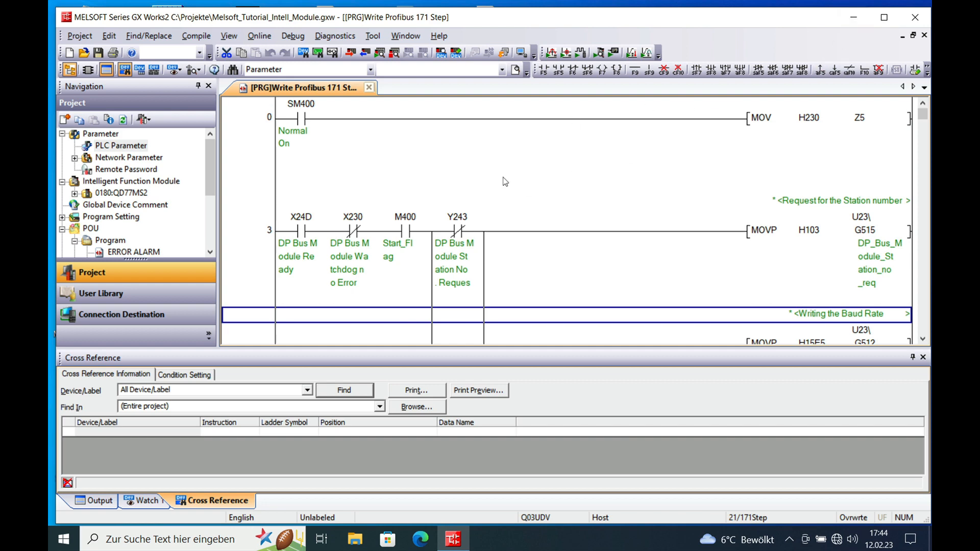
mouse_move(853, 17)
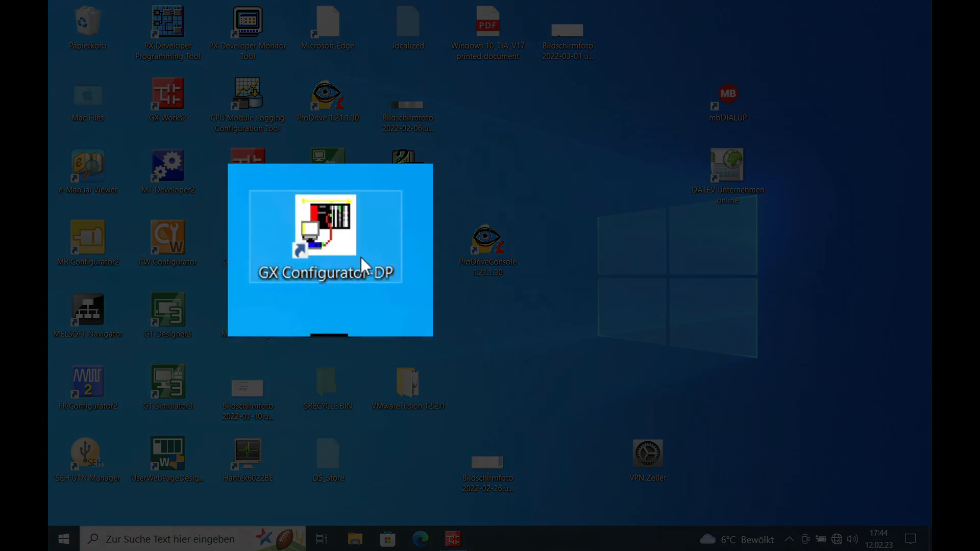
Step: Briefly launch and close GX Configurator-DP, then show the PLC parameter I/O assignment table of slots and modules
double_click(325, 238)
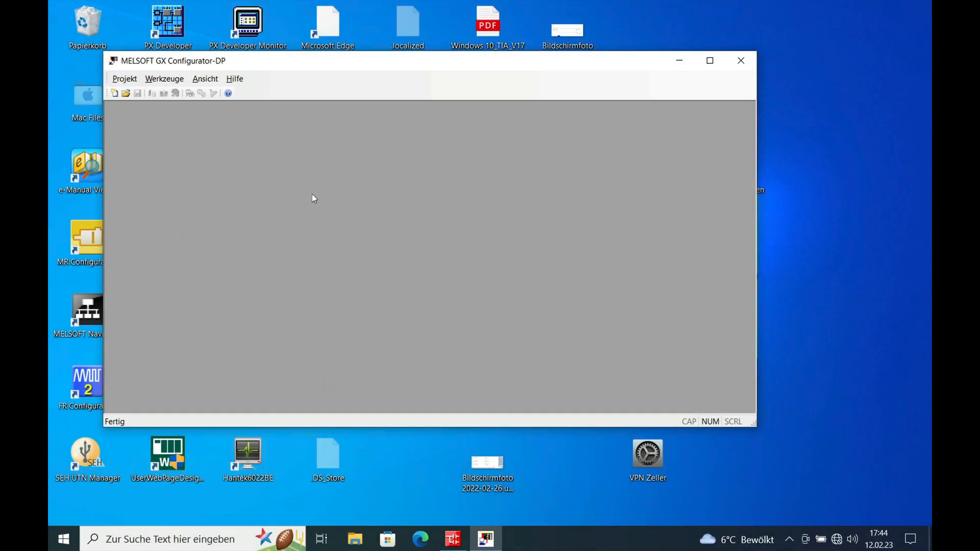
mouse_move(287, 213)
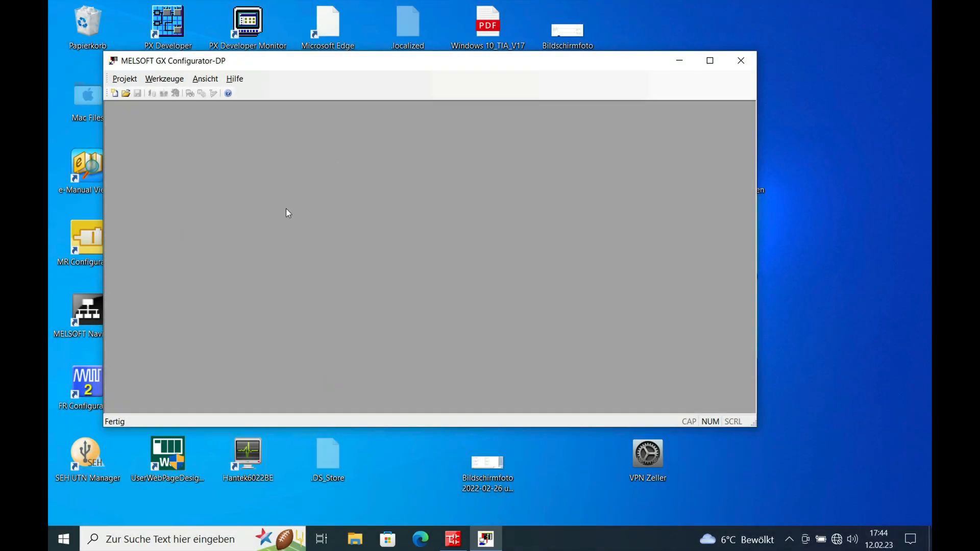
mouse_move(661, 129)
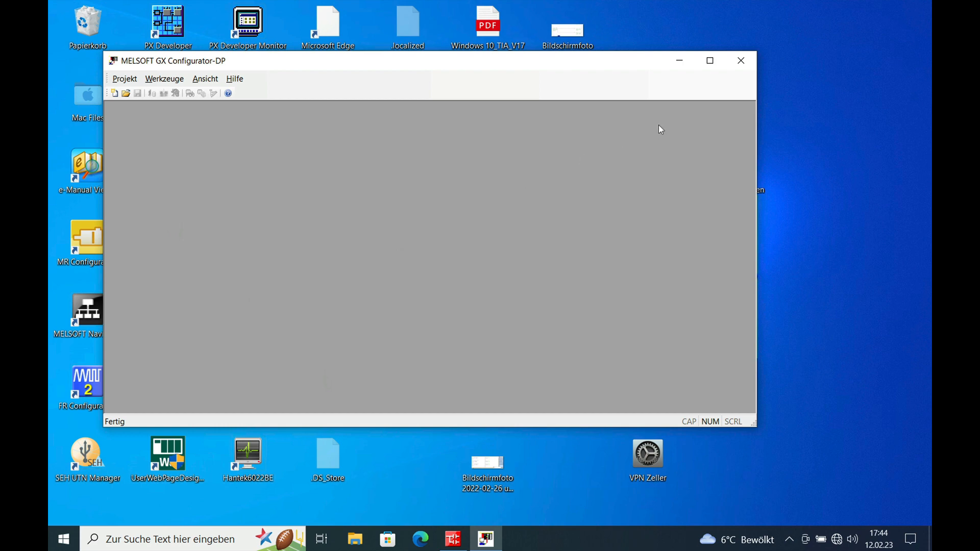
click(741, 60)
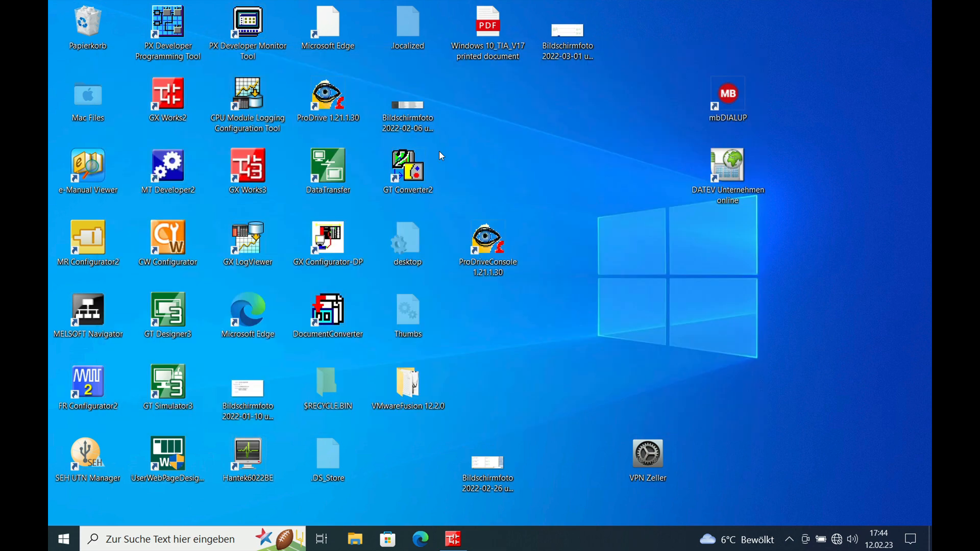
mouse_move(437, 498)
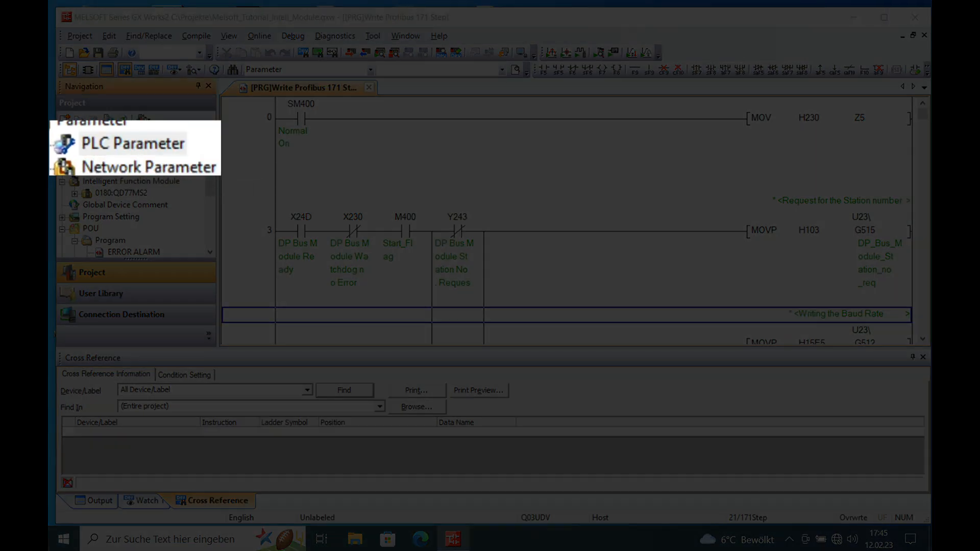
click(132, 143)
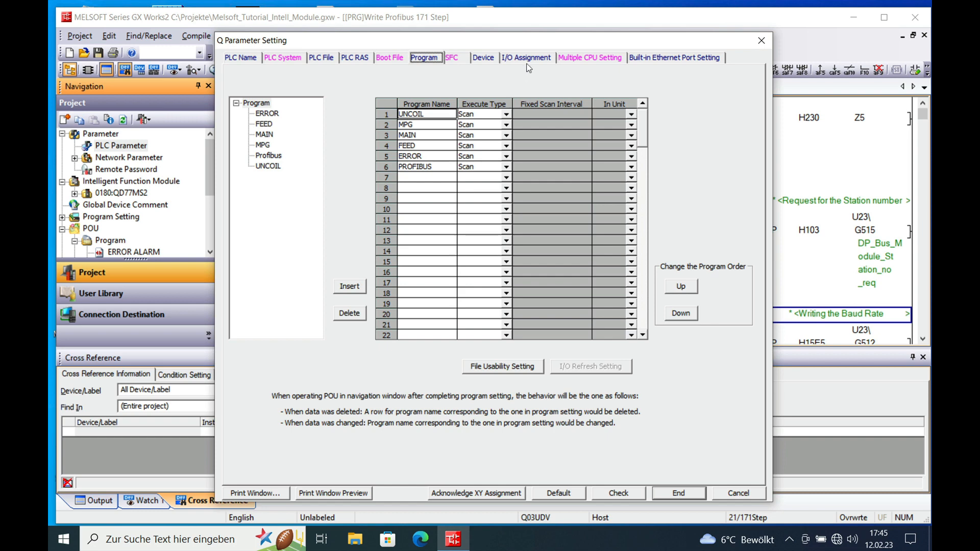
click(525, 57)
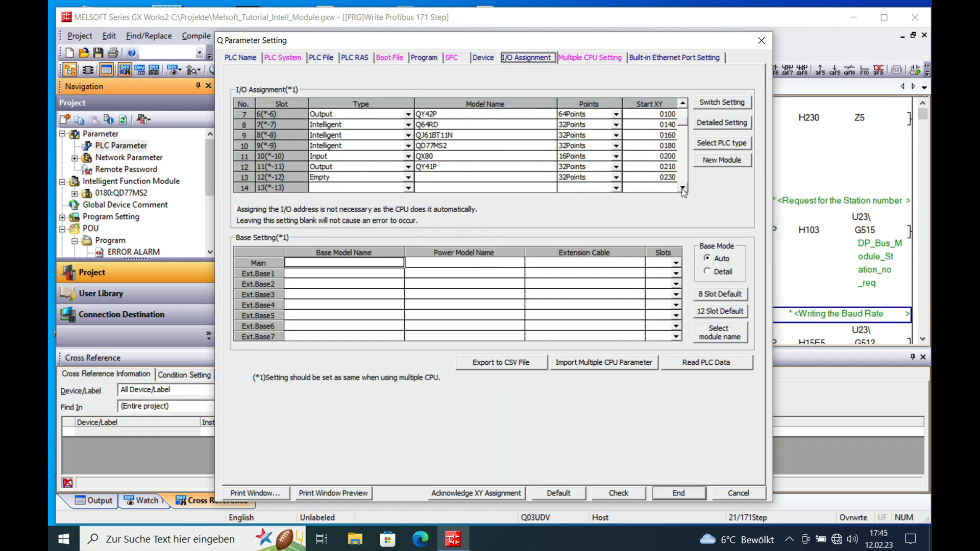
scroll(down, 3)
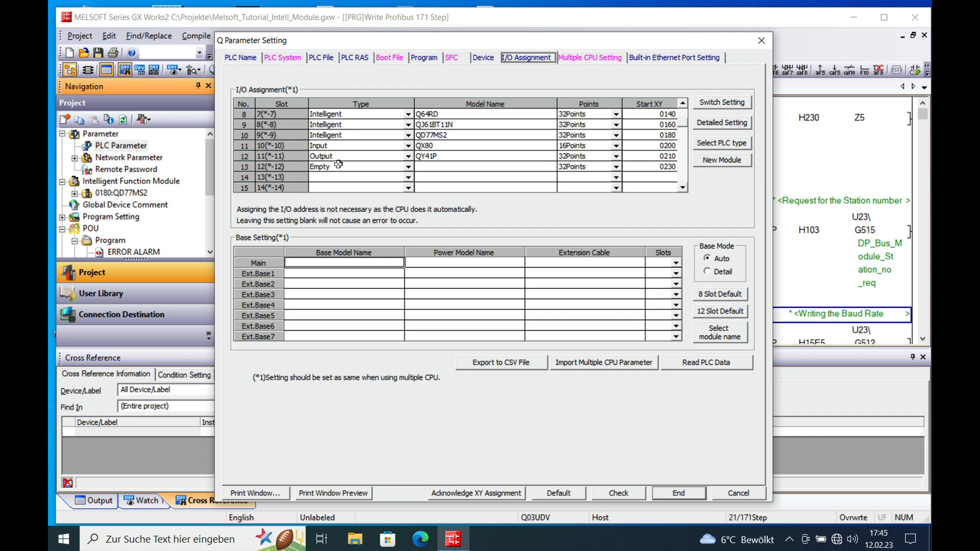
mouse_move(356, 177)
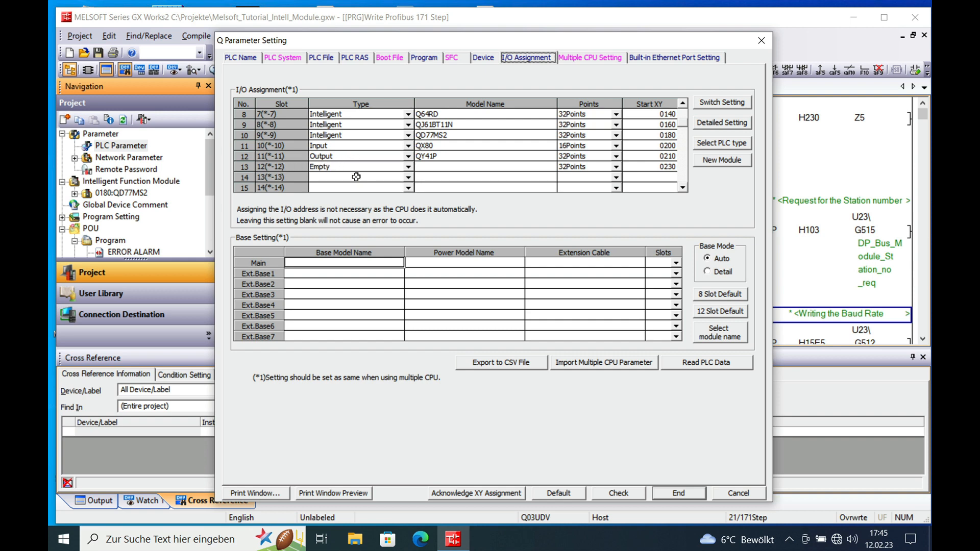
mouse_move(274, 167)
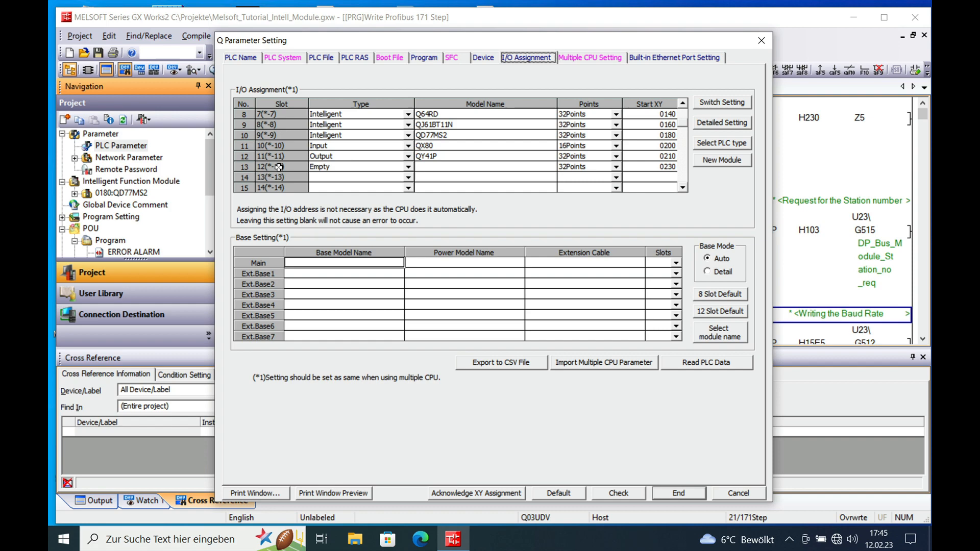
mouse_move(335, 169)
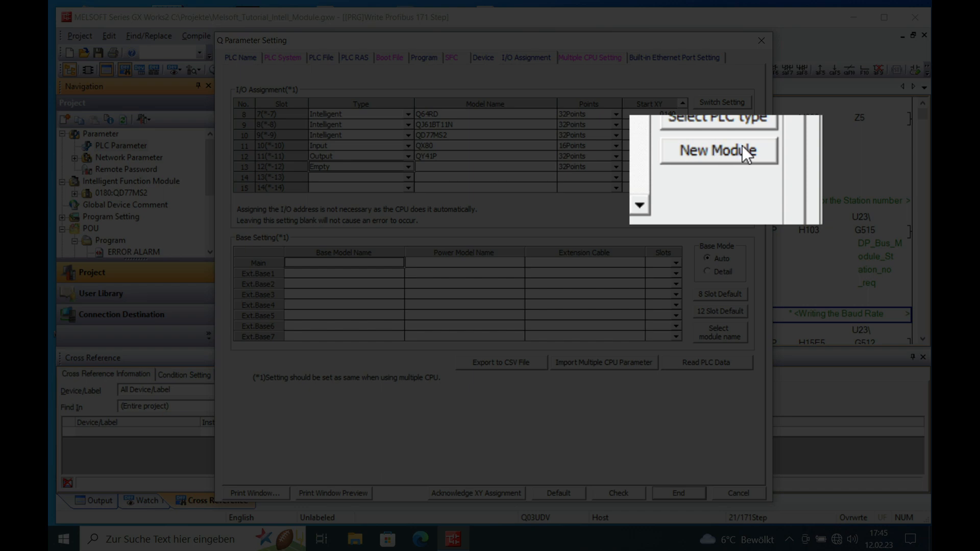
Step: Add a new module of type PROFIBUS-DP, model QJ71PB93D, in slot 12 at start address 0230
click(718, 151)
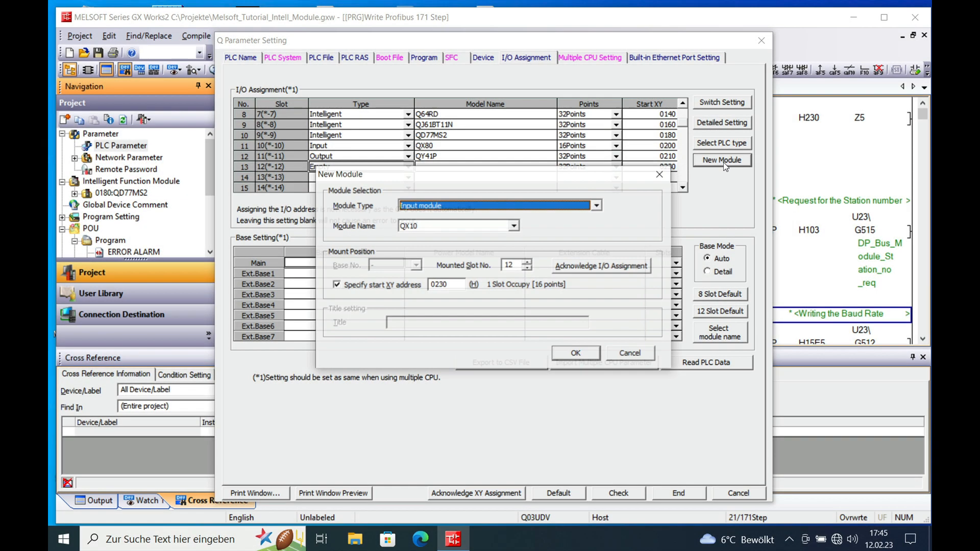
click(594, 205)
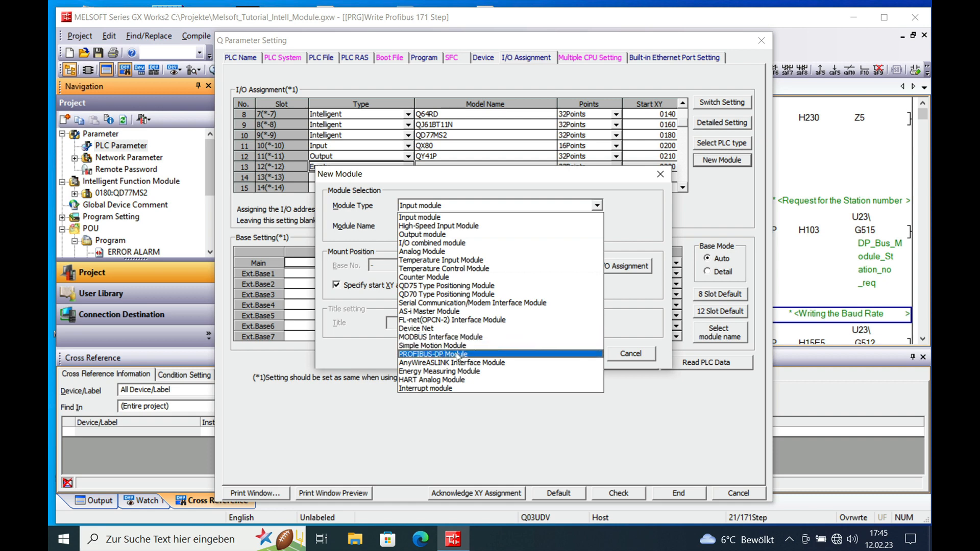
click(433, 354)
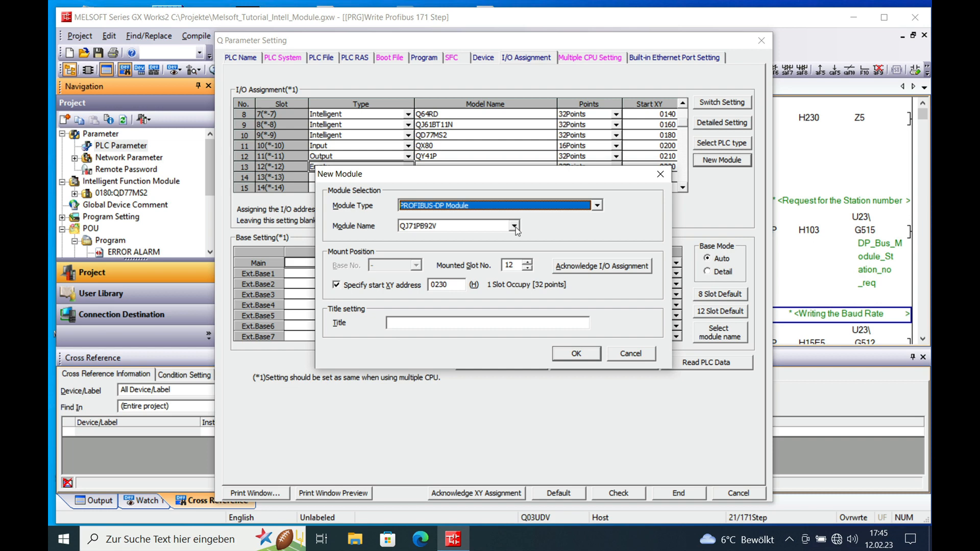
click(513, 225)
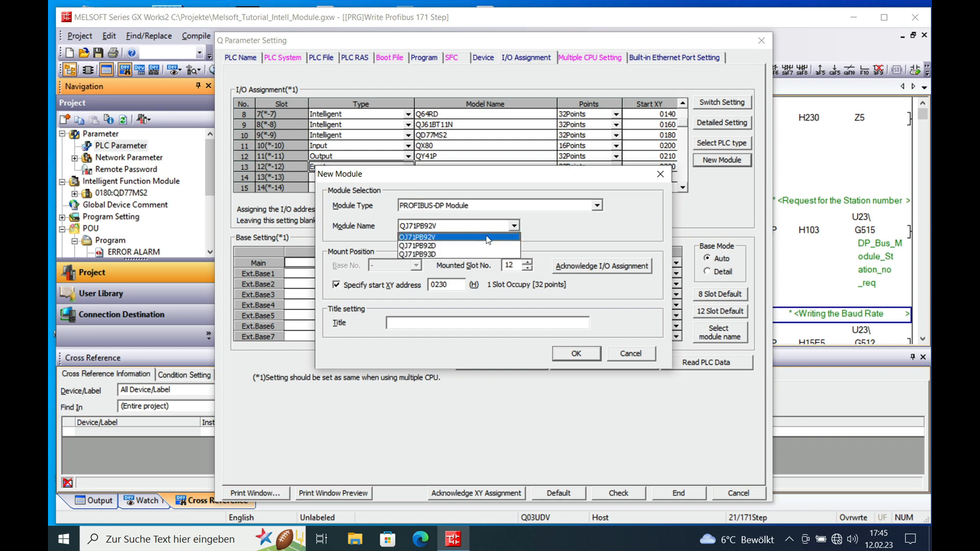
mouse_move(419, 254)
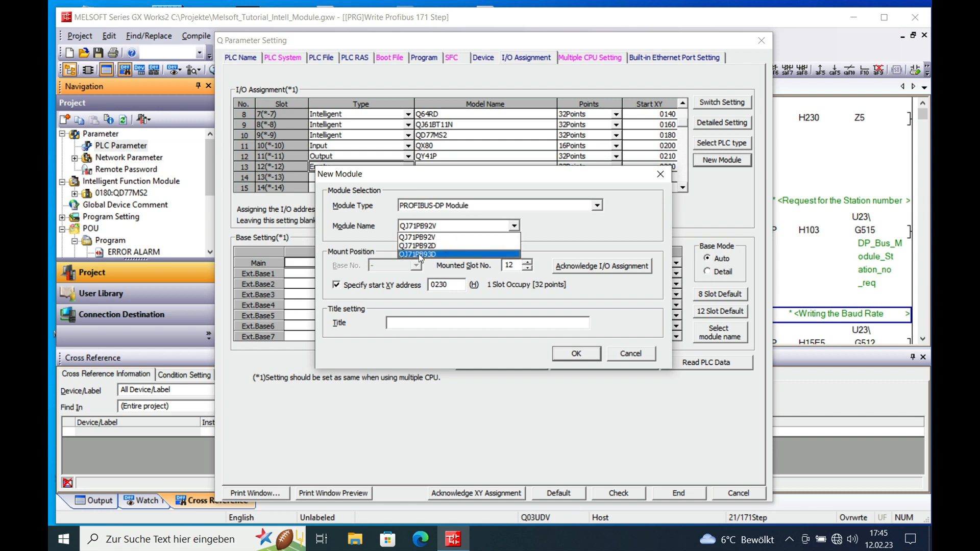
mouse_move(444, 260)
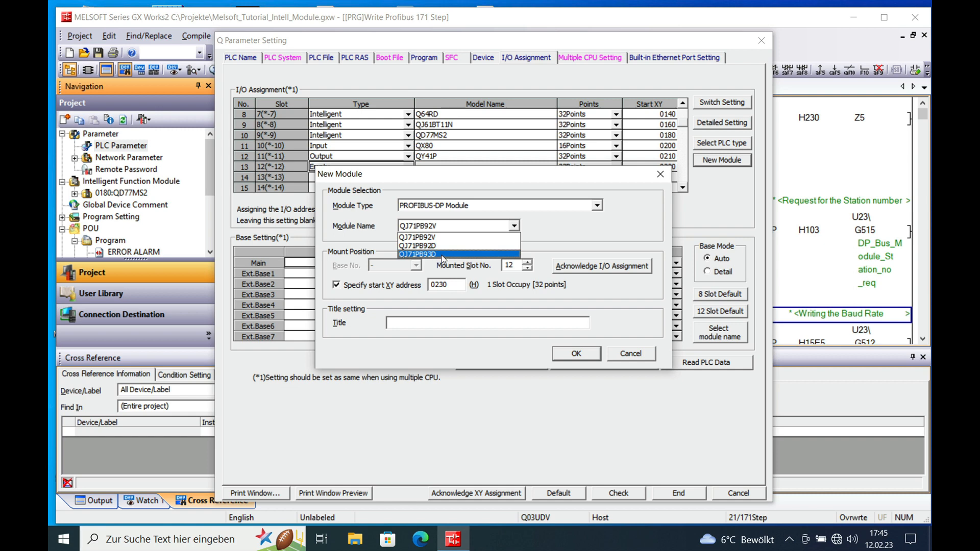
click(416, 254)
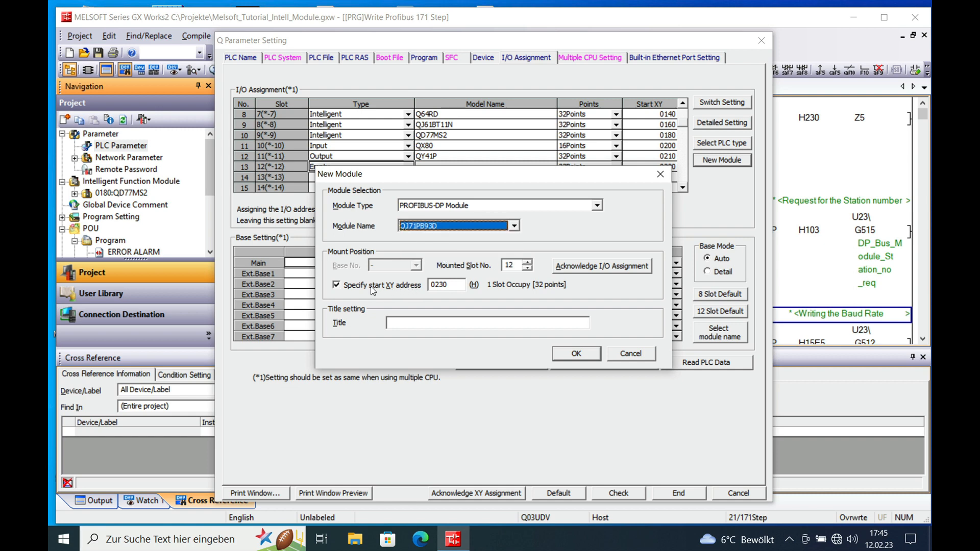
mouse_move(417, 292)
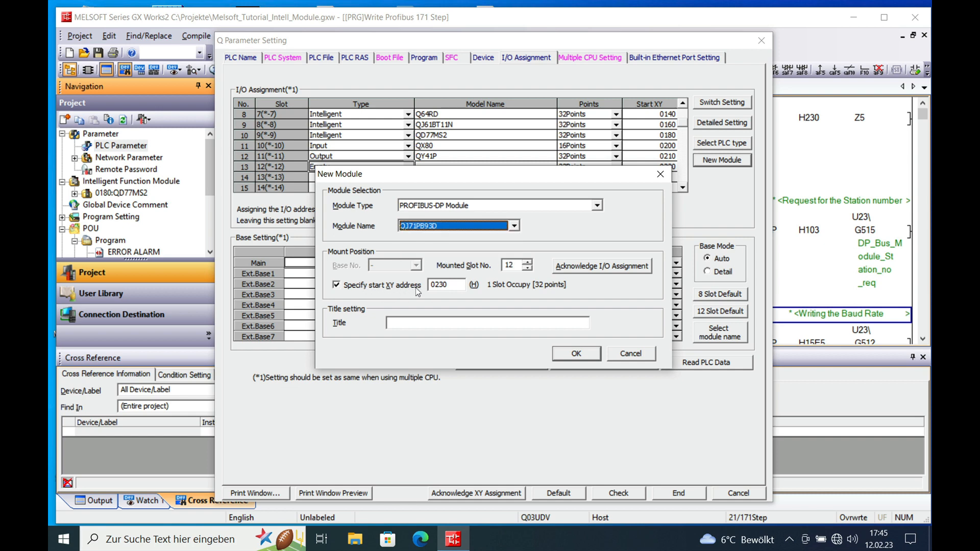
mouse_move(495, 308)
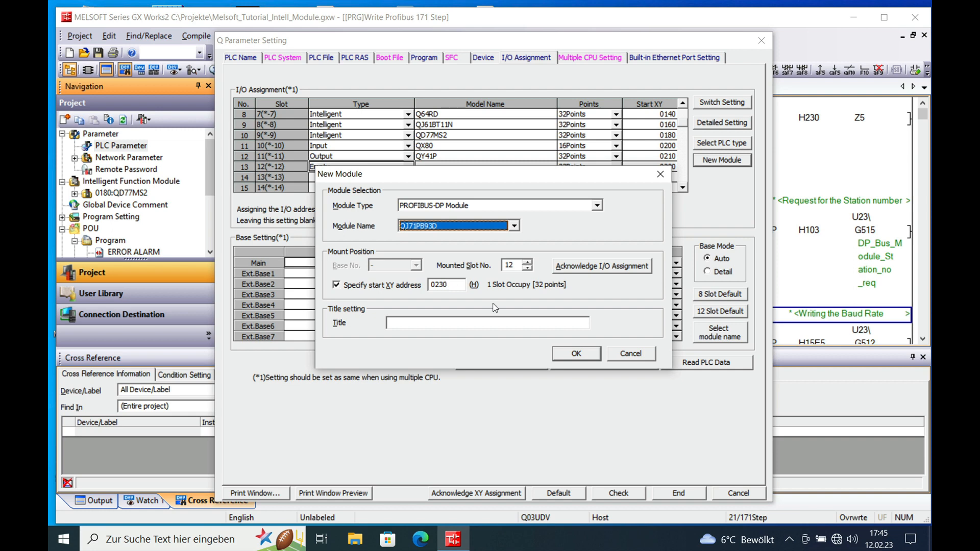
mouse_move(577, 363)
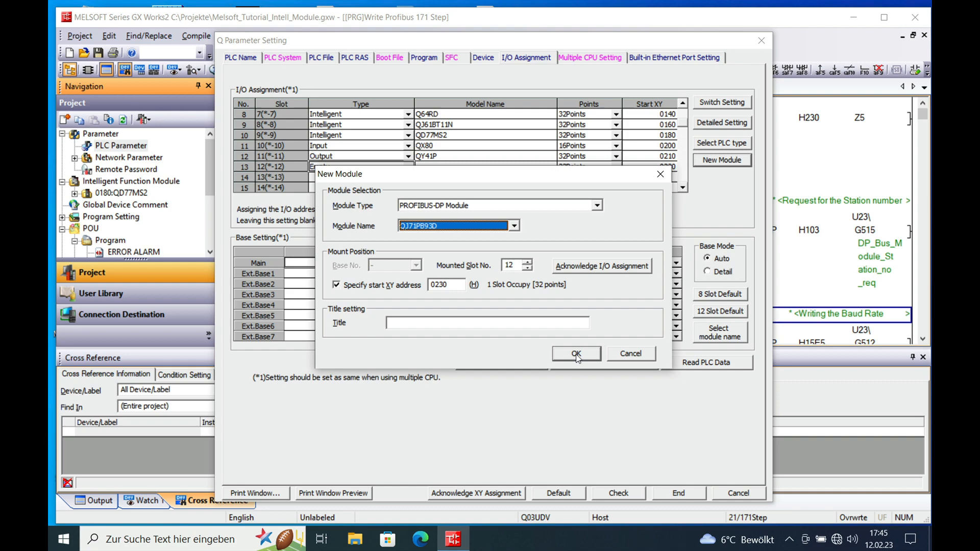
click(575, 355)
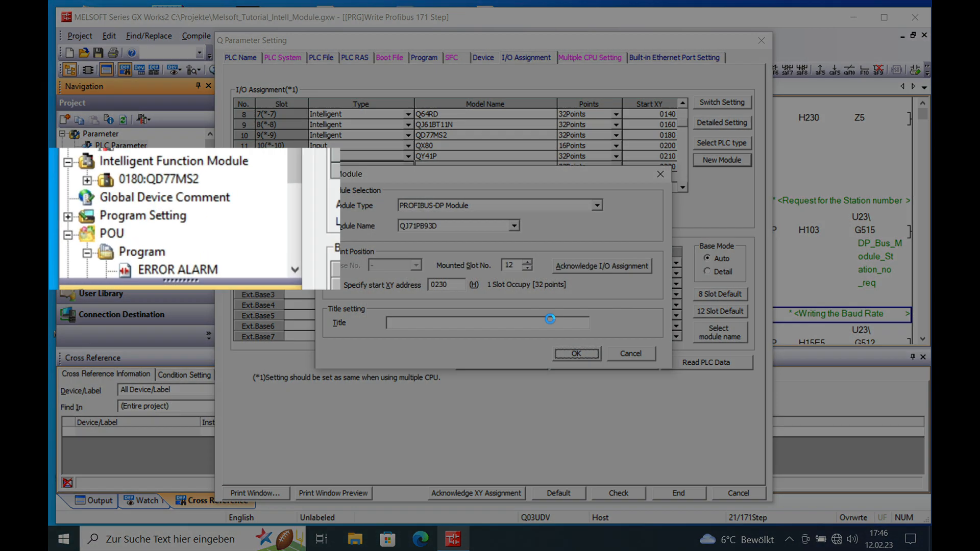
click(575, 353)
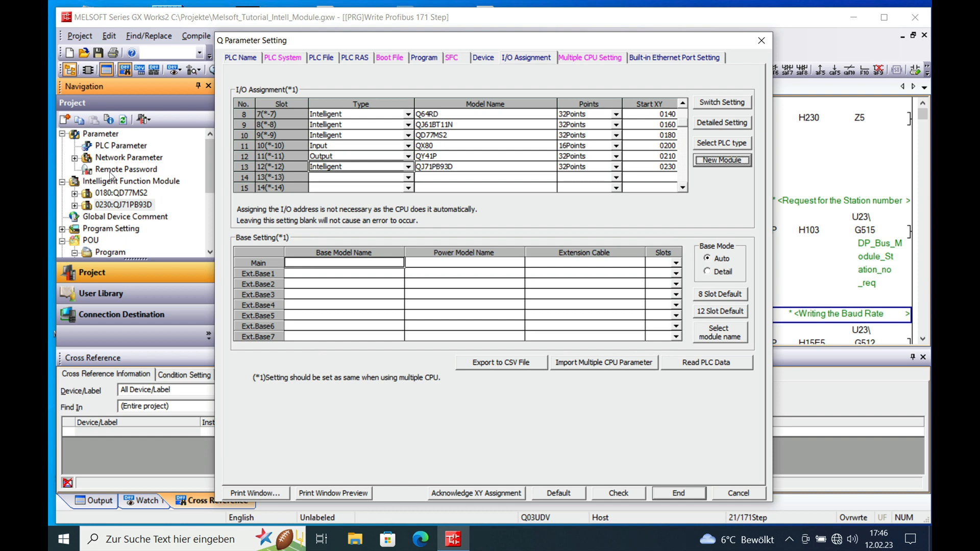
mouse_move(540, 426)
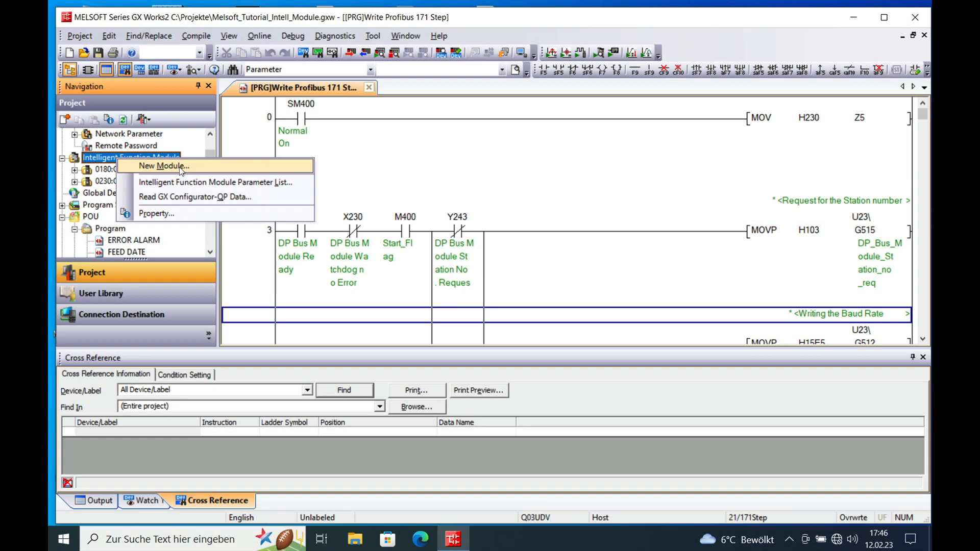
Step: Add a second QJ71PB93D PROFIBUS-DP intelligent module at start XY 0250 in slot 13
click(162, 165)
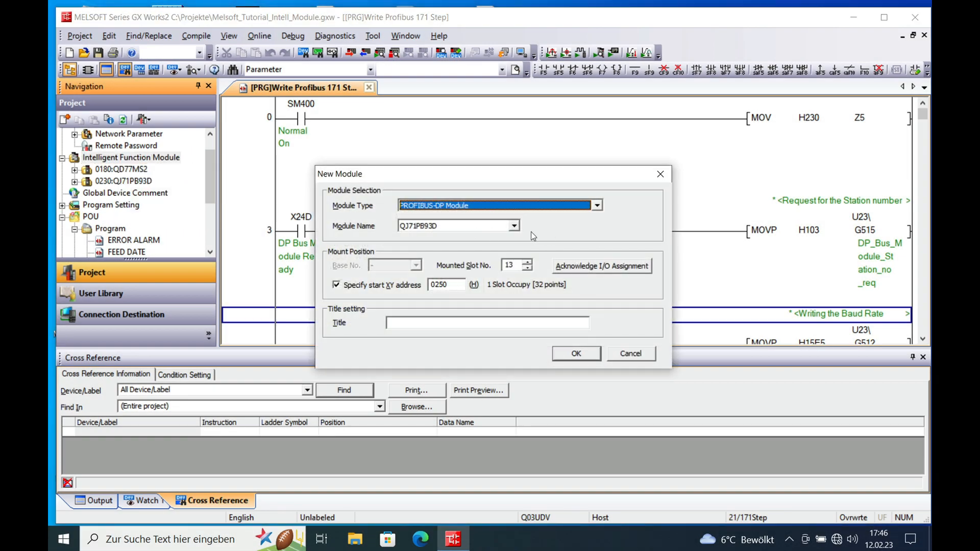
mouse_move(659, 229)
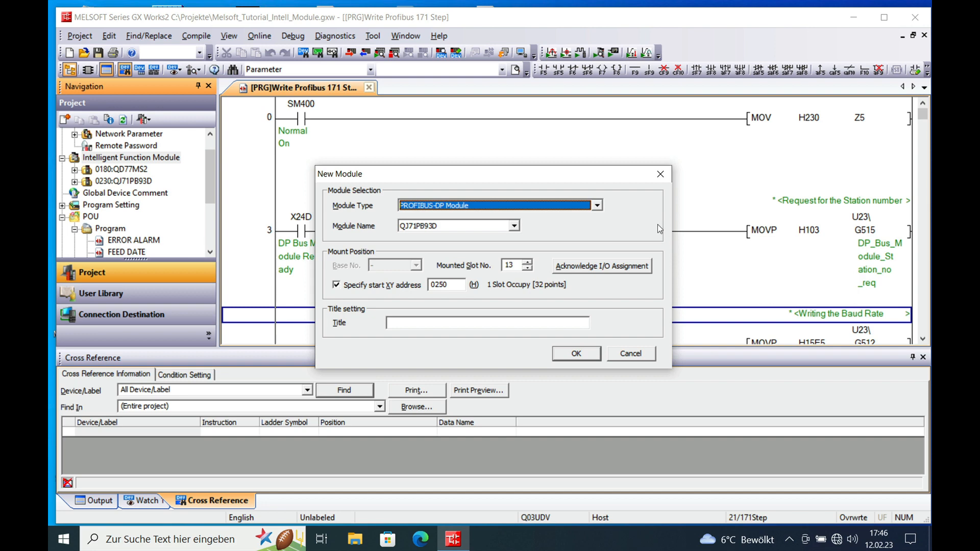
mouse_move(483, 211)
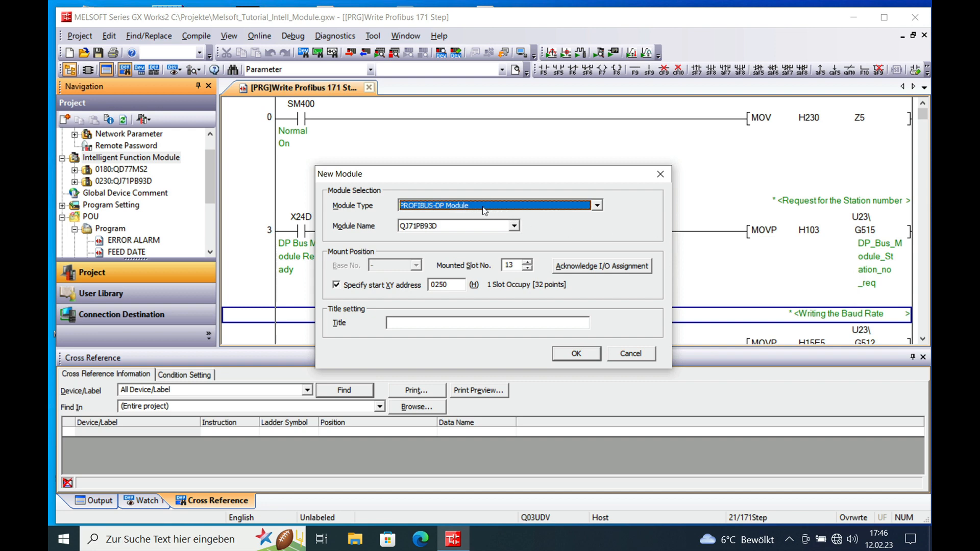
mouse_move(597, 216)
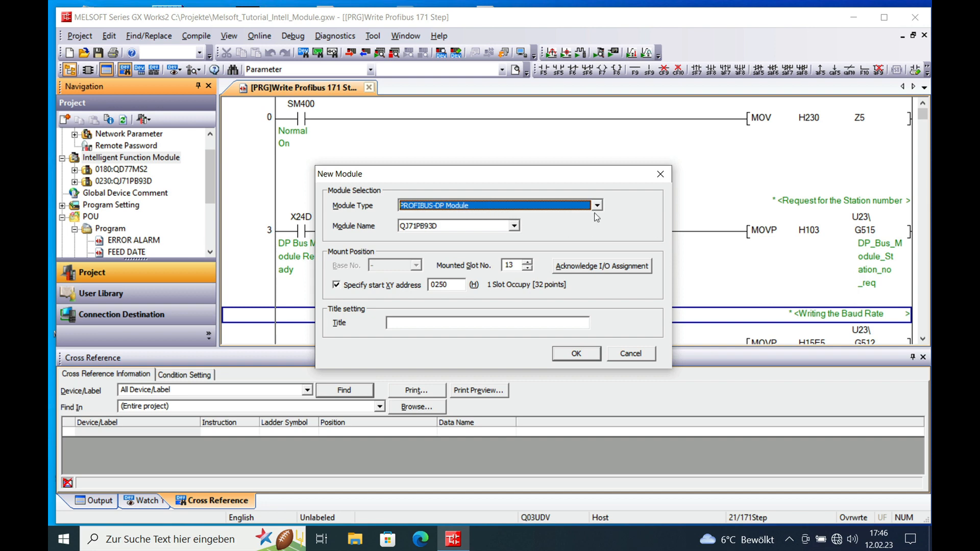
mouse_move(451, 227)
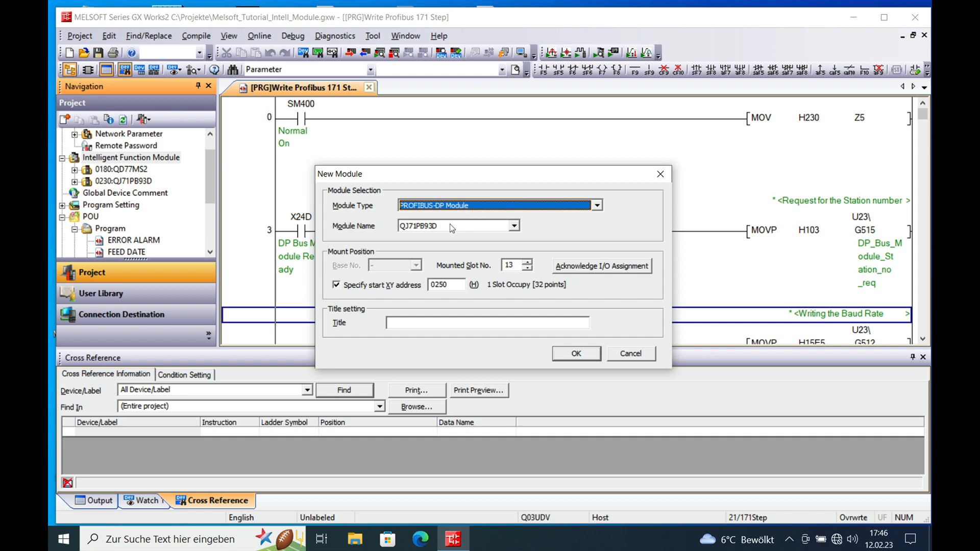
mouse_move(512, 245)
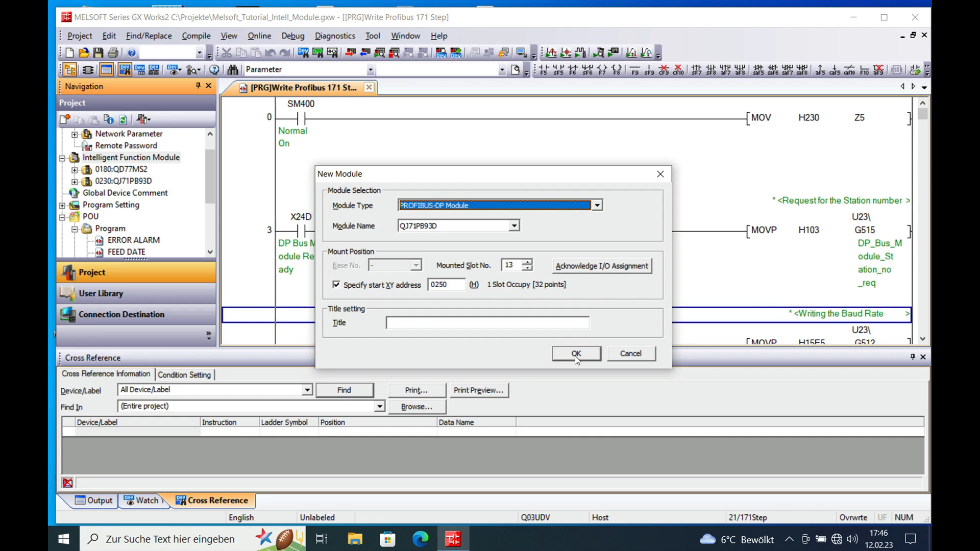
mouse_move(388, 294)
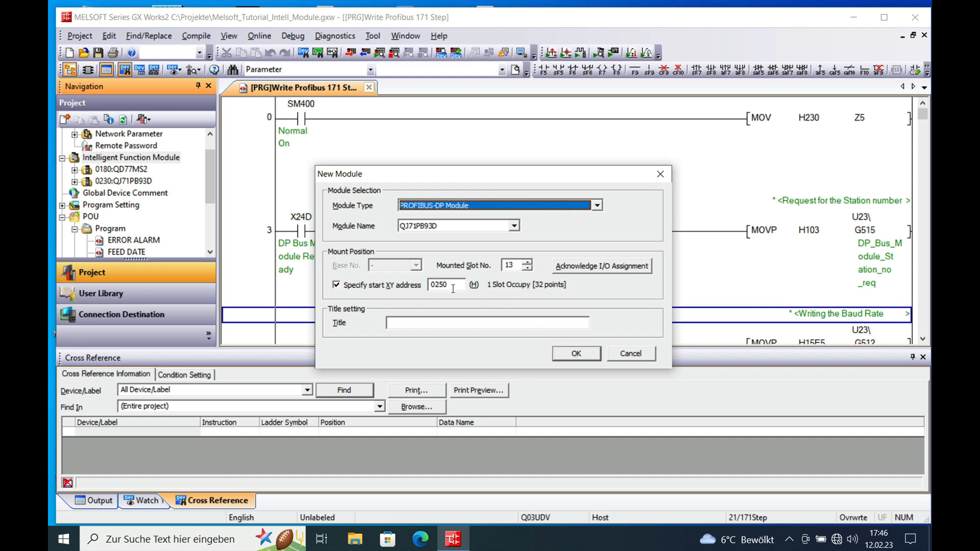
mouse_move(574, 316)
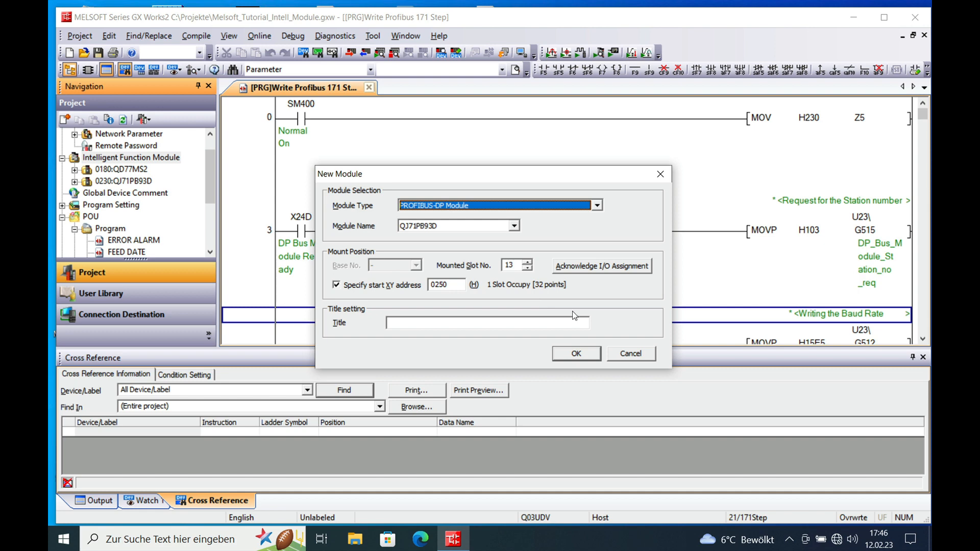
mouse_move(581, 358)
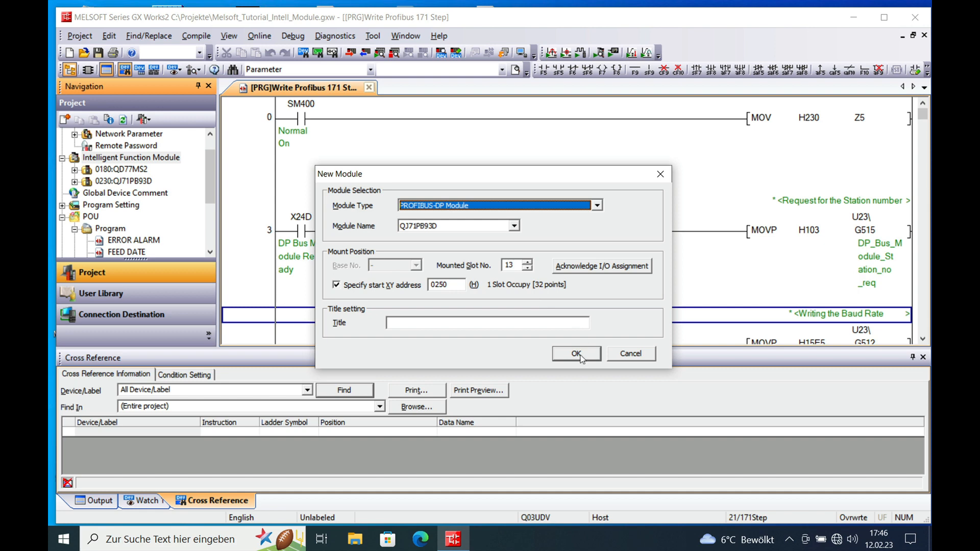
click(575, 354)
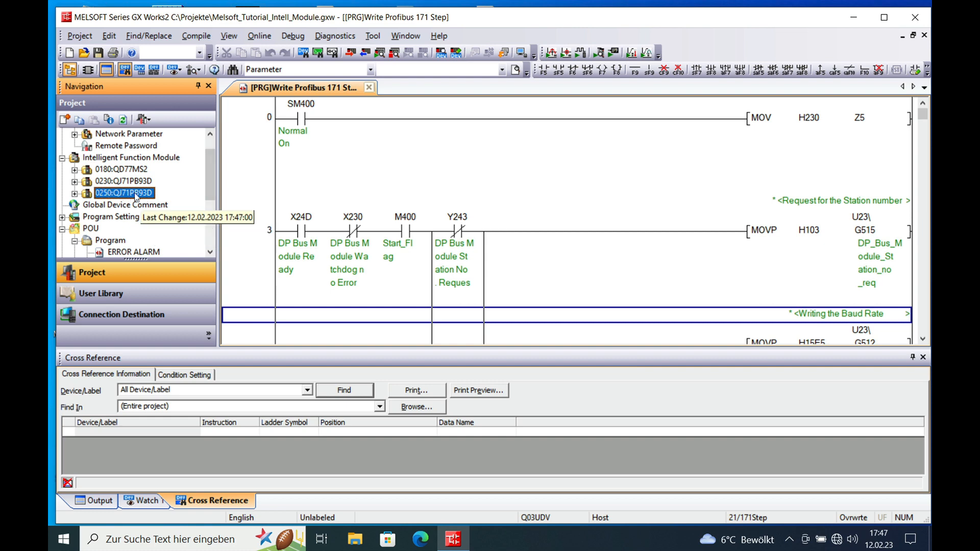
mouse_move(350, 210)
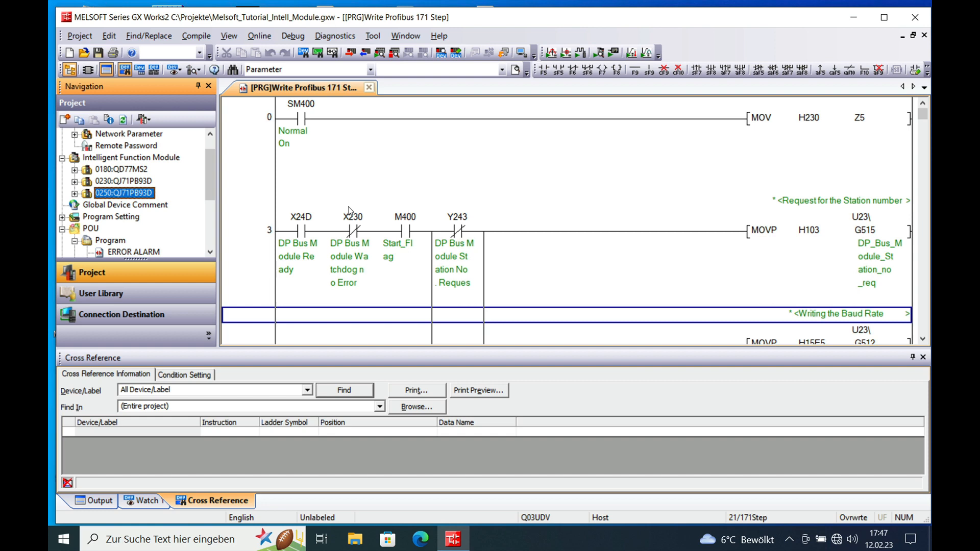
mouse_move(423, 193)
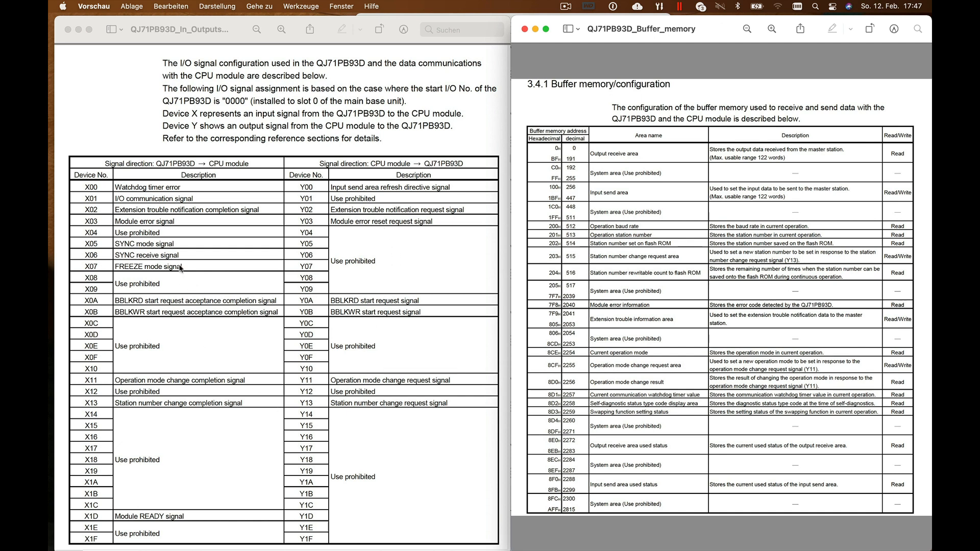
mouse_move(136, 172)
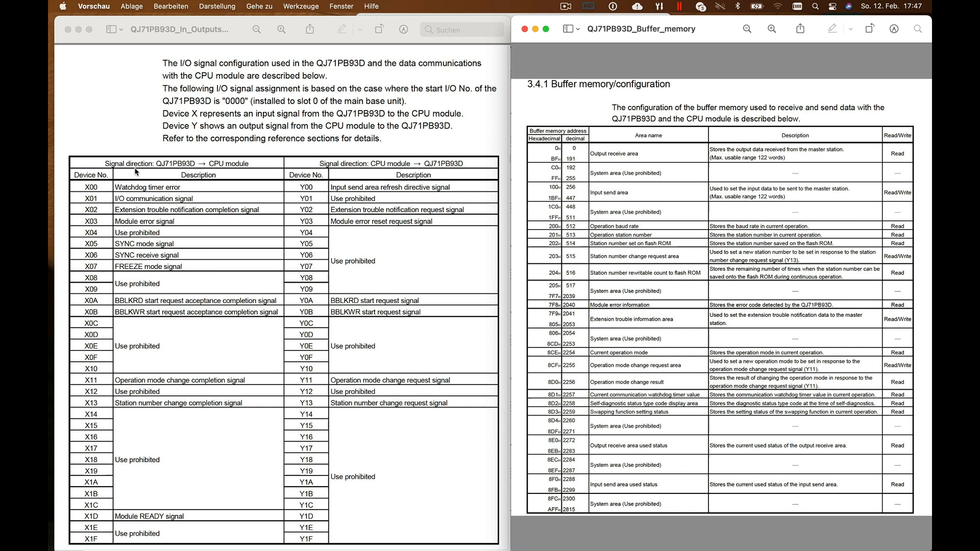
mouse_move(180, 169)
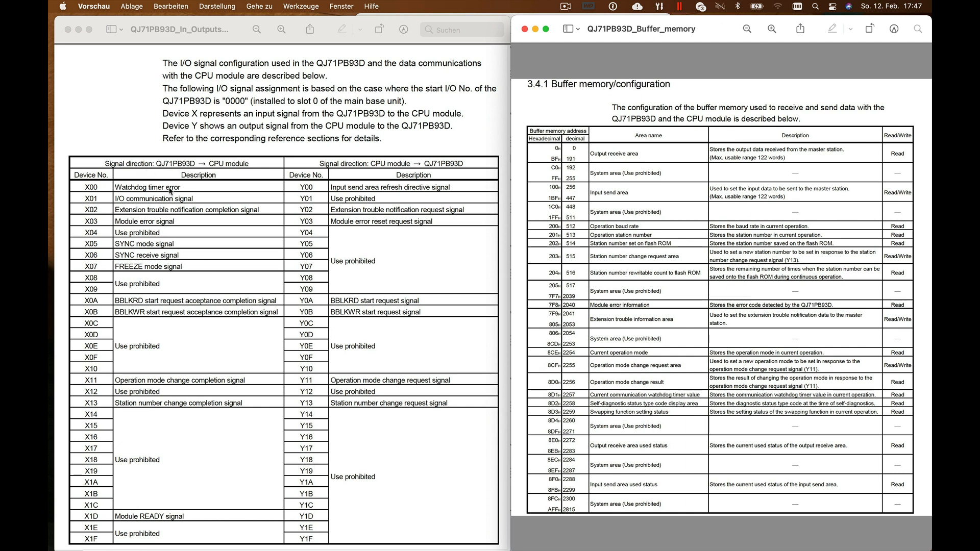
mouse_move(243, 381)
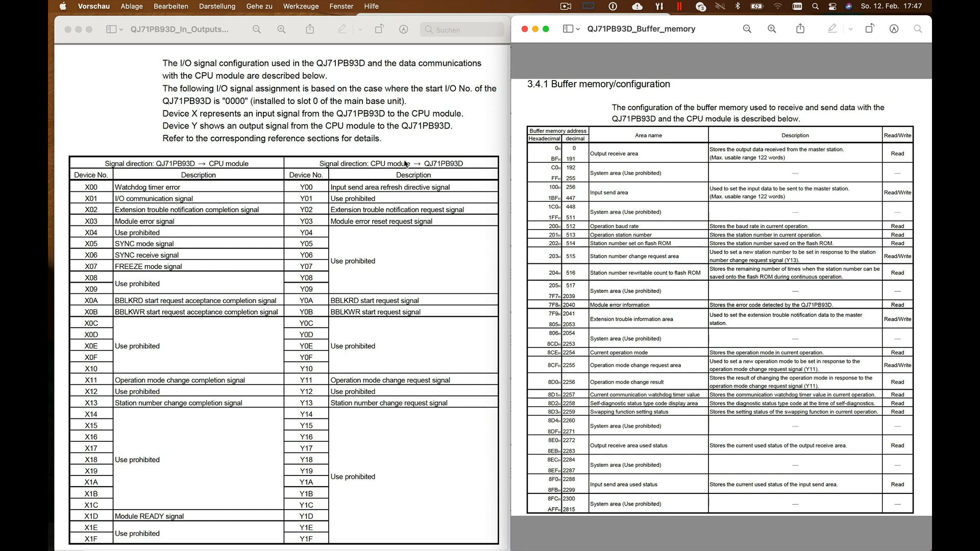
mouse_move(424, 167)
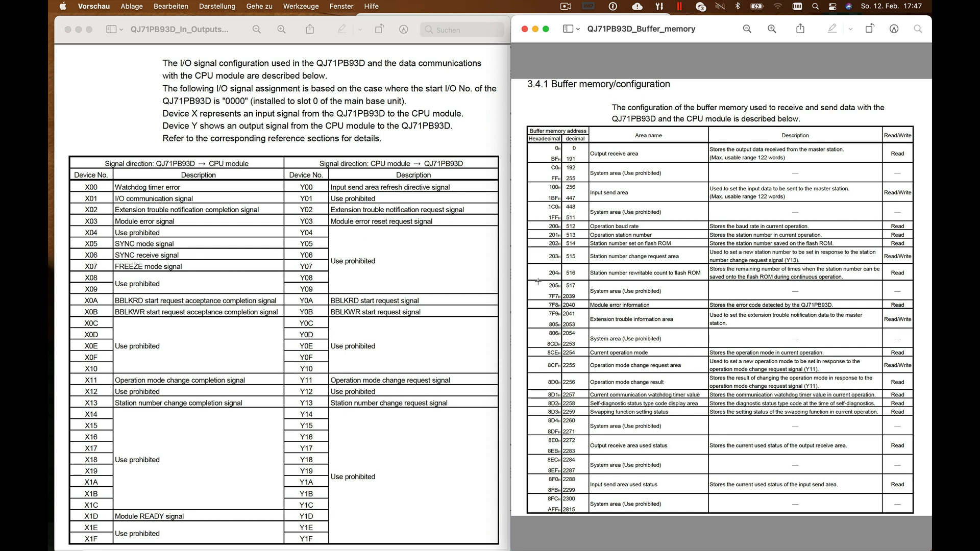
mouse_move(642, 497)
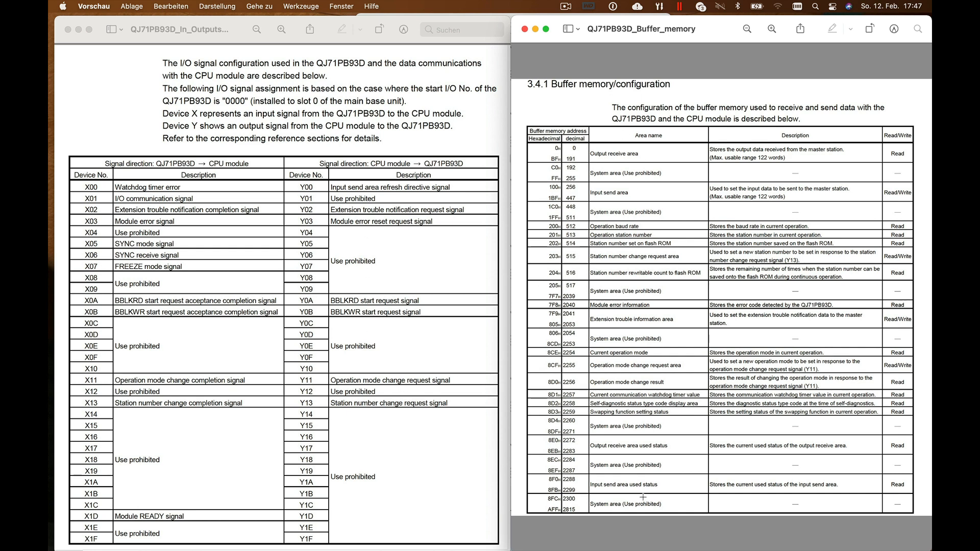
mouse_move(645, 236)
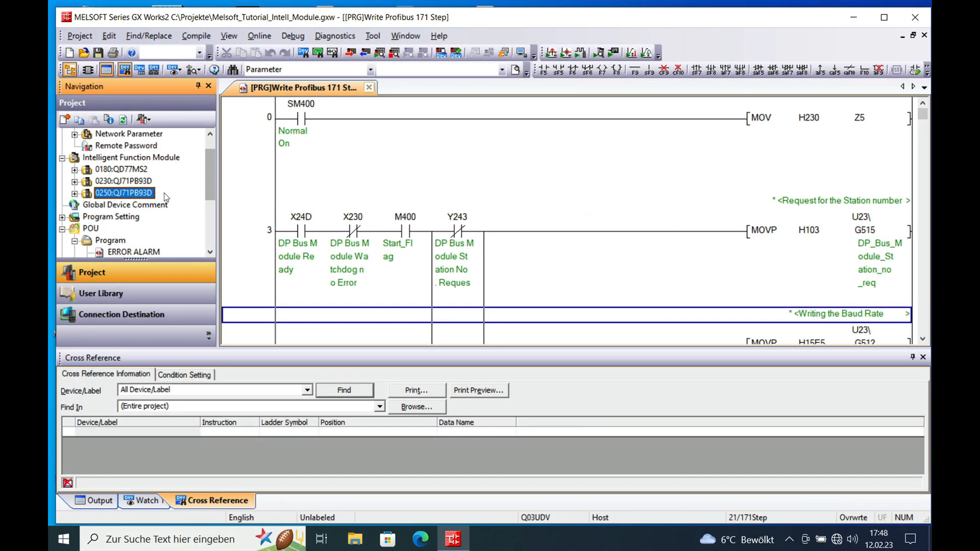
Step: Register the 0230:QJ71PB93D module to the Intelligent Function Module Monitor, listing inputs from X230
click(123, 182)
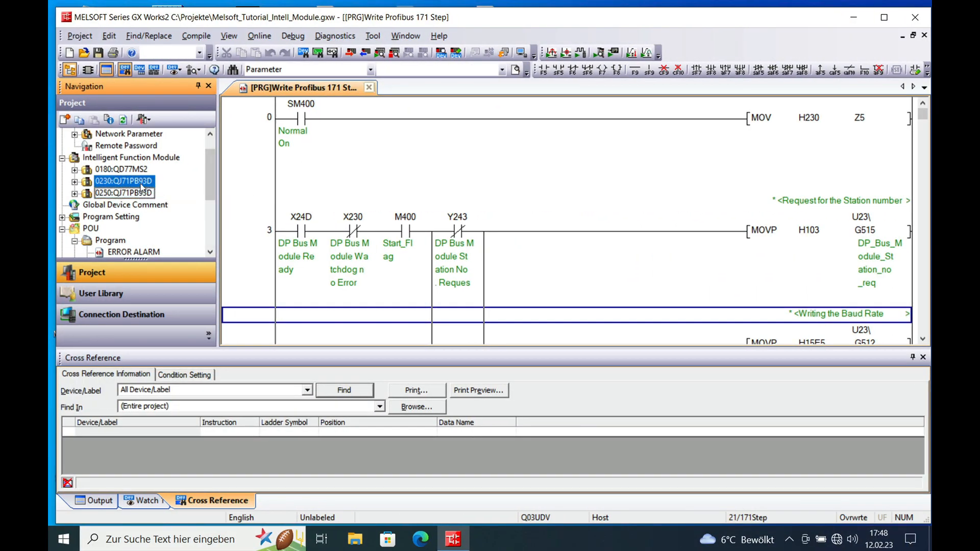
mouse_move(124, 204)
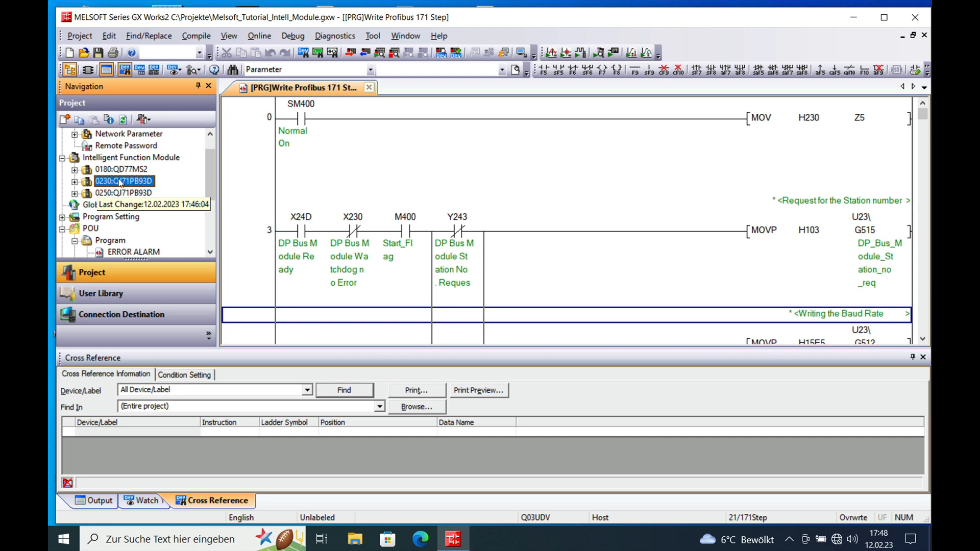
mouse_move(124, 183)
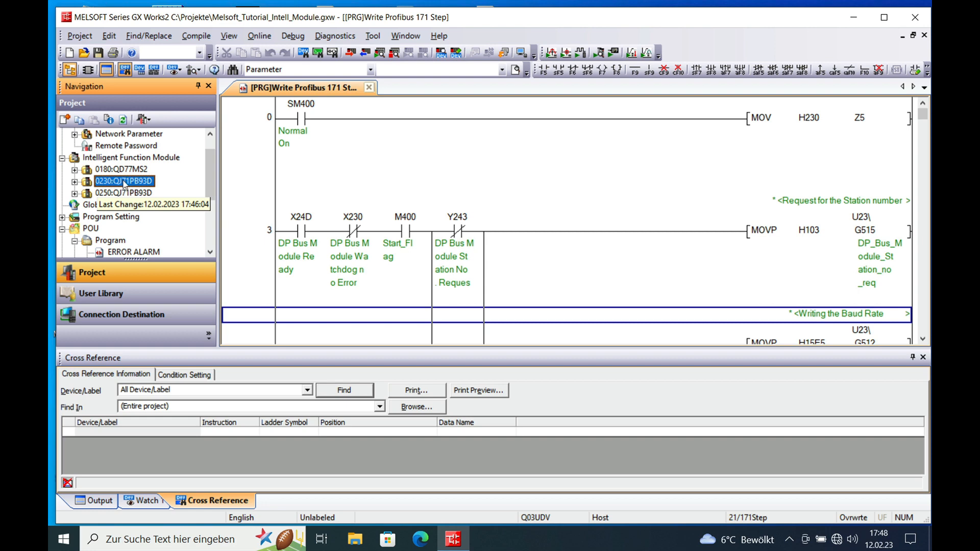
right_click(124, 182)
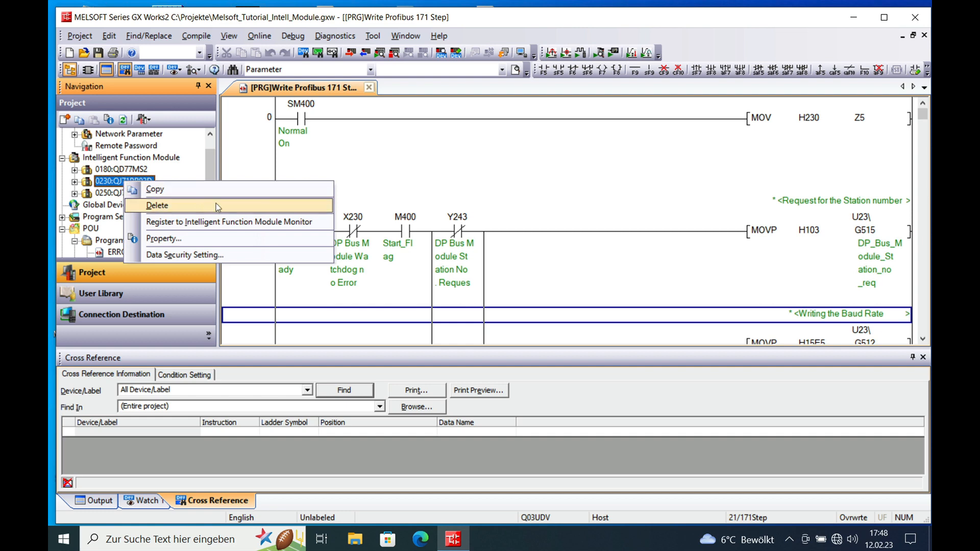
mouse_move(230, 221)
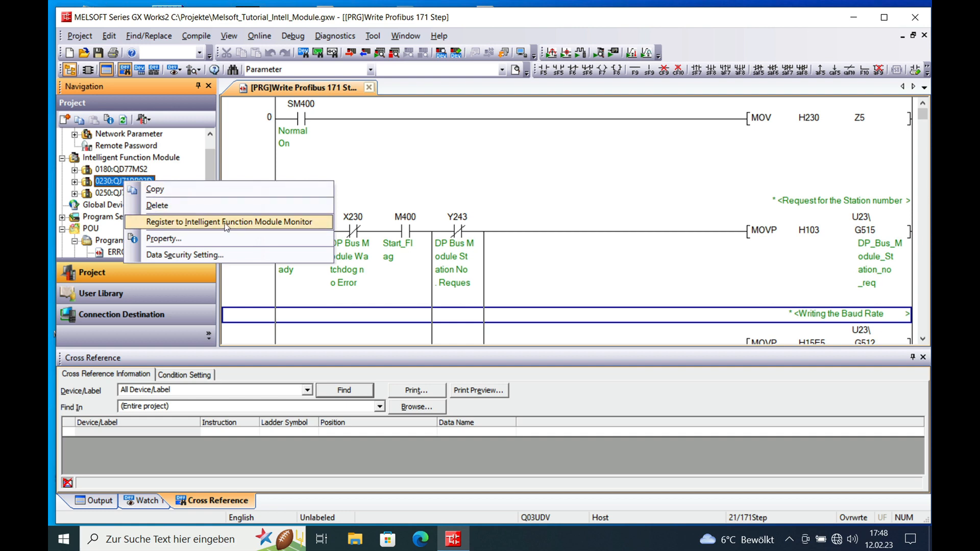
mouse_move(262, 225)
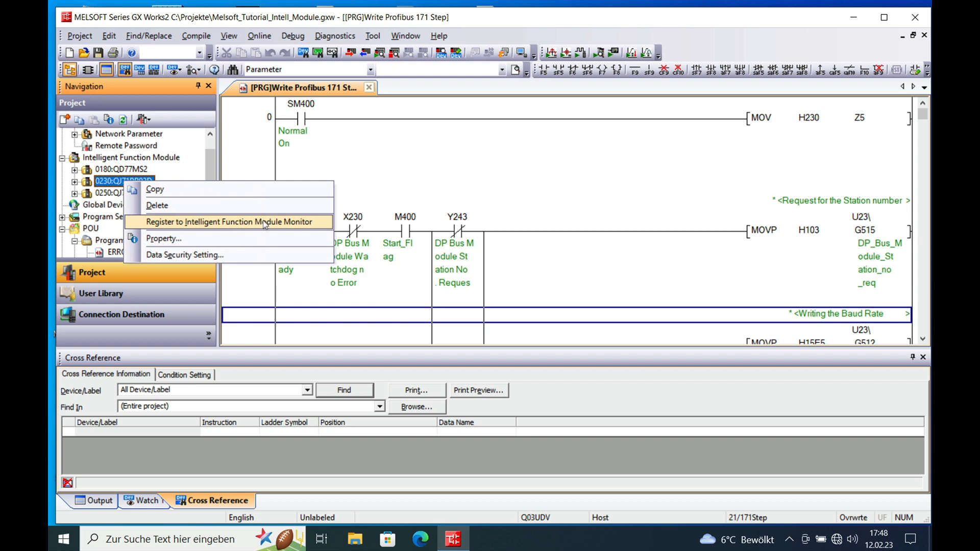
click(229, 222)
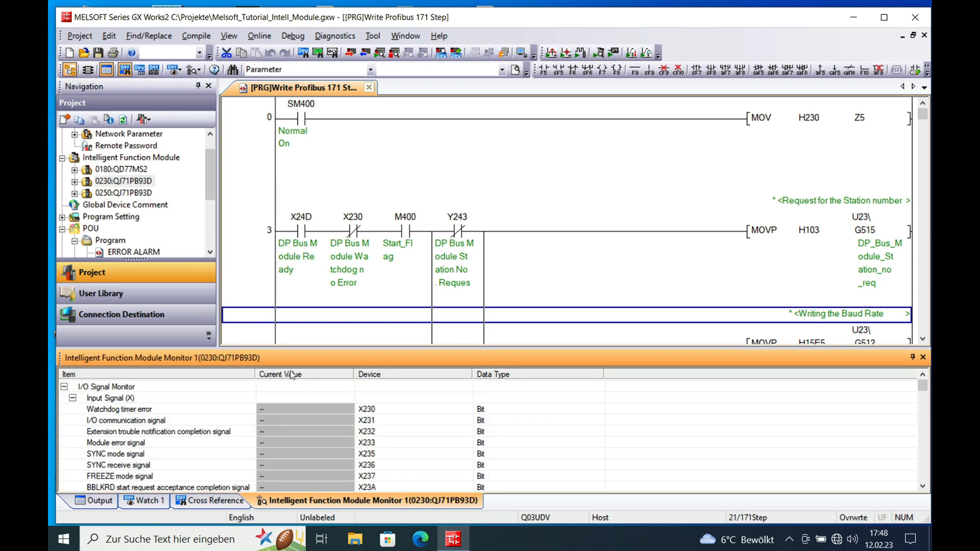
mouse_move(350, 401)
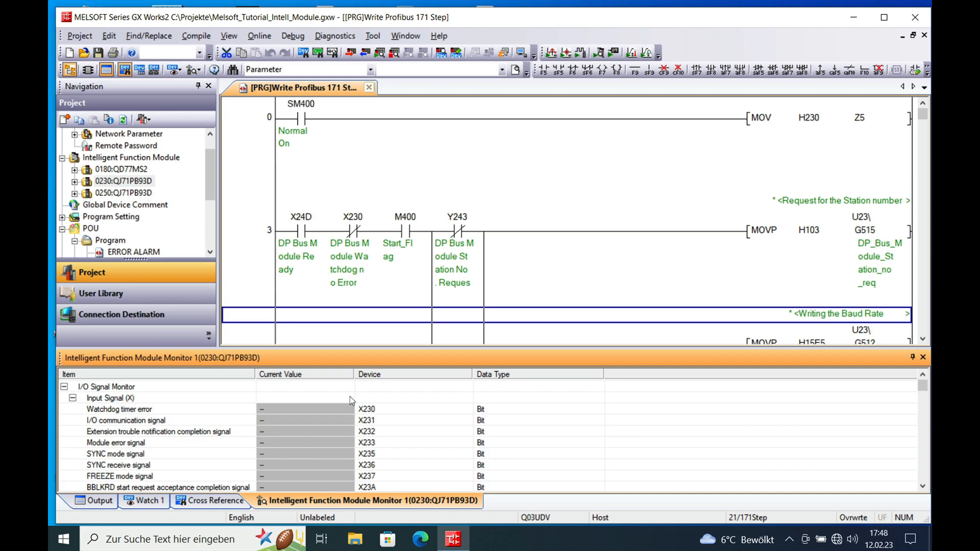
mouse_move(380, 437)
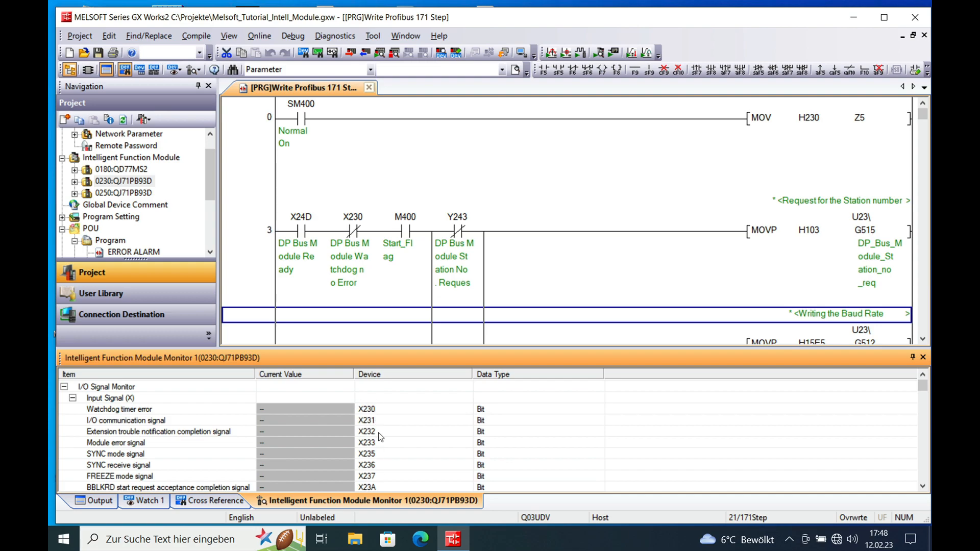
mouse_move(373, 410)
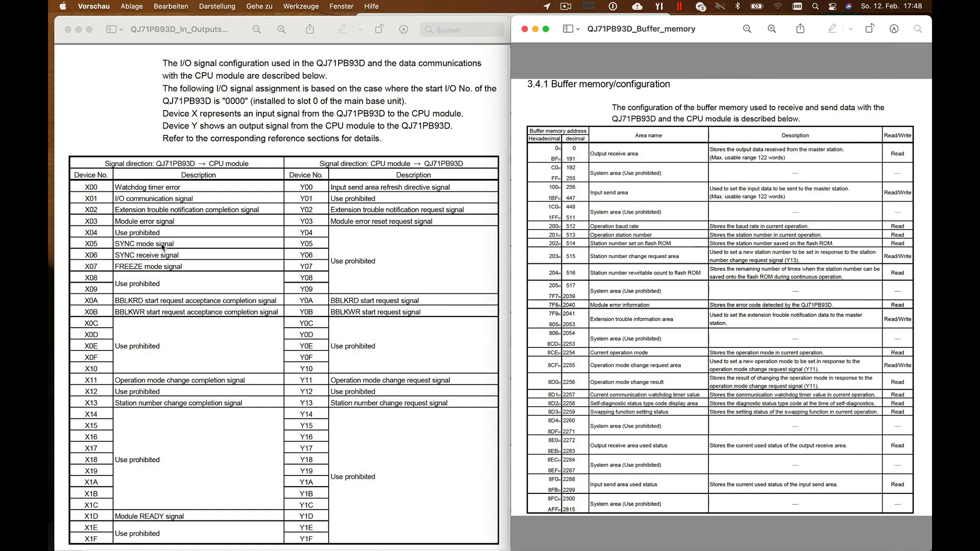
mouse_move(93, 191)
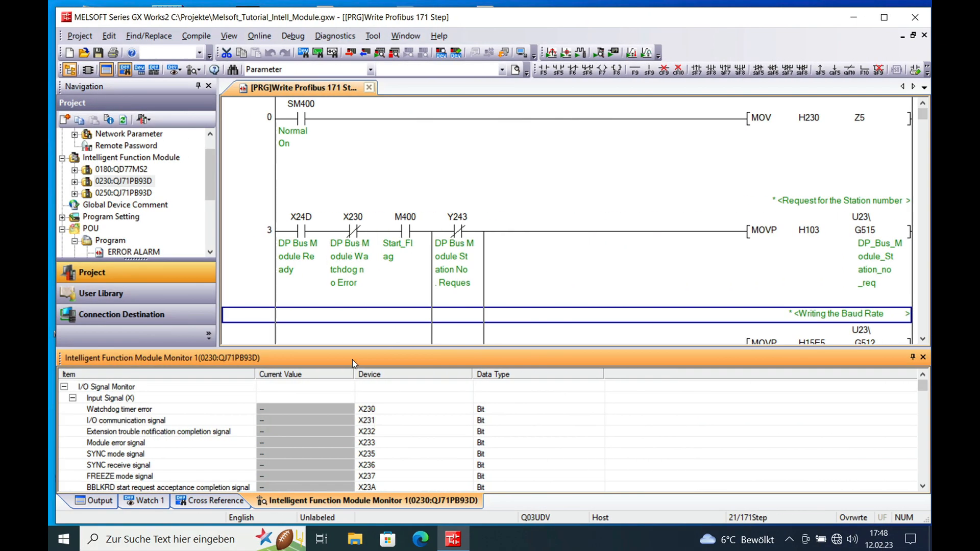
mouse_move(442, 419)
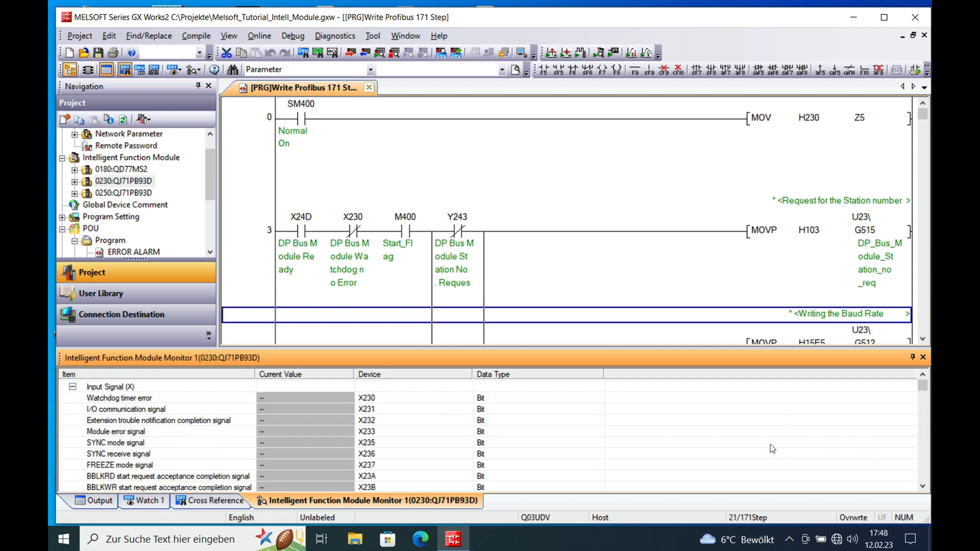
mouse_move(166, 426)
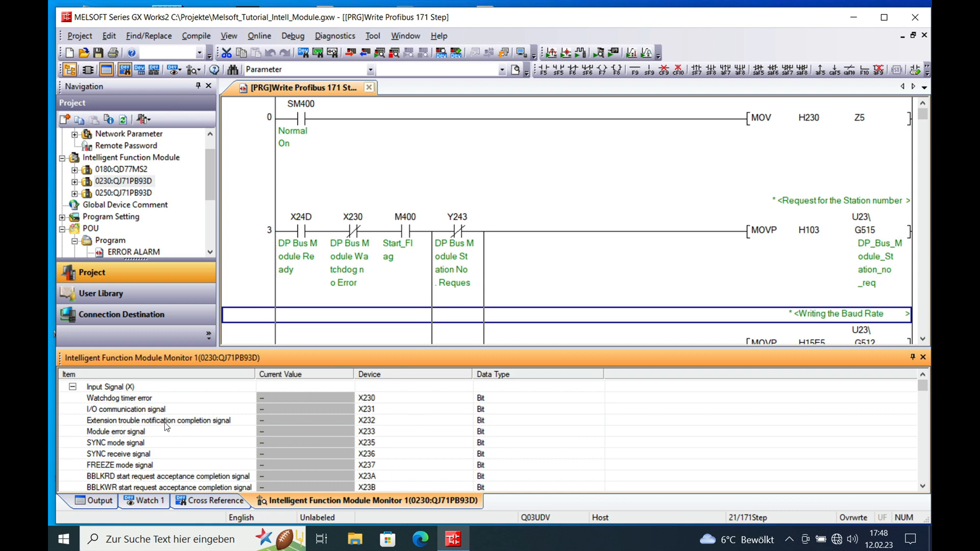
mouse_move(151, 418)
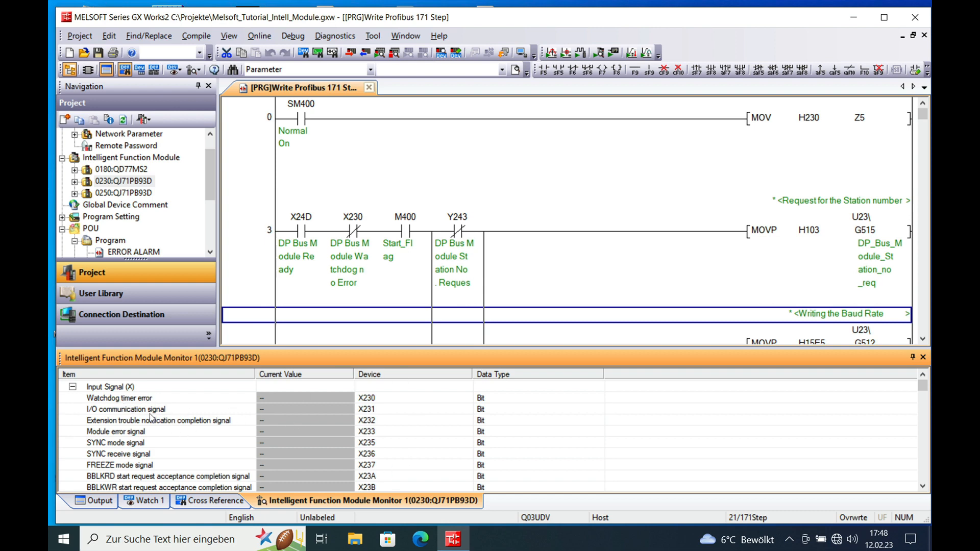
mouse_move(909, 479)
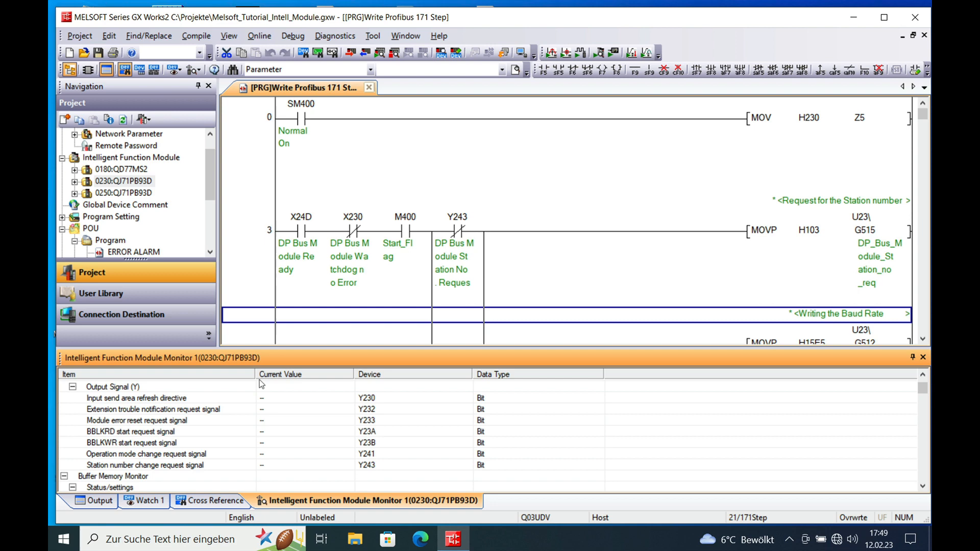
mouse_move(367, 399)
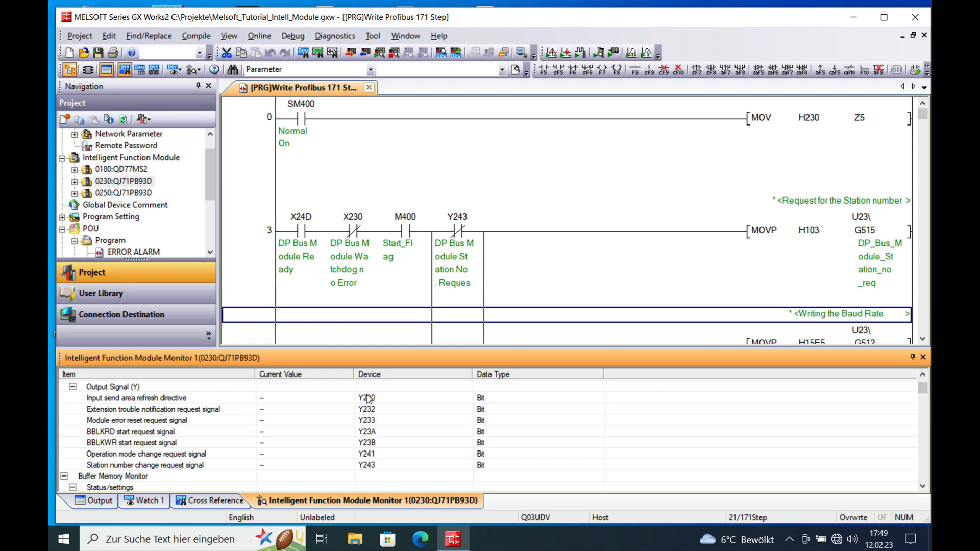
mouse_move(496, 236)
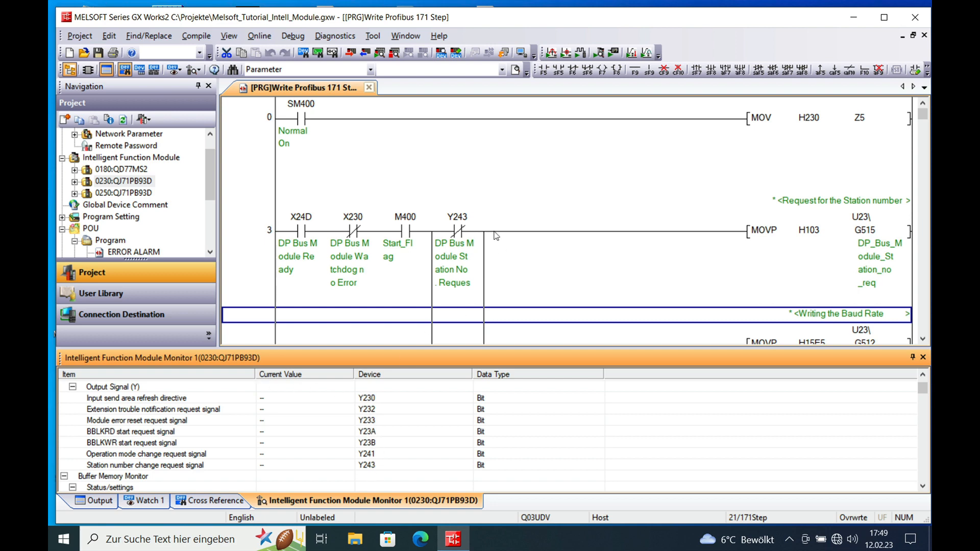
mouse_move(894, 513)
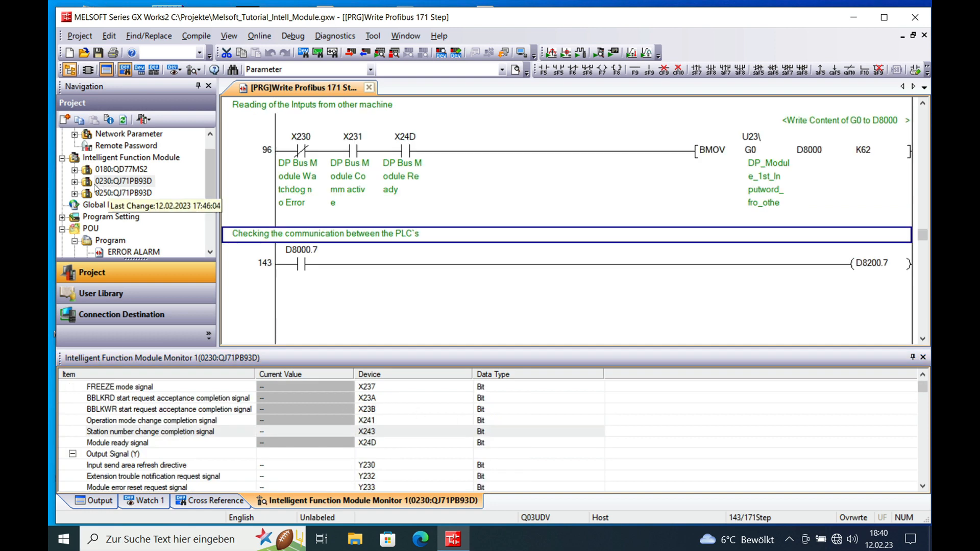
mouse_move(124, 182)
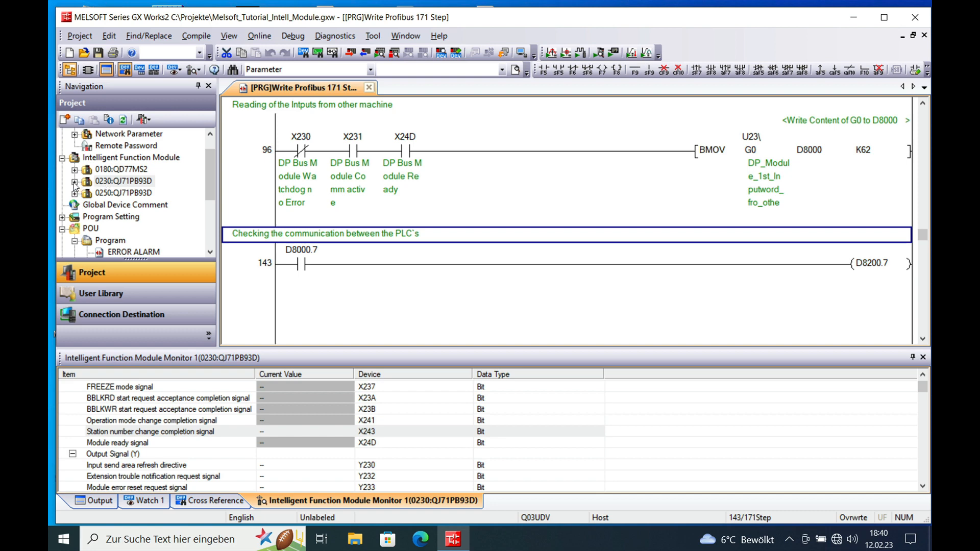
Step: Show the 0230 QJ71PB93D parameters and start the Q-Slave PROFIBUS settings assistant (start address 230, FDL 1)
click(75, 181)
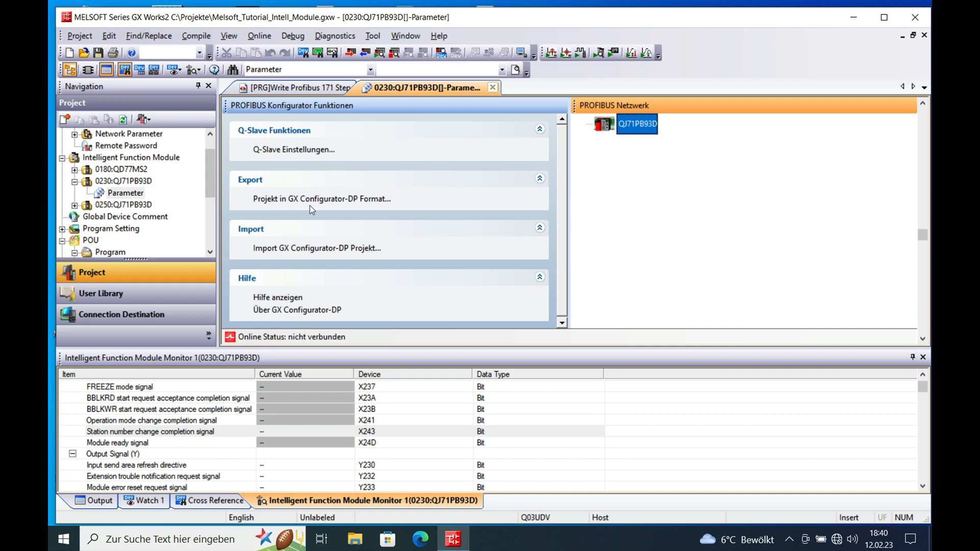
mouse_move(292, 149)
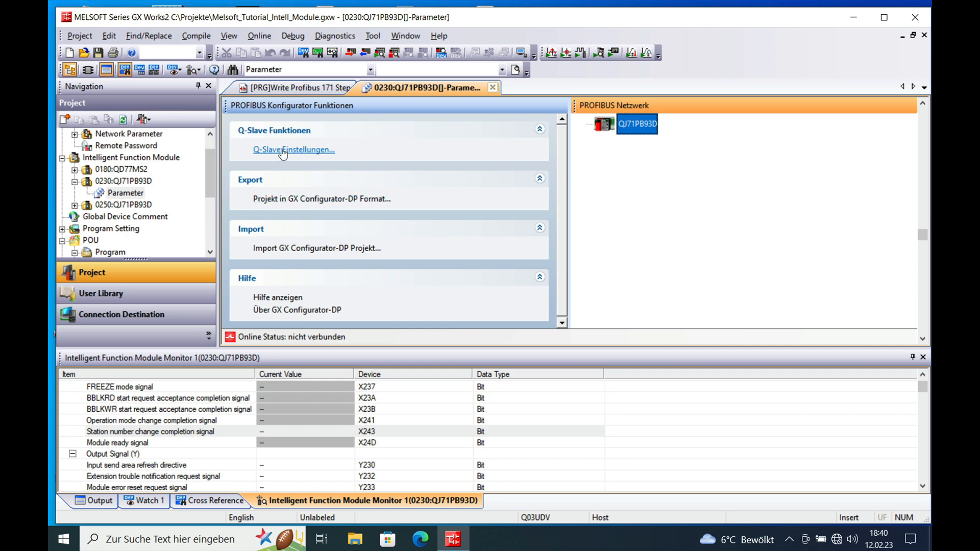
mouse_move(353, 134)
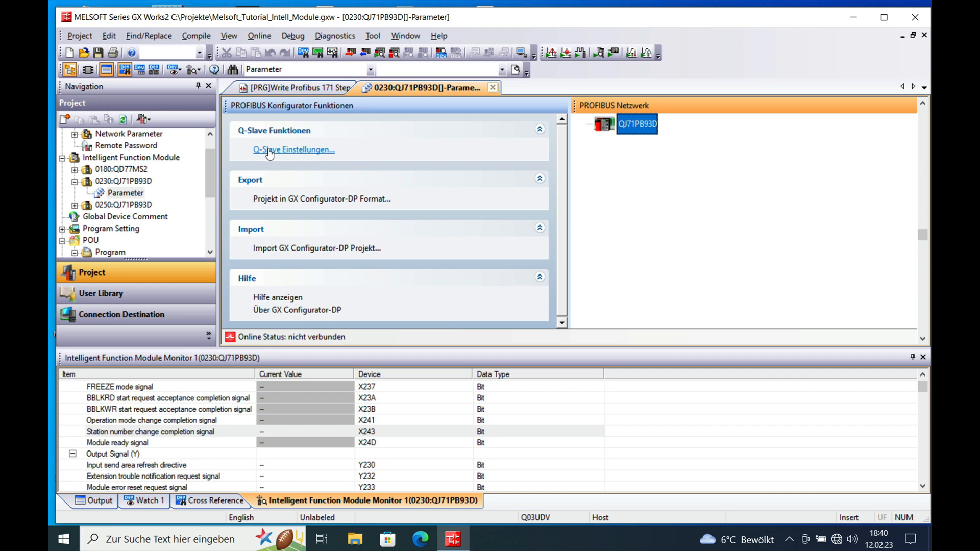
mouse_move(286, 153)
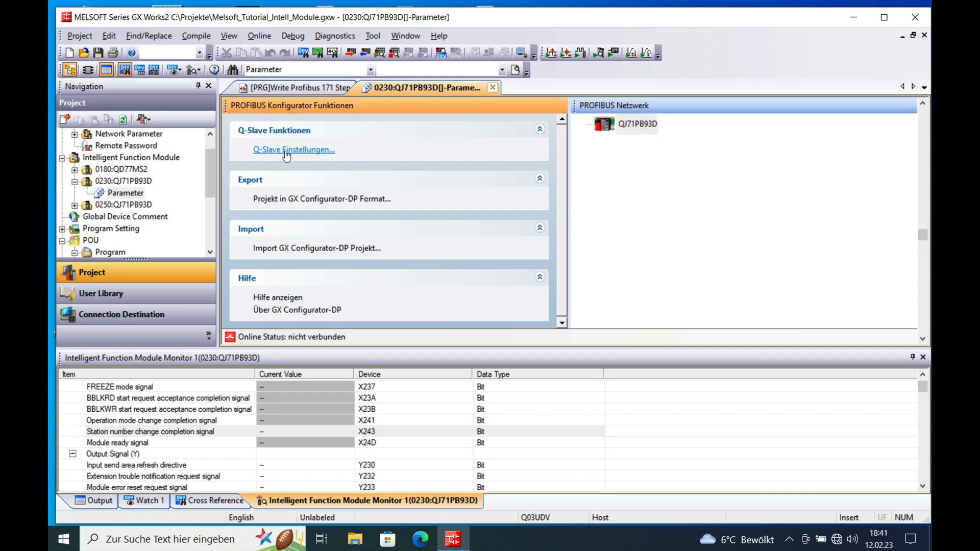
click(293, 149)
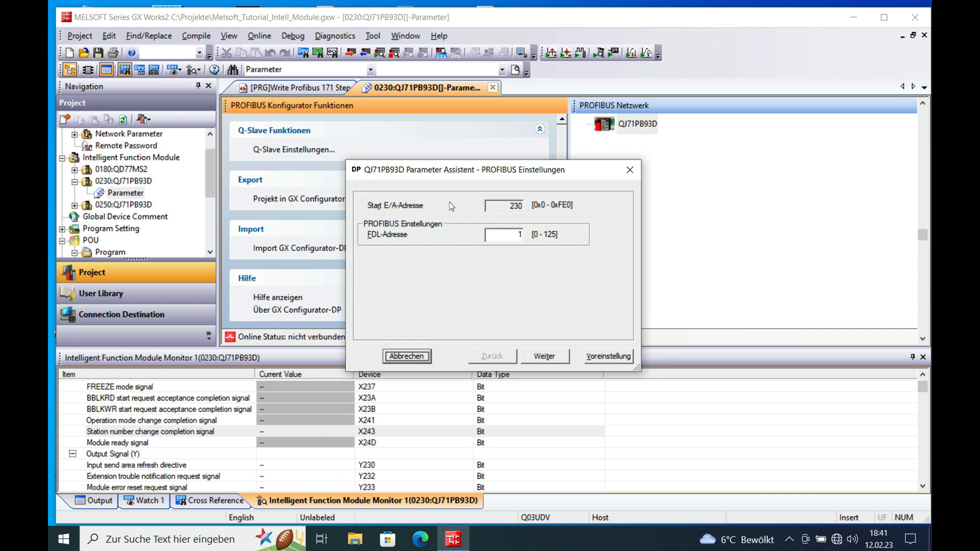
mouse_move(449, 232)
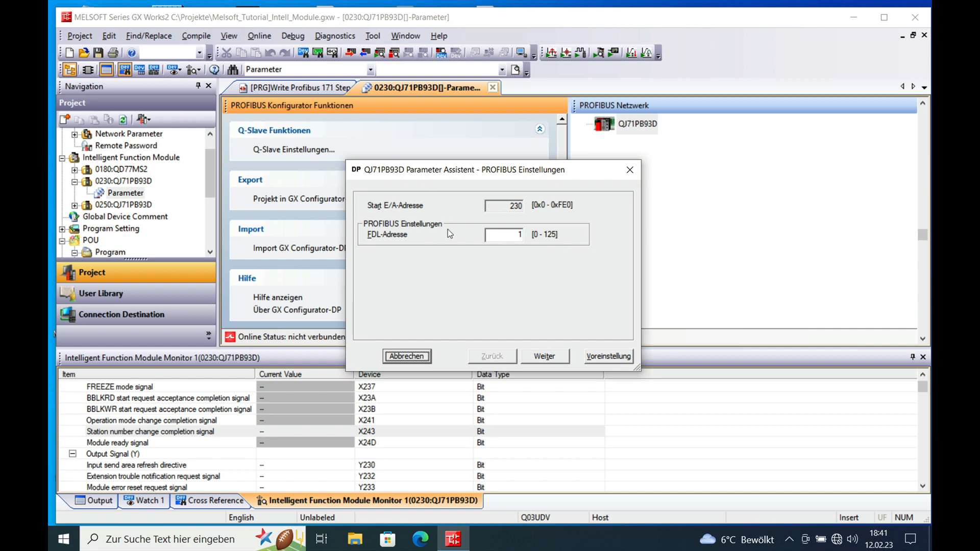
mouse_move(523, 247)
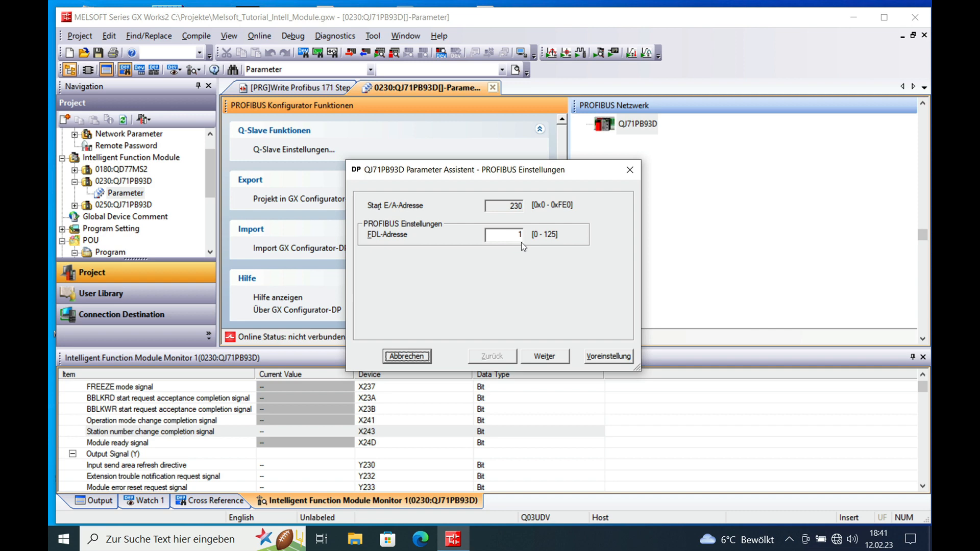
mouse_move(551, 243)
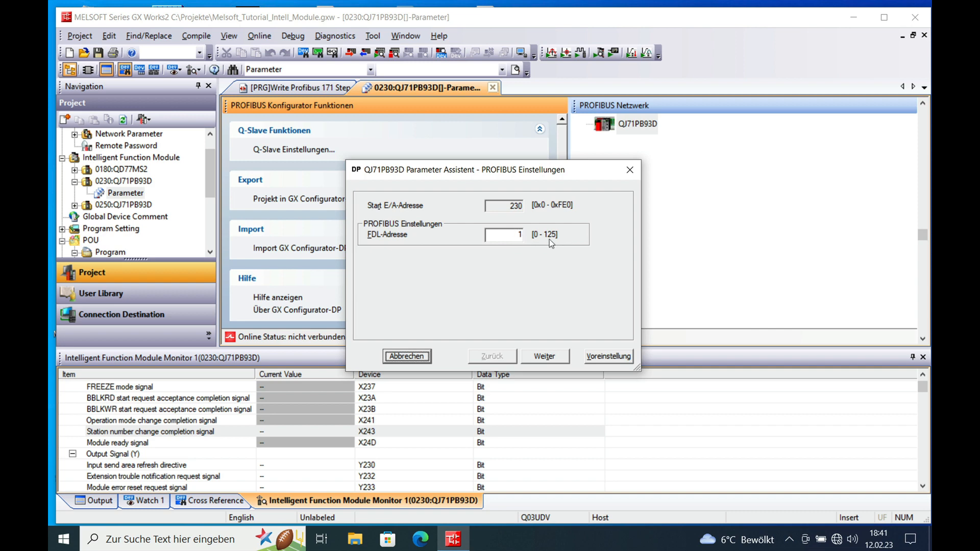
mouse_move(486, 275)
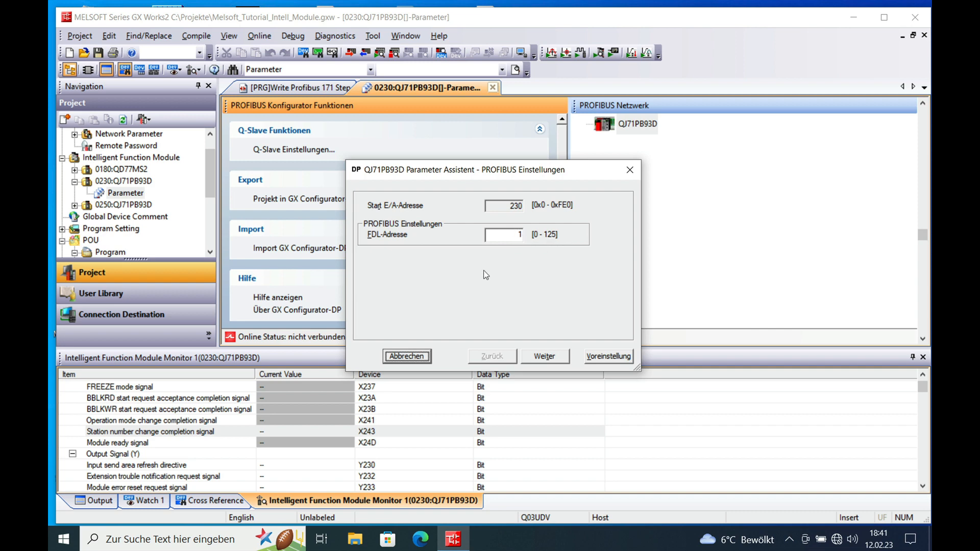
mouse_move(544, 357)
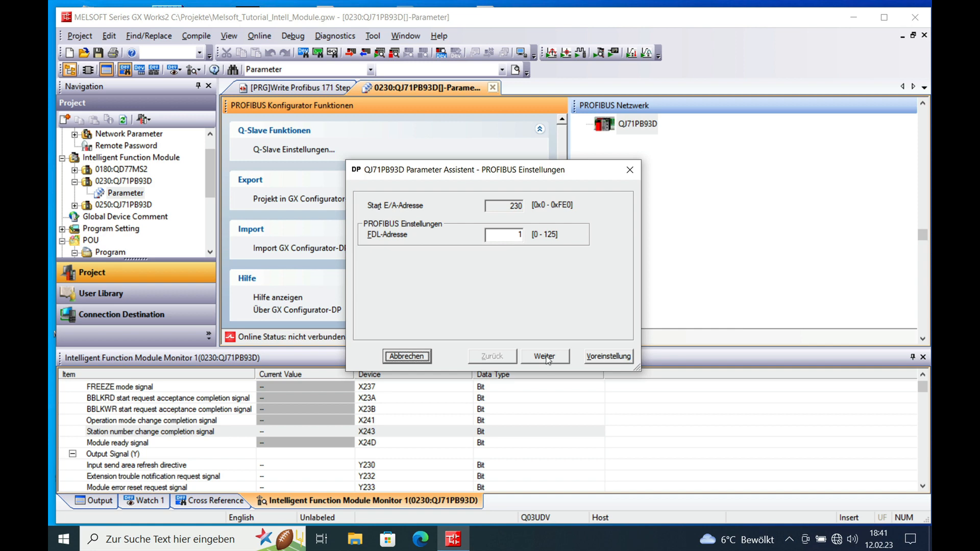
Step: Keep FDL address 1 and advance the assistant to the autorefresh settings page
click(544, 357)
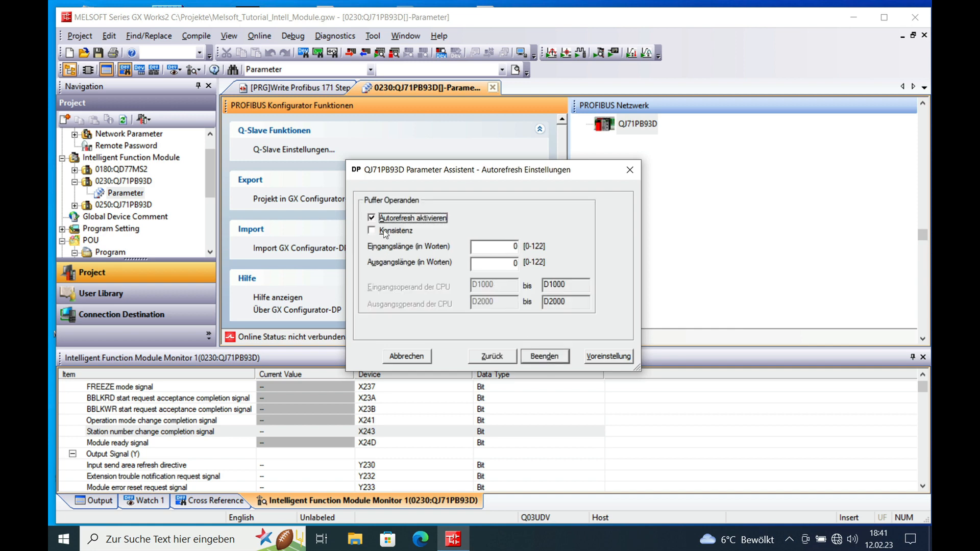
mouse_move(374, 219)
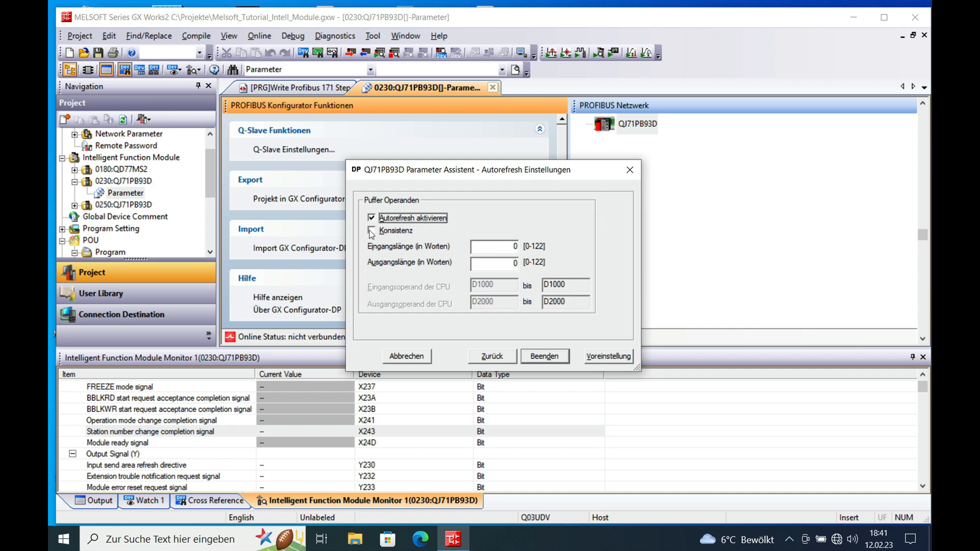
Step: Enable autorefresh consistency with 62-word input and output lengths and finish the assistant
click(371, 230)
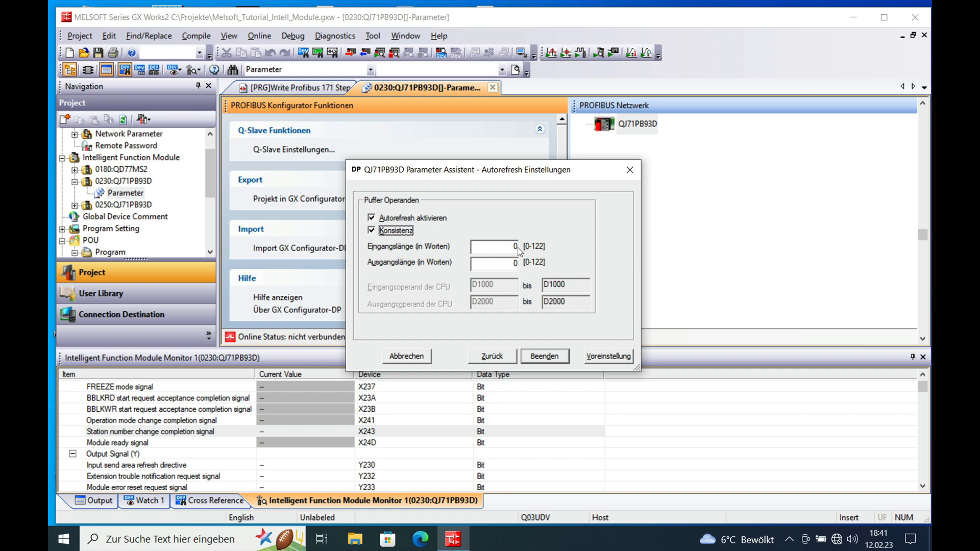
click(494, 246)
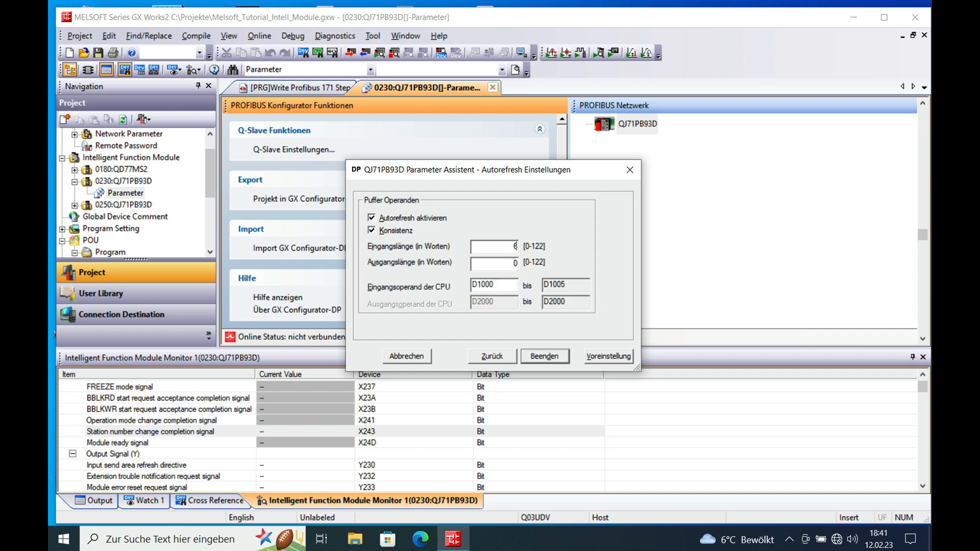
text(62)
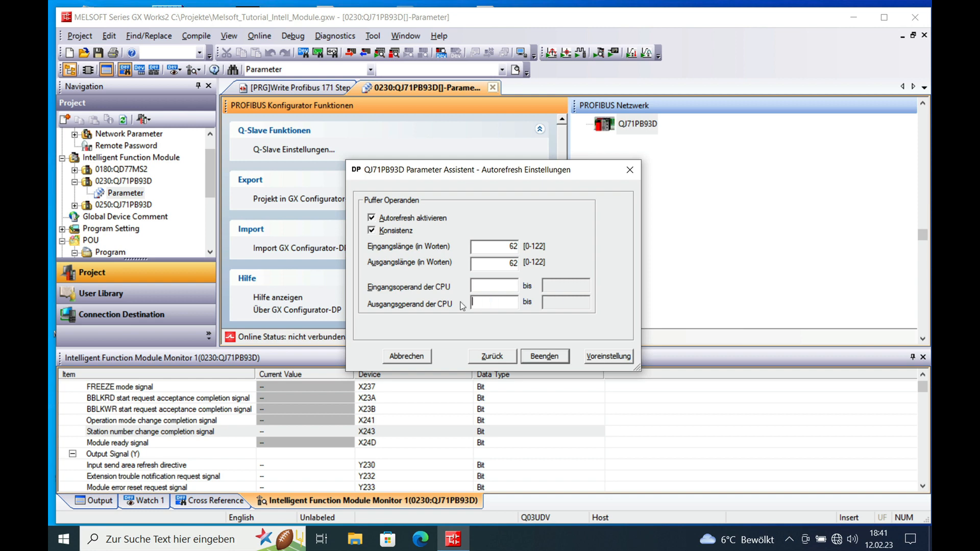
mouse_move(553, 327)
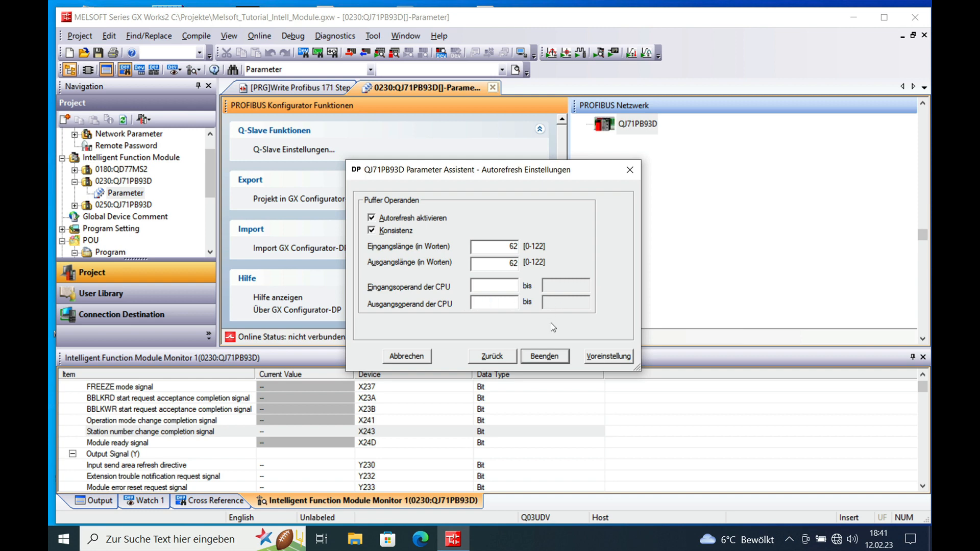
mouse_move(553, 361)
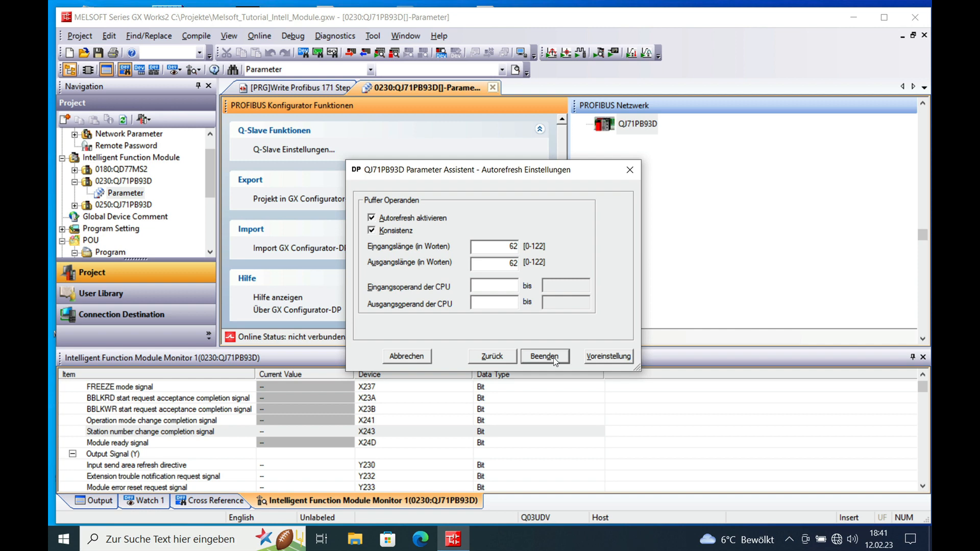
click(494, 302)
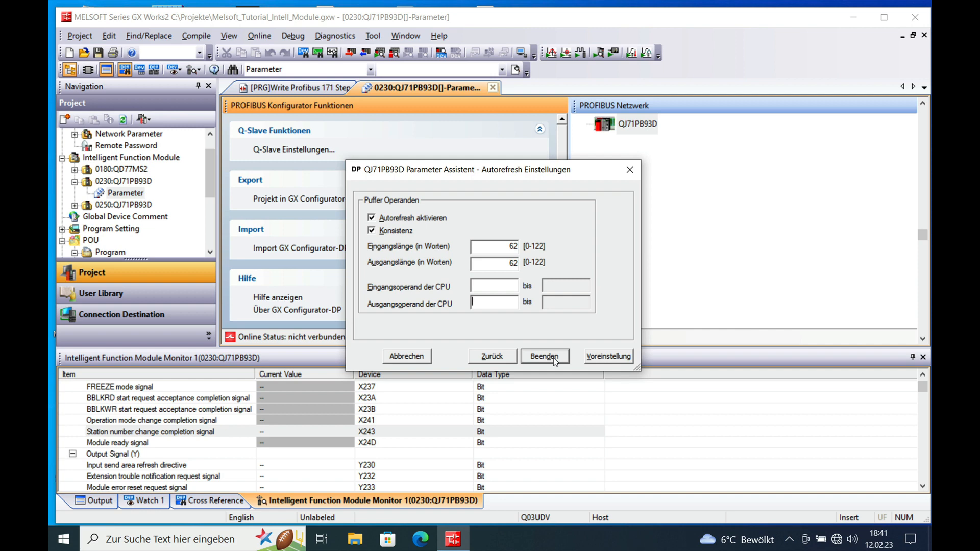
click(544, 357)
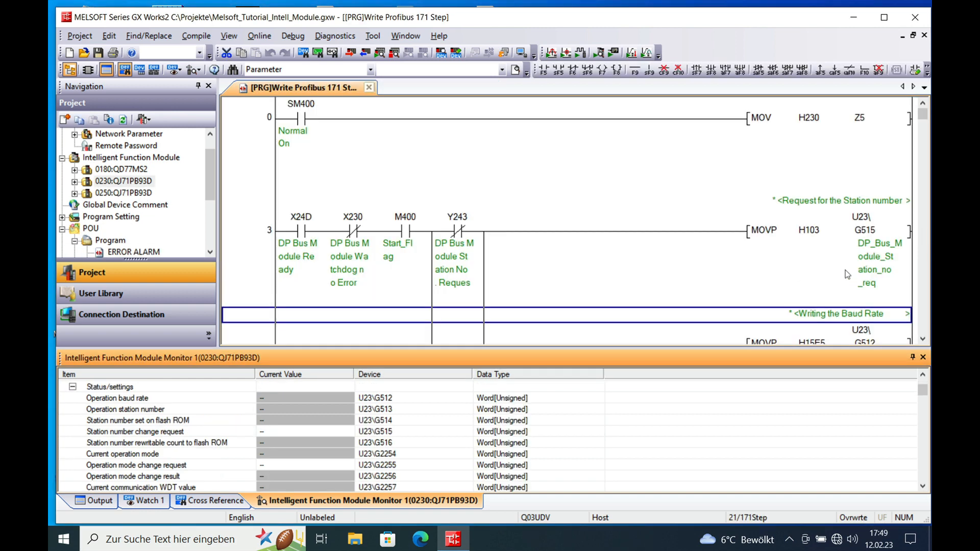
mouse_move(812, 283)
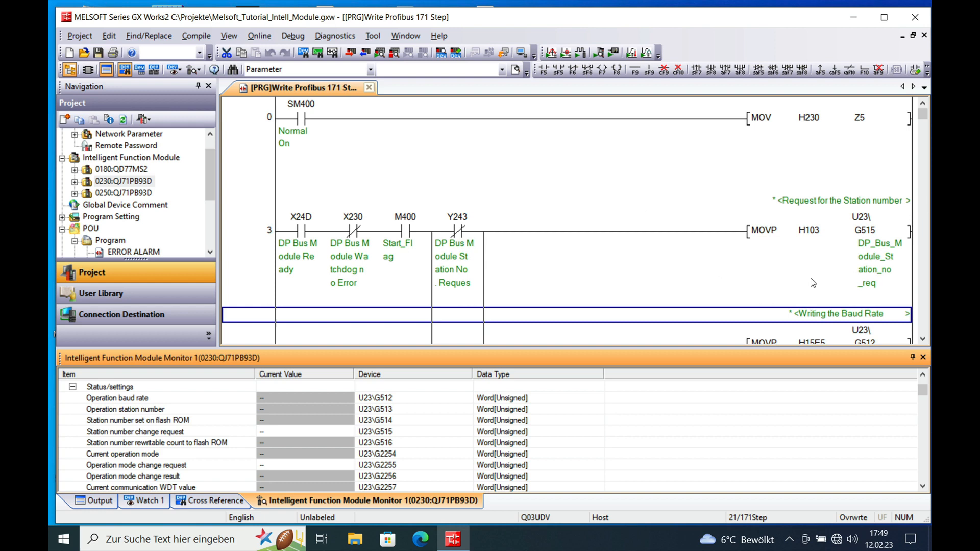
mouse_move(825, 283)
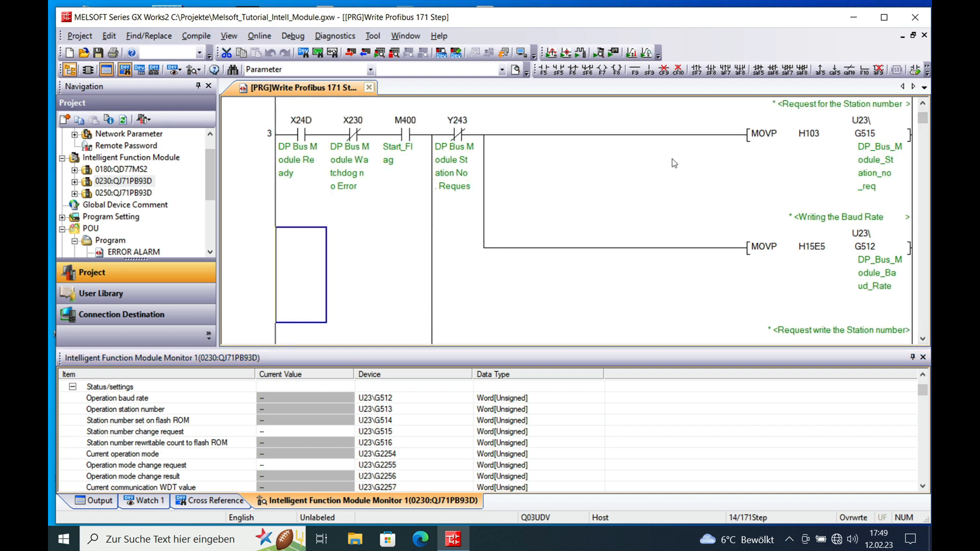
mouse_move(386, 139)
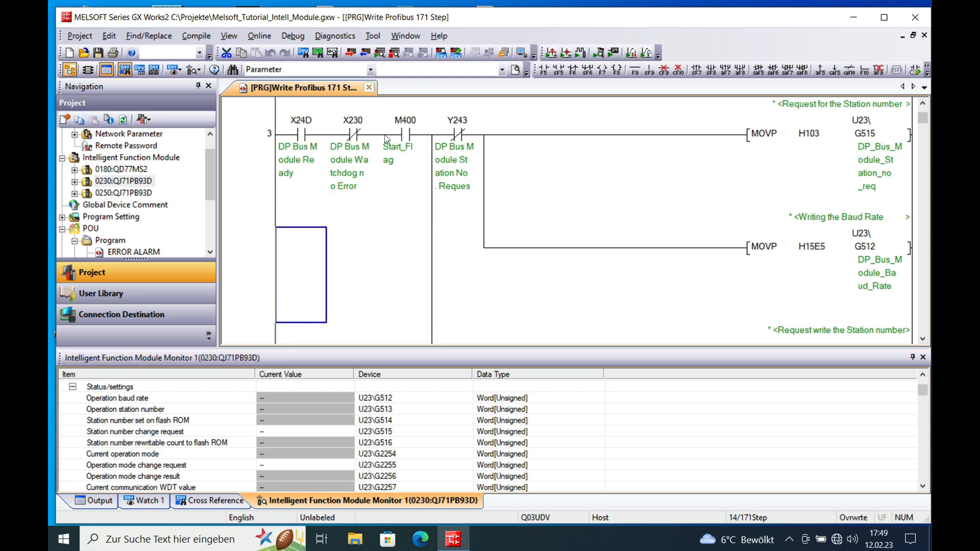
mouse_move(648, 136)
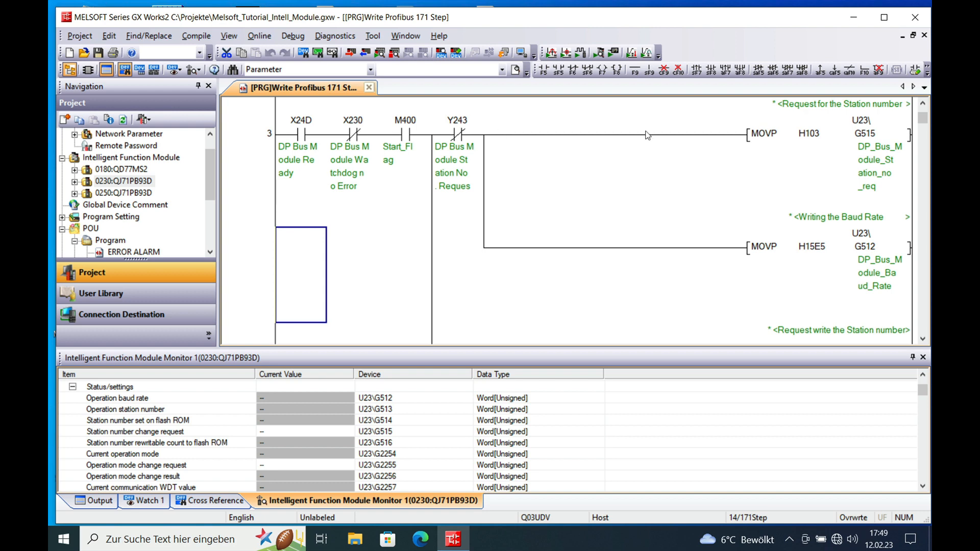
mouse_move(868, 115)
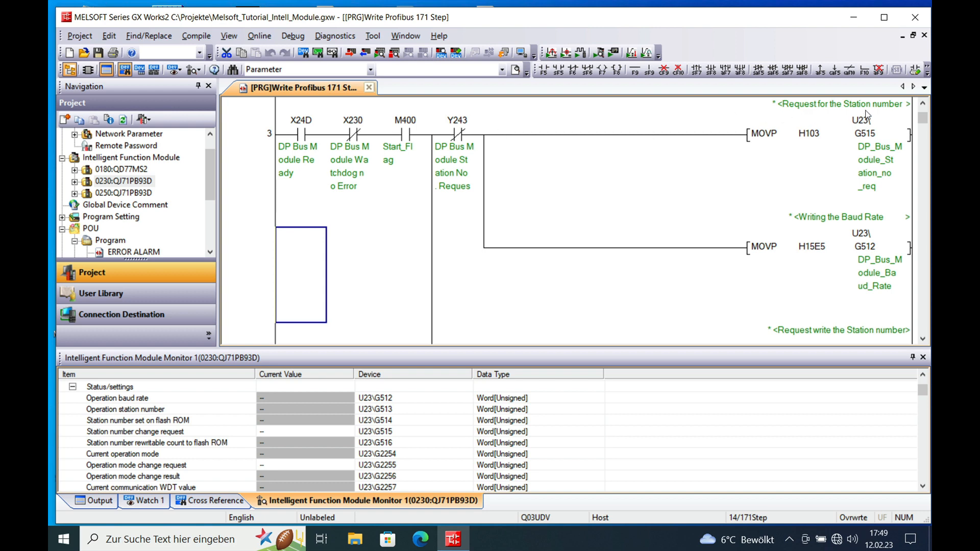
mouse_move(861, 167)
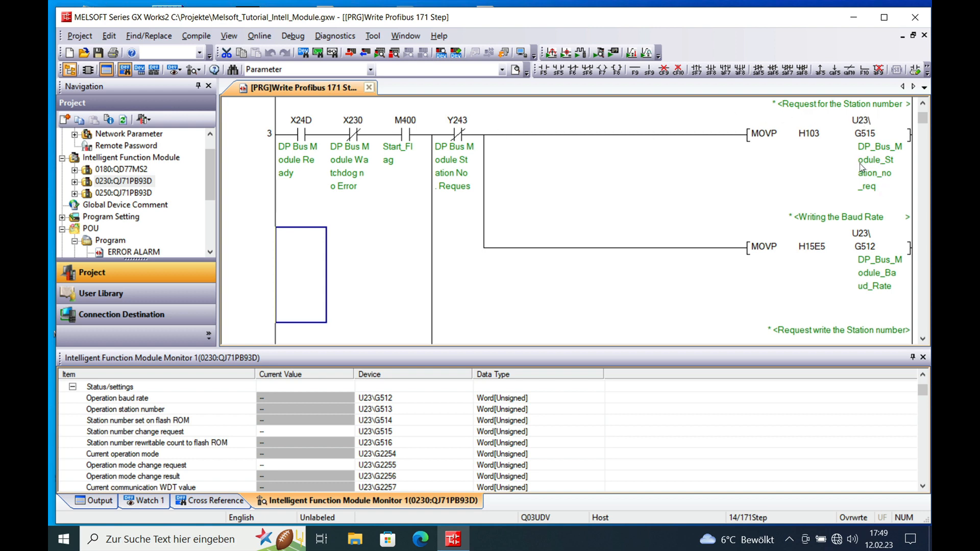
mouse_move(623, 155)
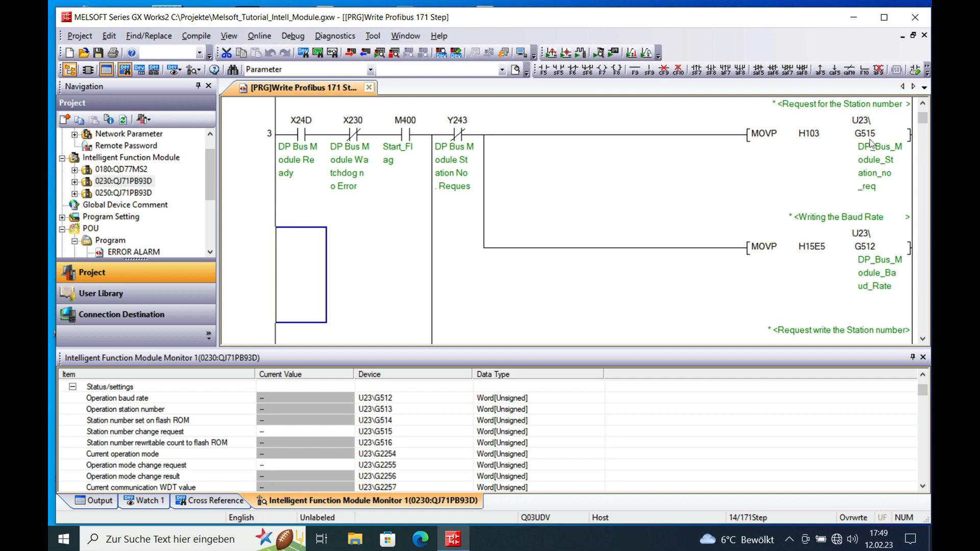
mouse_move(779, 144)
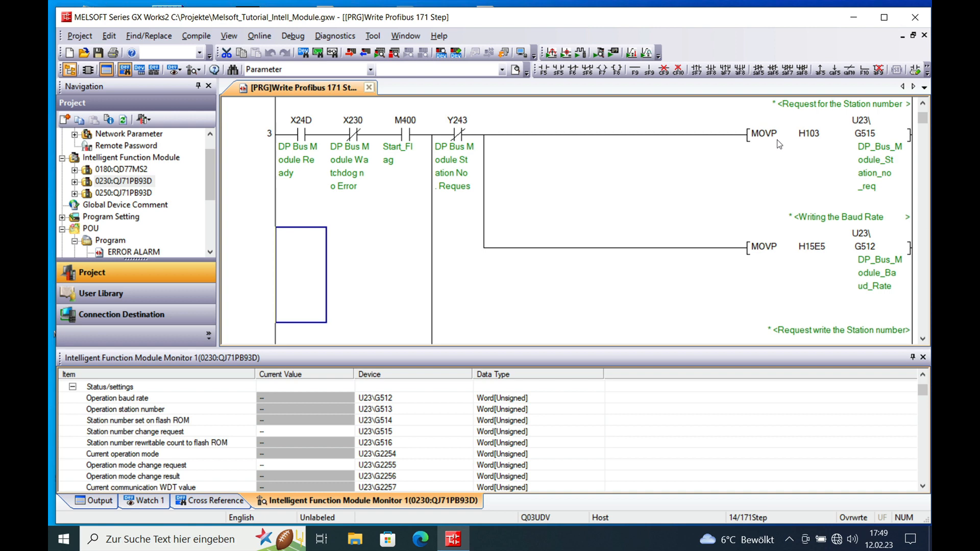
mouse_move(815, 139)
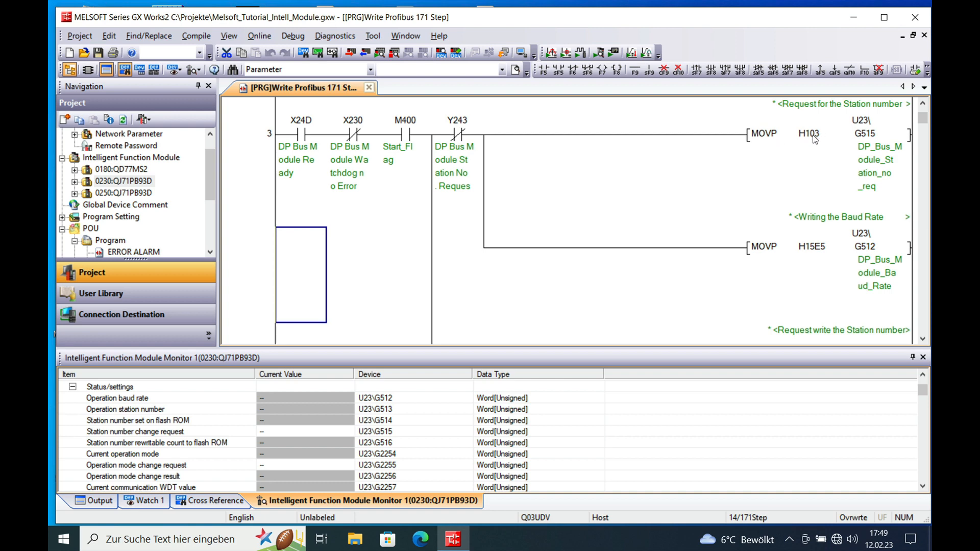
mouse_move(811, 143)
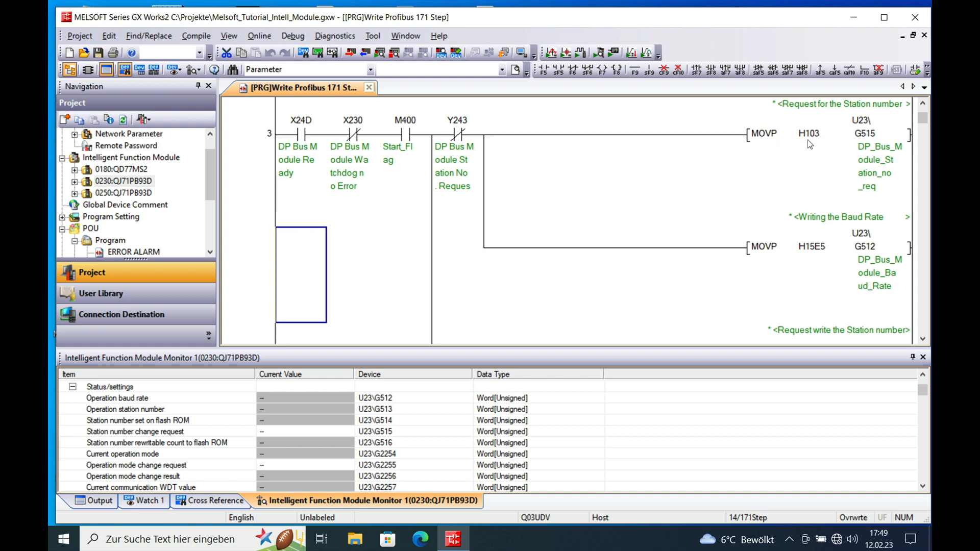
mouse_move(819, 143)
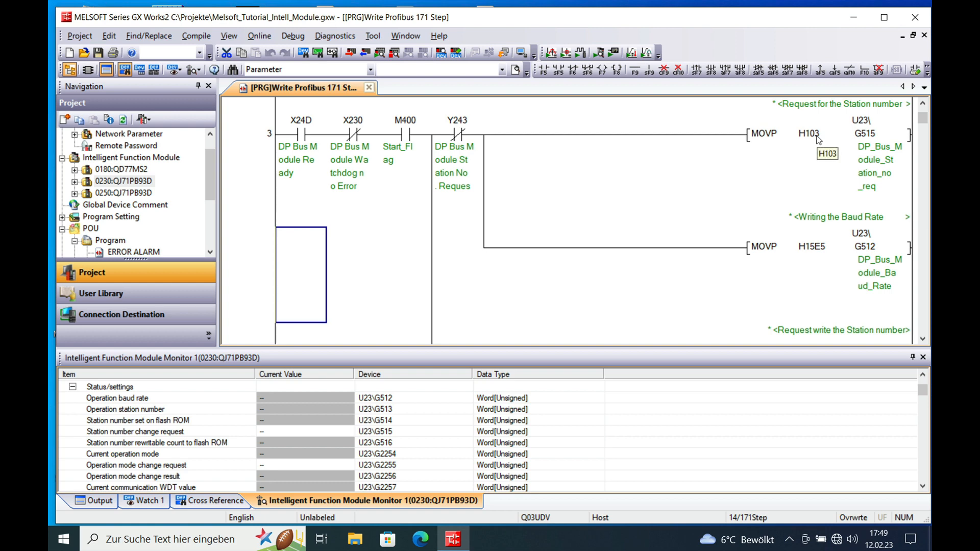
mouse_move(819, 140)
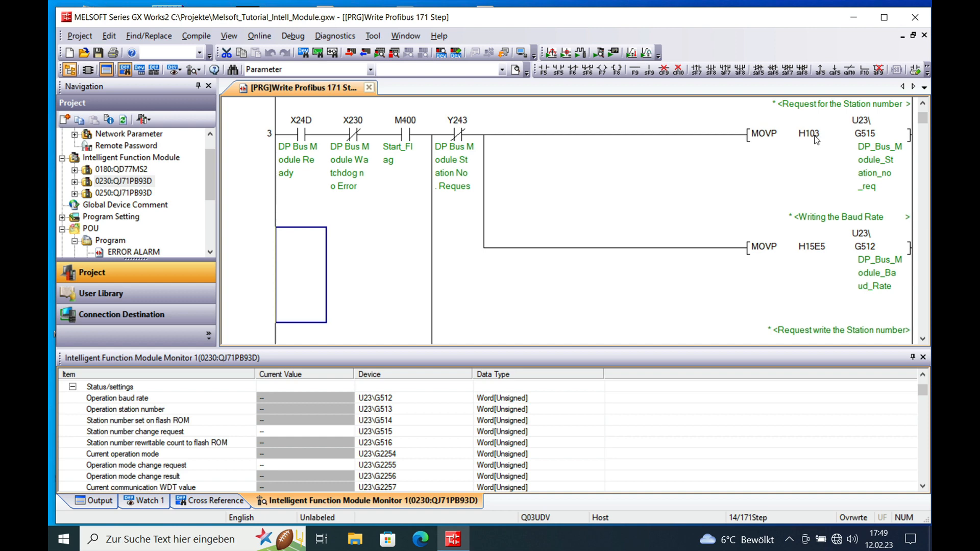
mouse_move(810, 132)
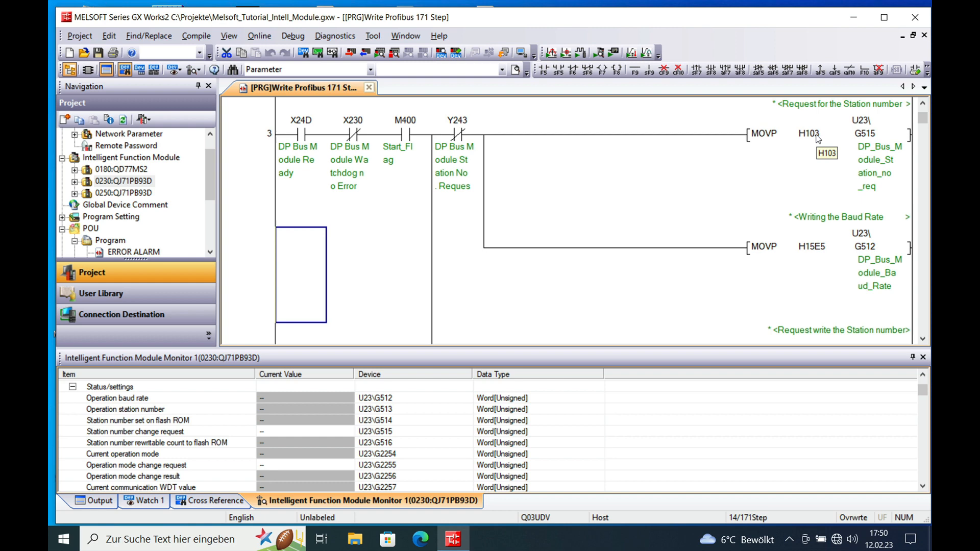
mouse_move(861, 141)
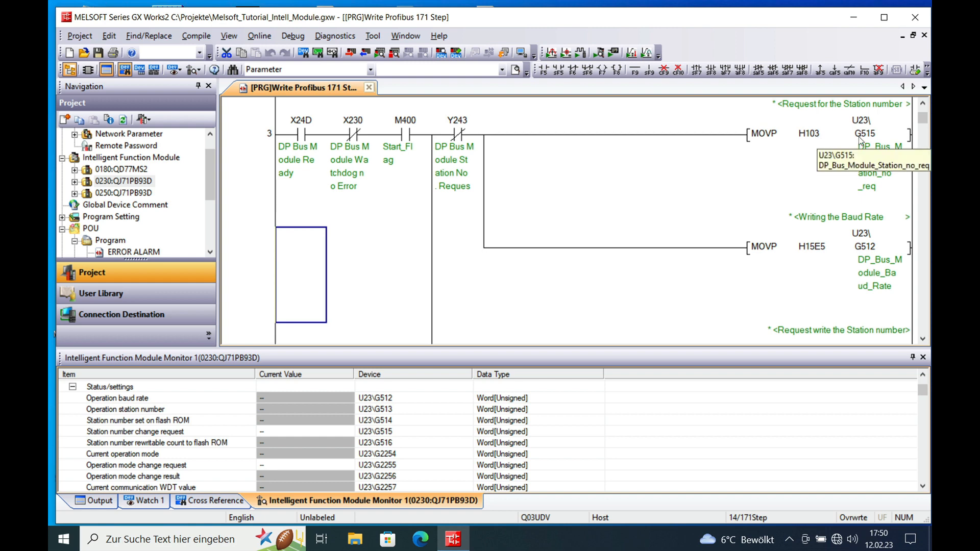
mouse_move(869, 140)
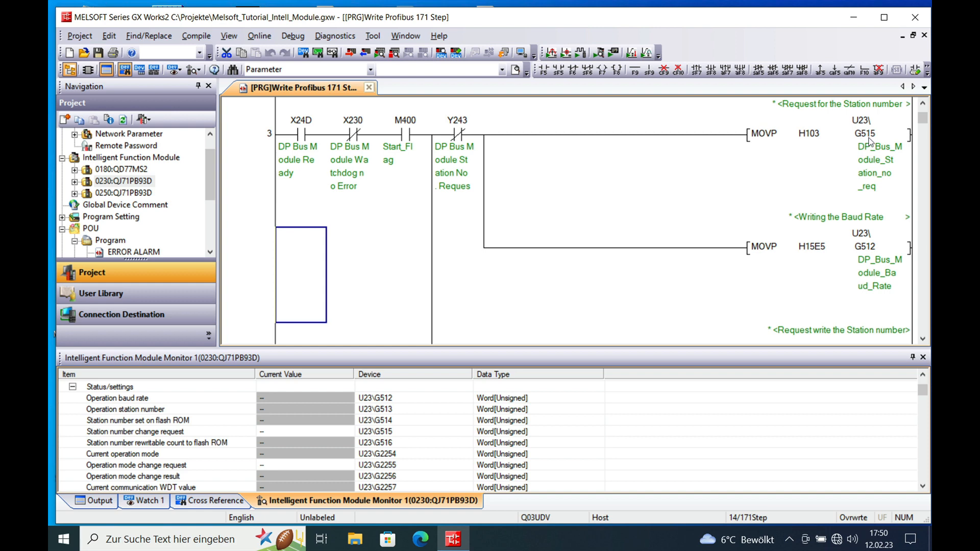
mouse_move(410, 465)
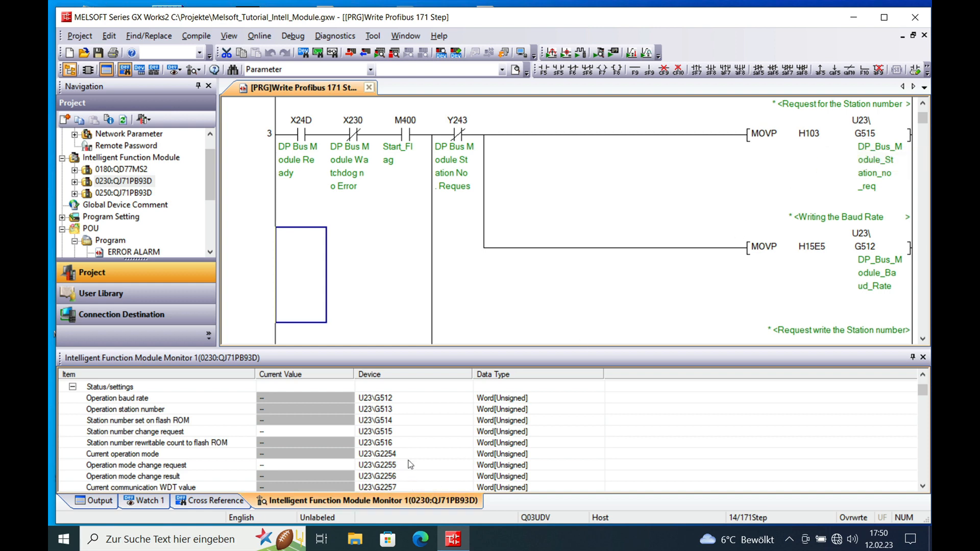
click(135, 430)
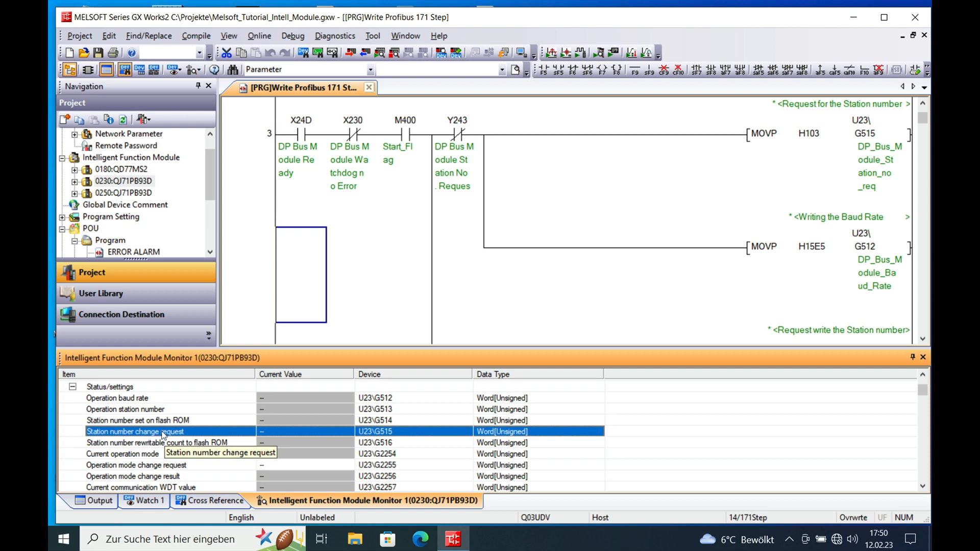
mouse_move(394, 433)
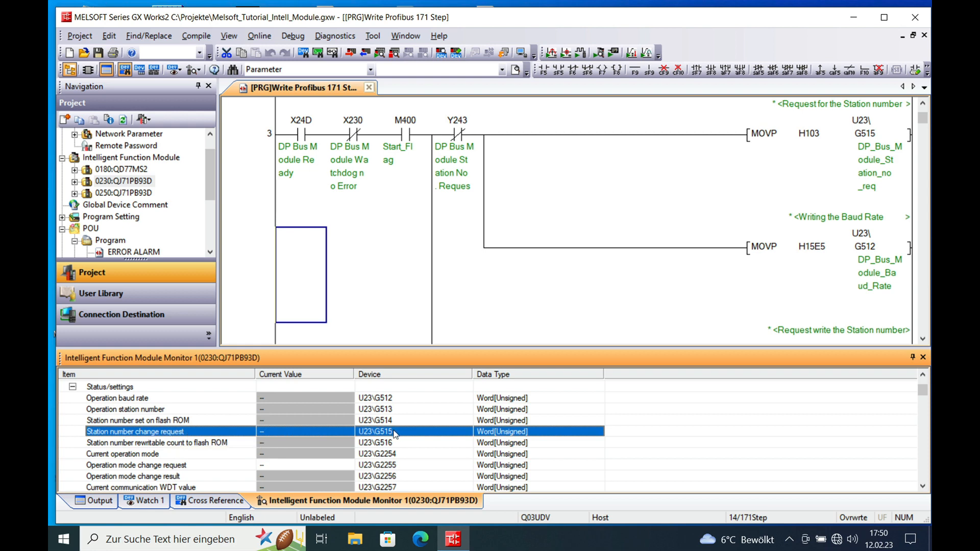
mouse_move(498, 394)
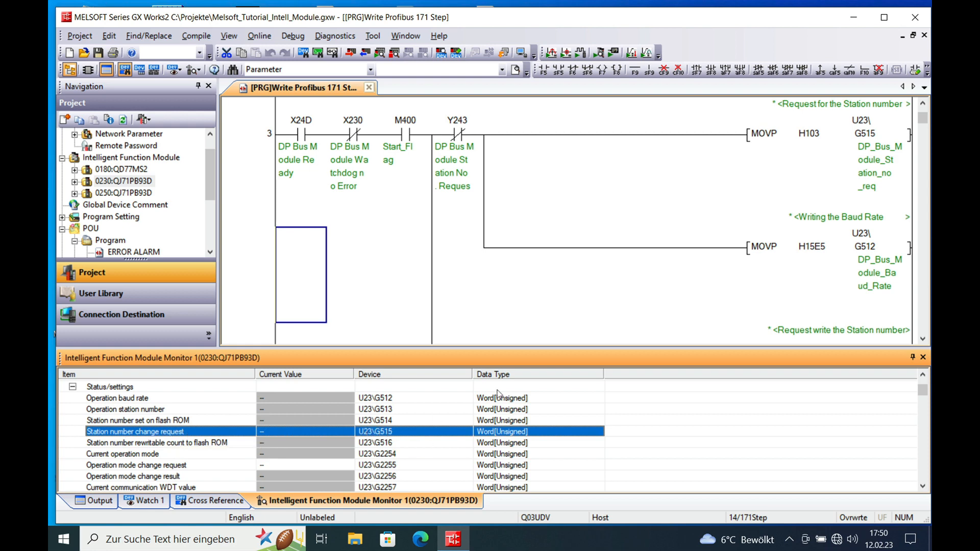
mouse_move(878, 152)
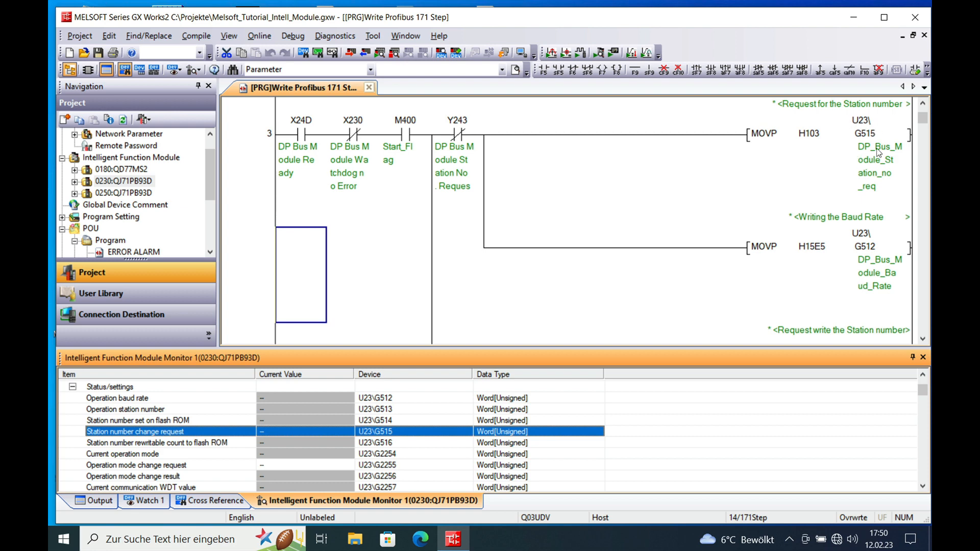
mouse_move(884, 252)
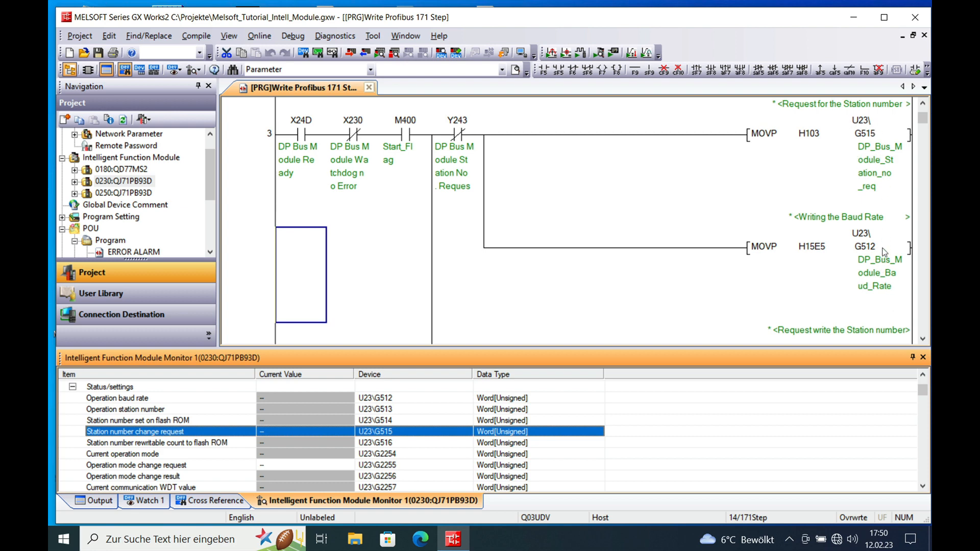
mouse_move(845, 263)
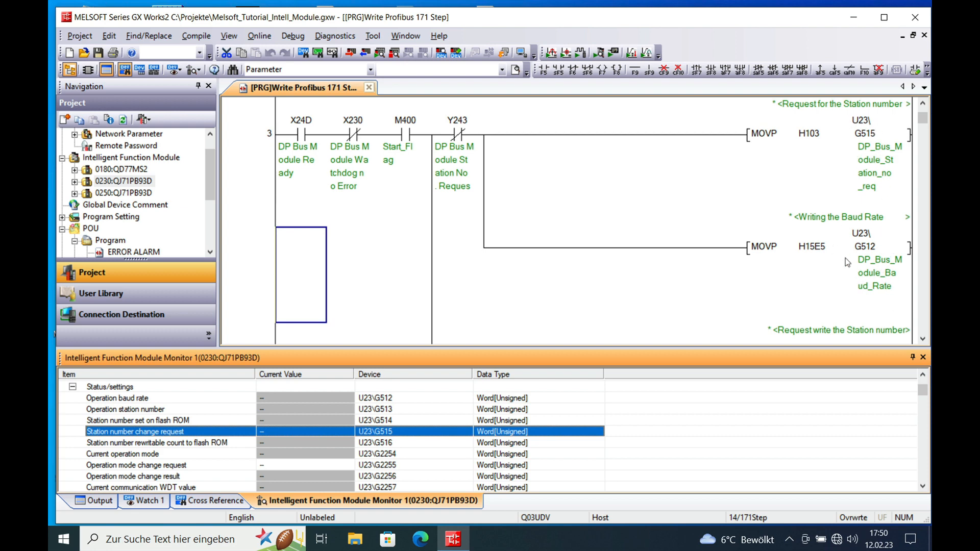
mouse_move(831, 271)
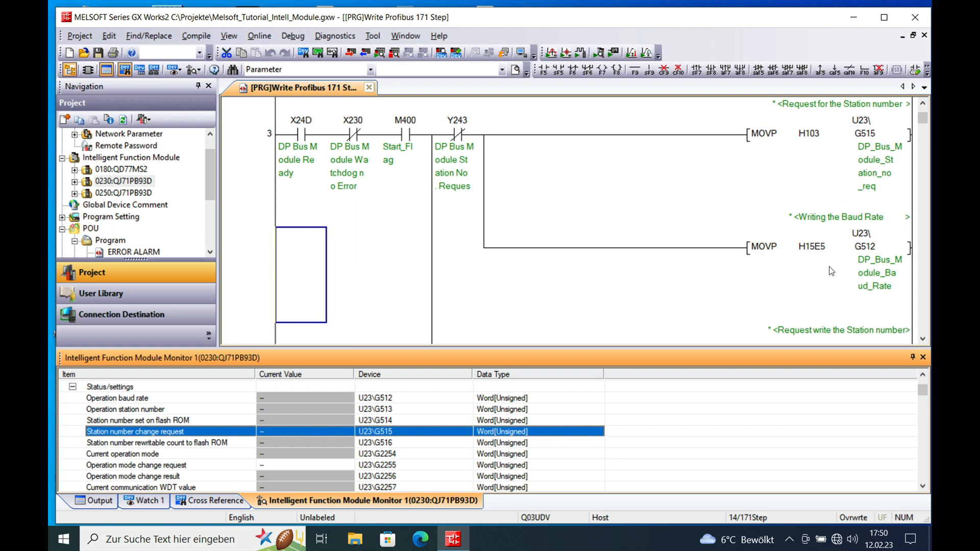
mouse_move(816, 263)
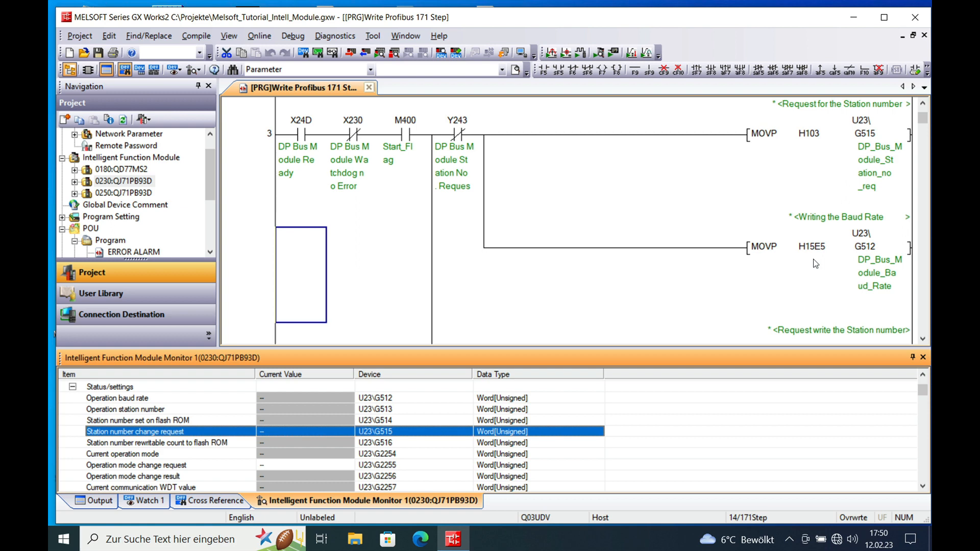
mouse_move(879, 279)
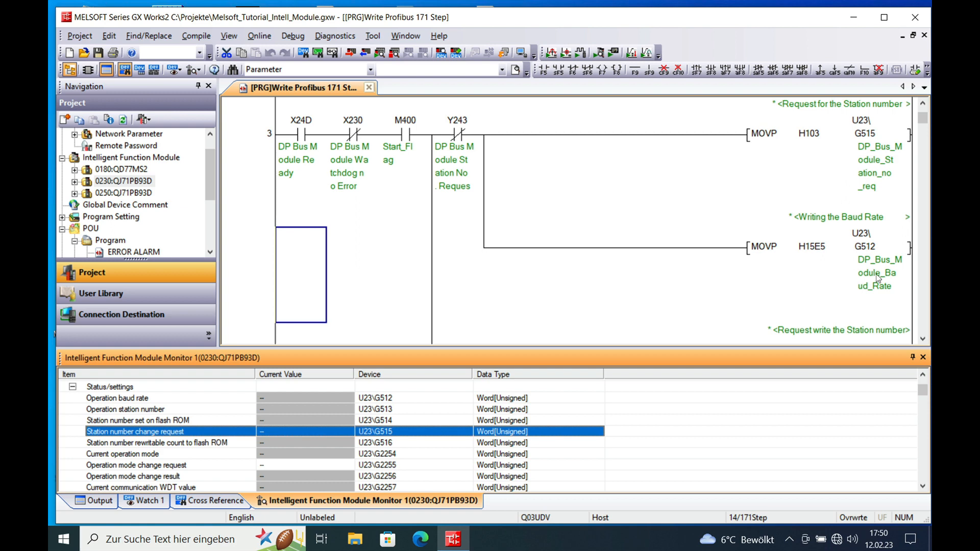
mouse_move(826, 267)
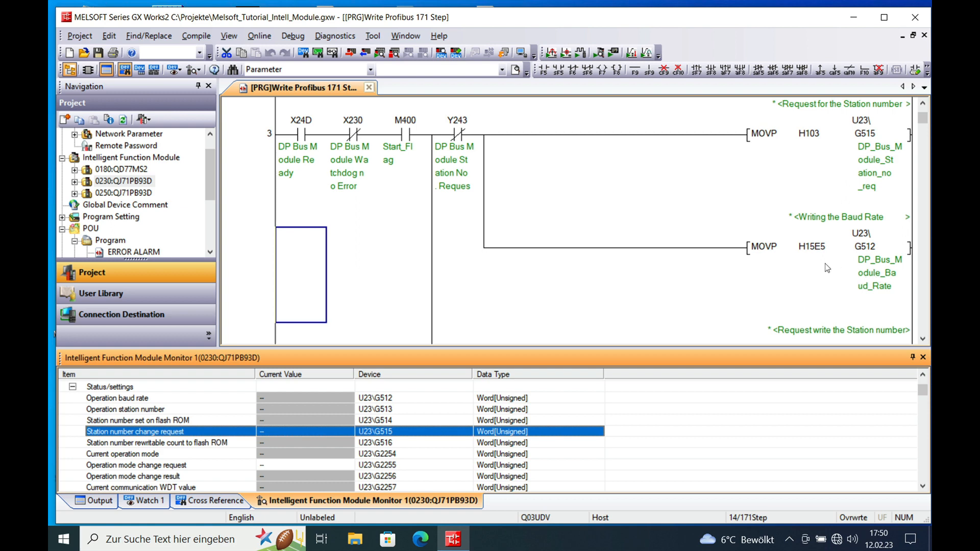
mouse_move(615, 346)
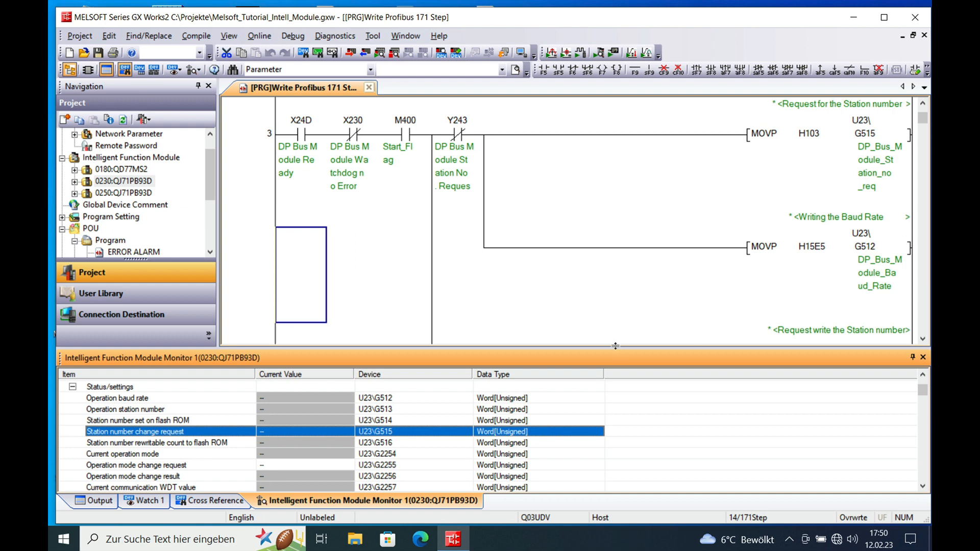
mouse_move(673, 305)
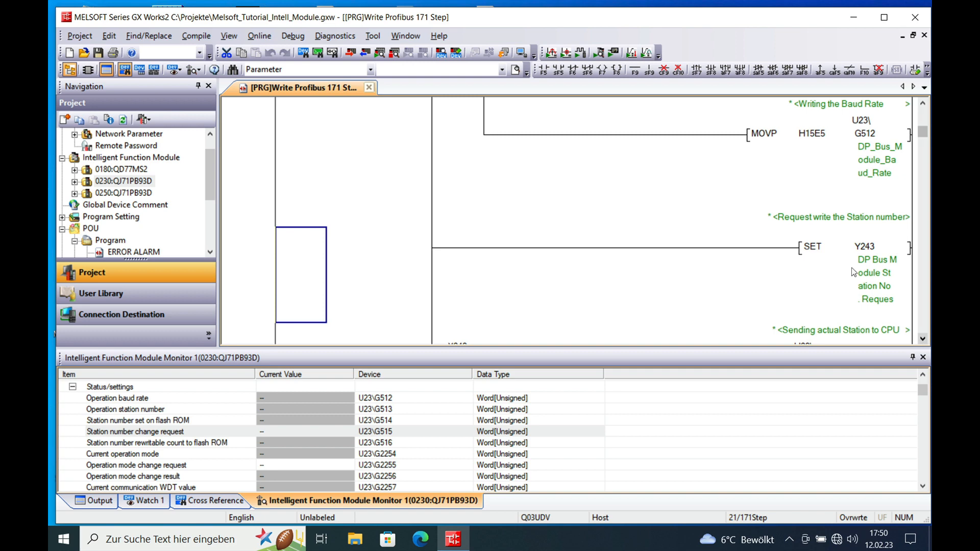
mouse_move(894, 238)
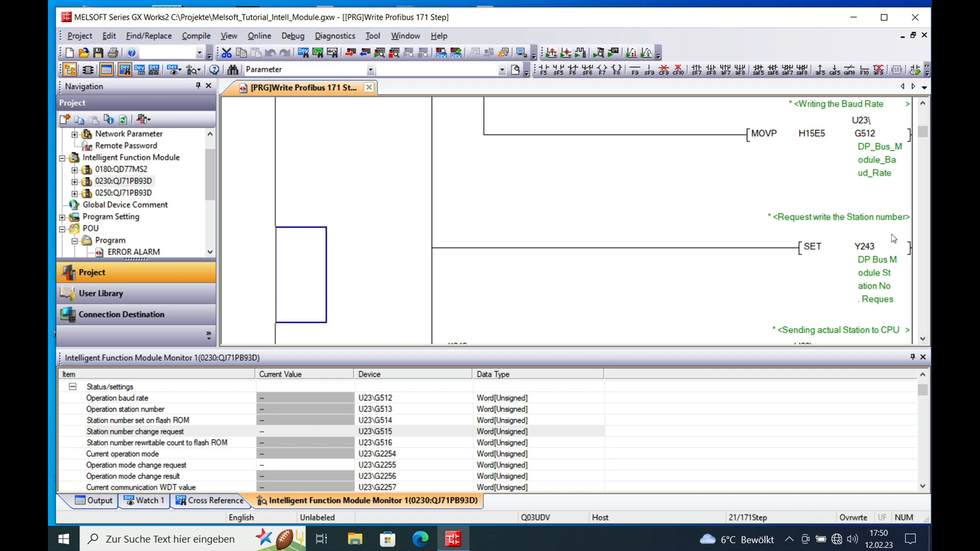
mouse_move(866, 253)
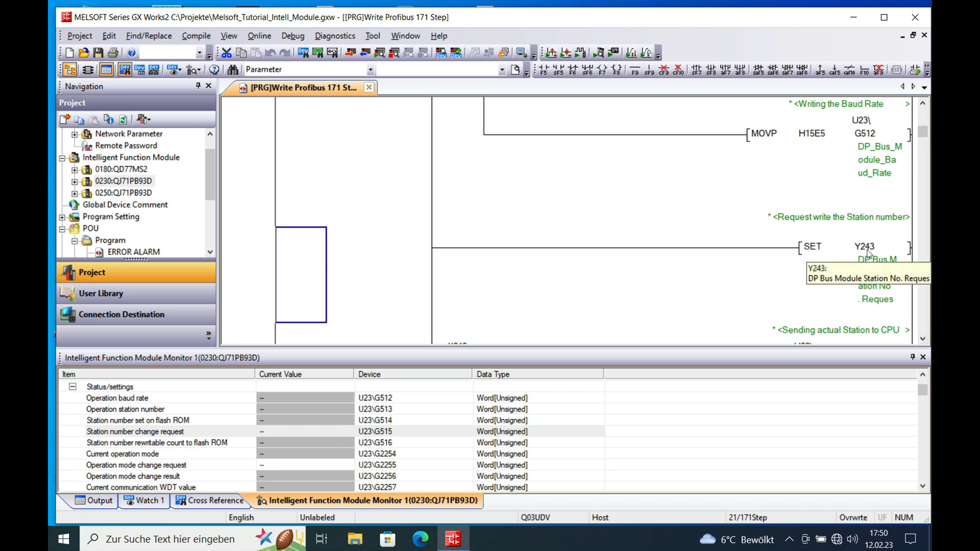
mouse_move(845, 260)
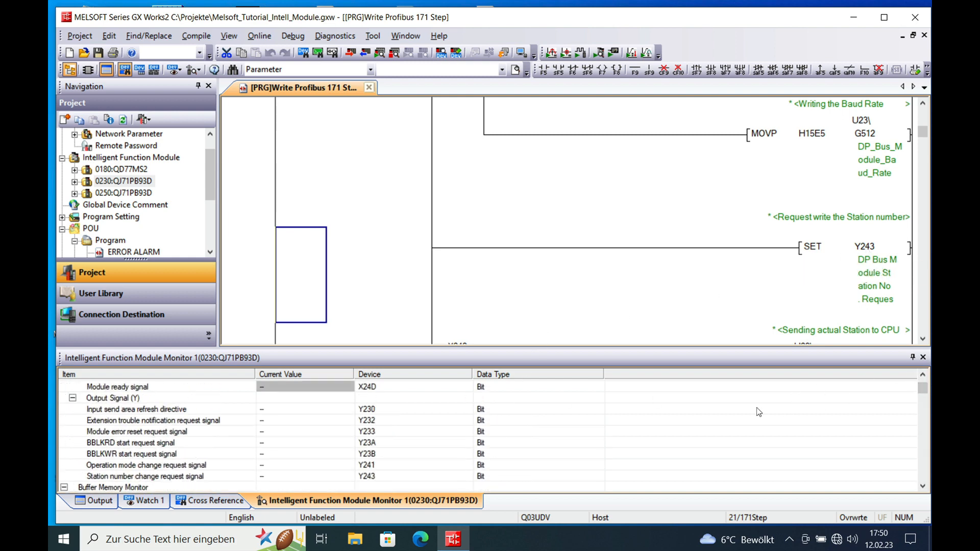
mouse_move(152, 481)
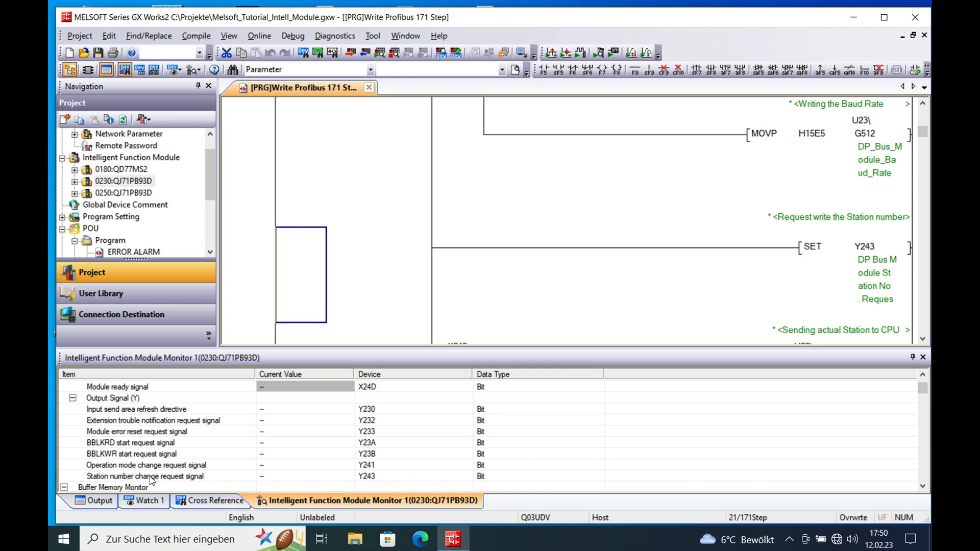
click(144, 477)
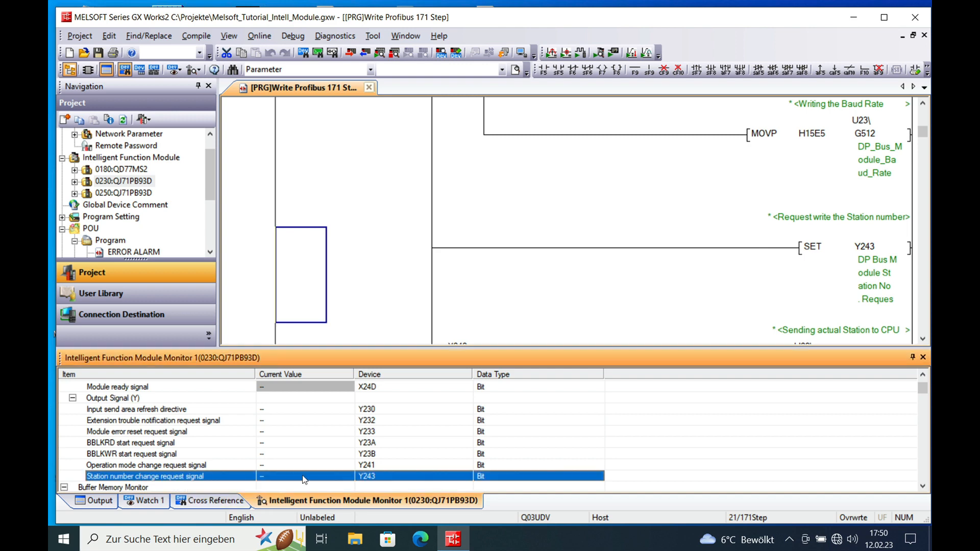
mouse_move(923, 309)
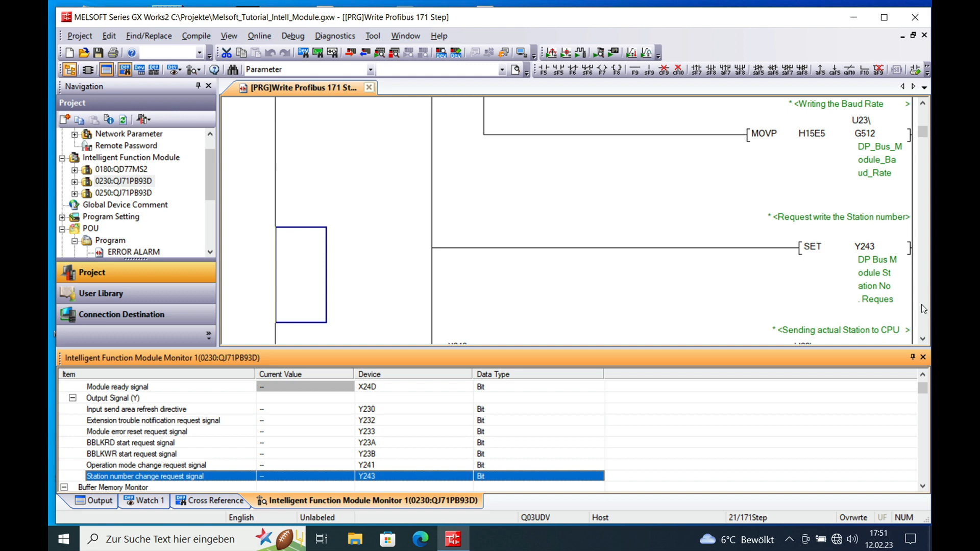
scroll(down, 3)
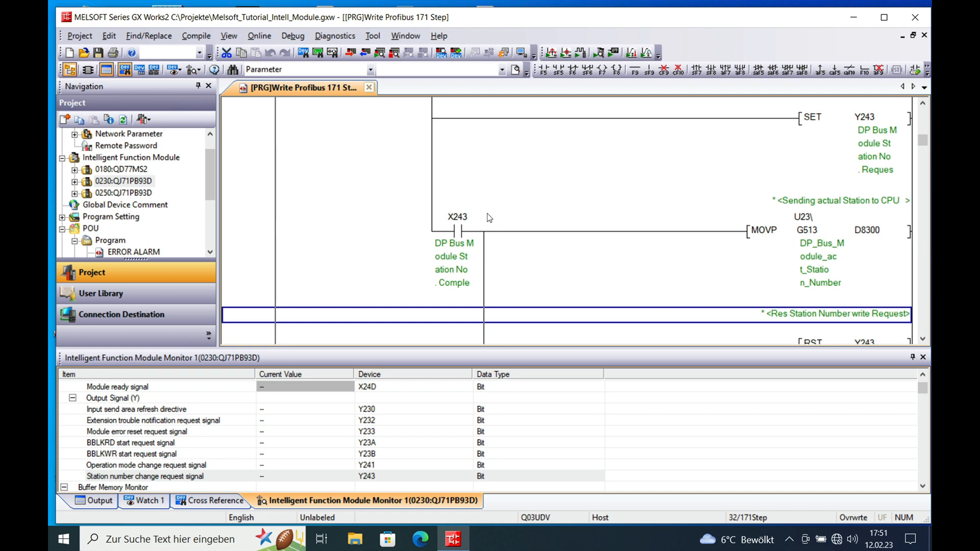
mouse_move(442, 223)
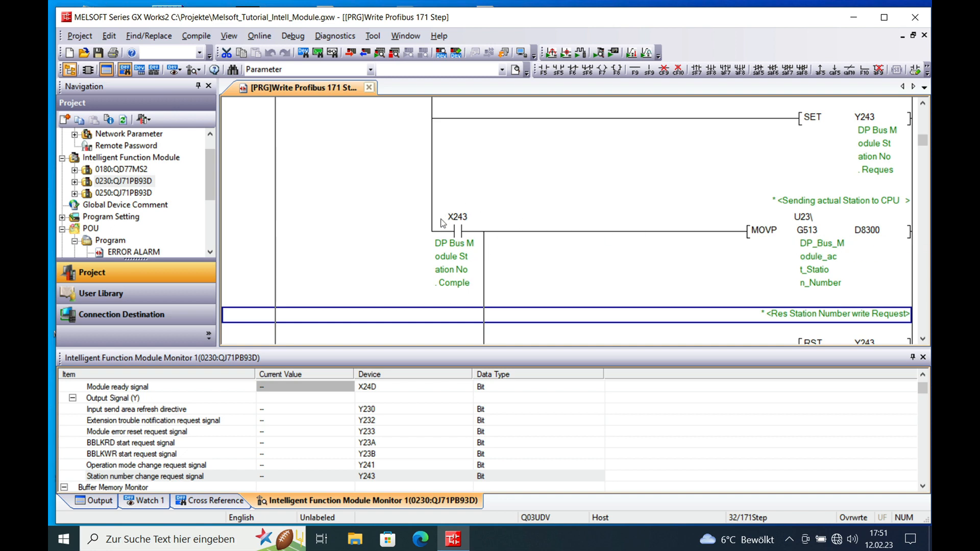
mouse_move(469, 244)
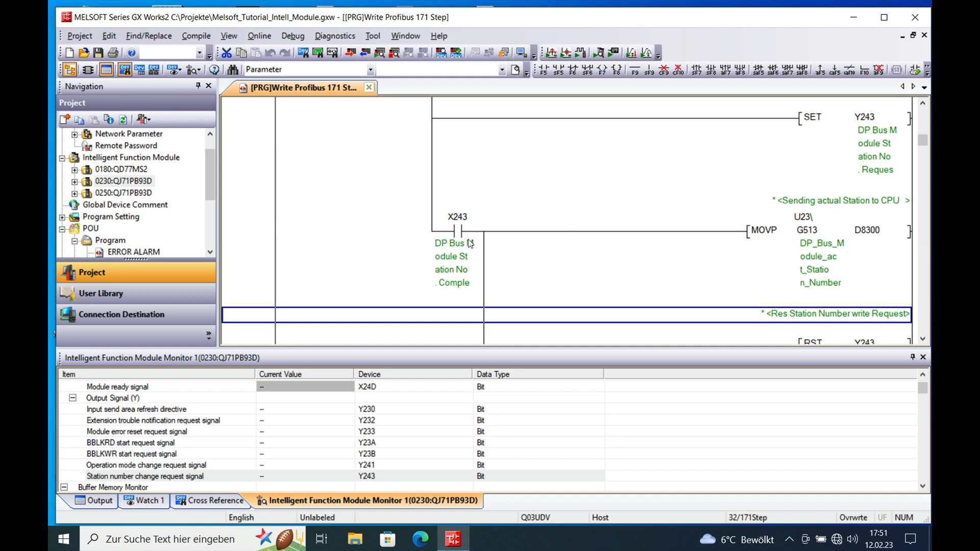
mouse_move(478, 275)
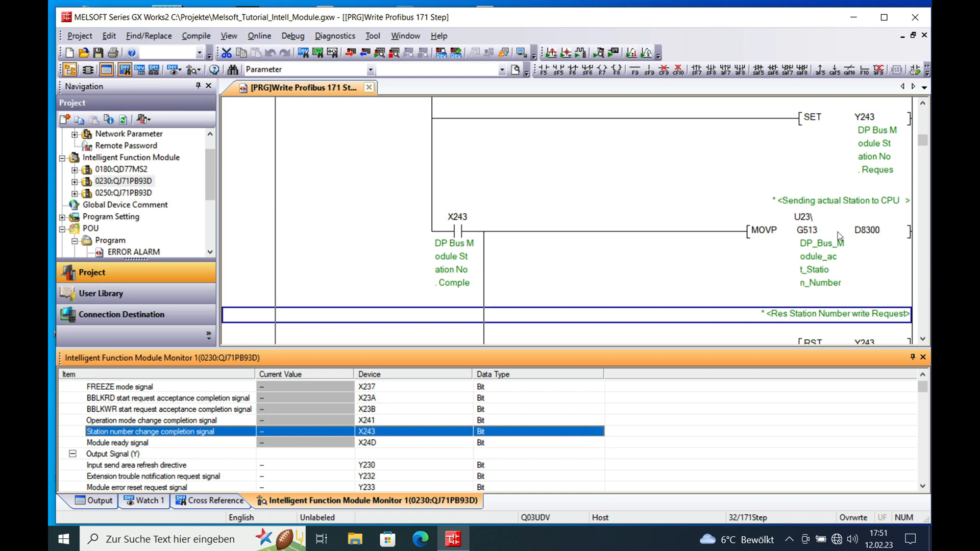
mouse_move(803, 246)
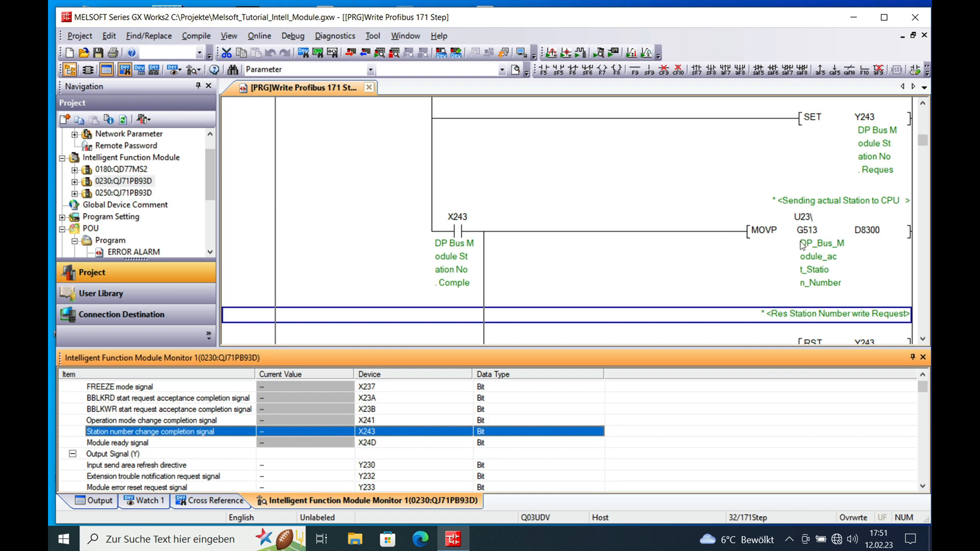
mouse_move(812, 243)
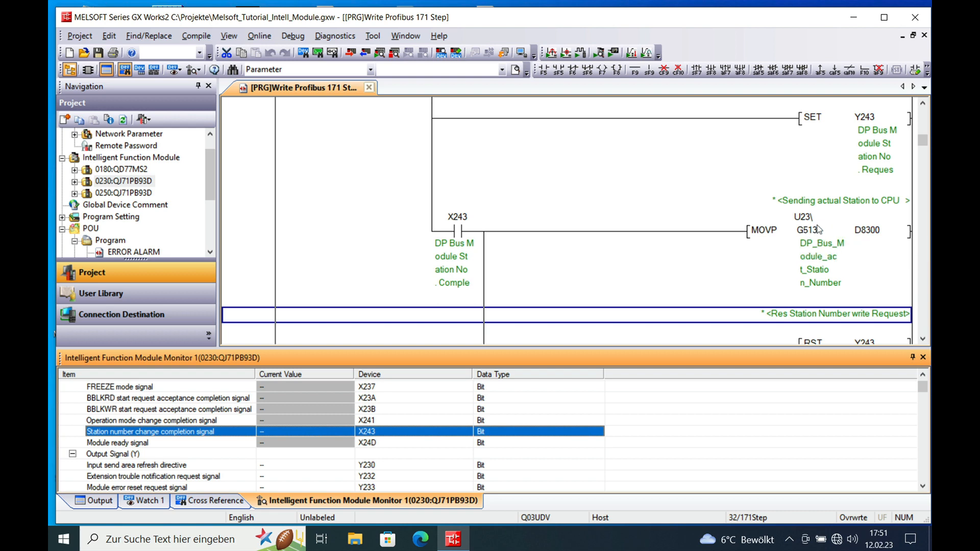
mouse_move(856, 227)
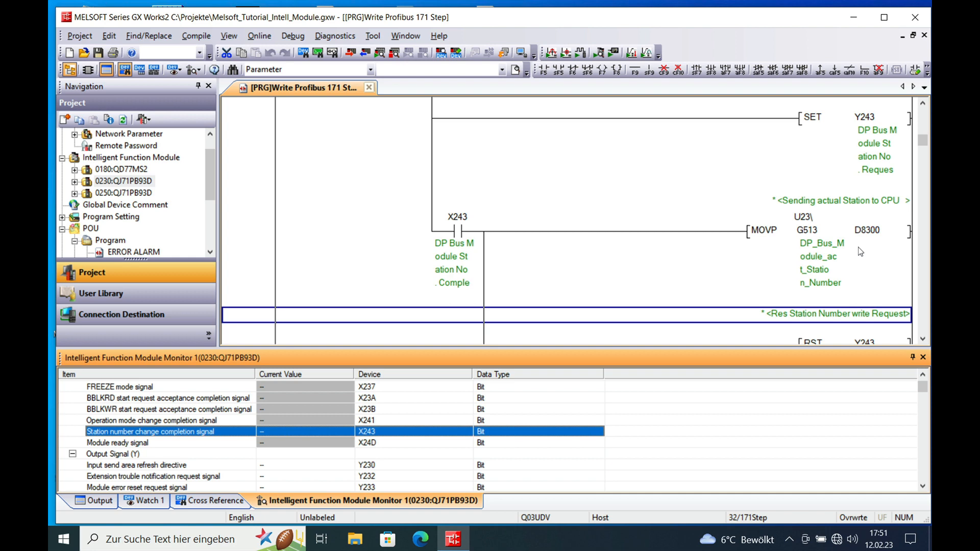
mouse_move(879, 231)
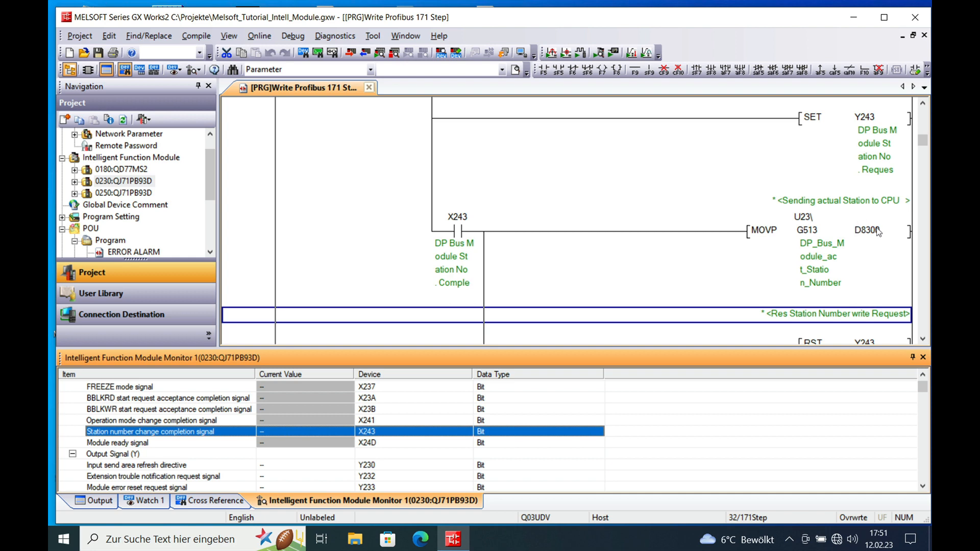
mouse_move(886, 297)
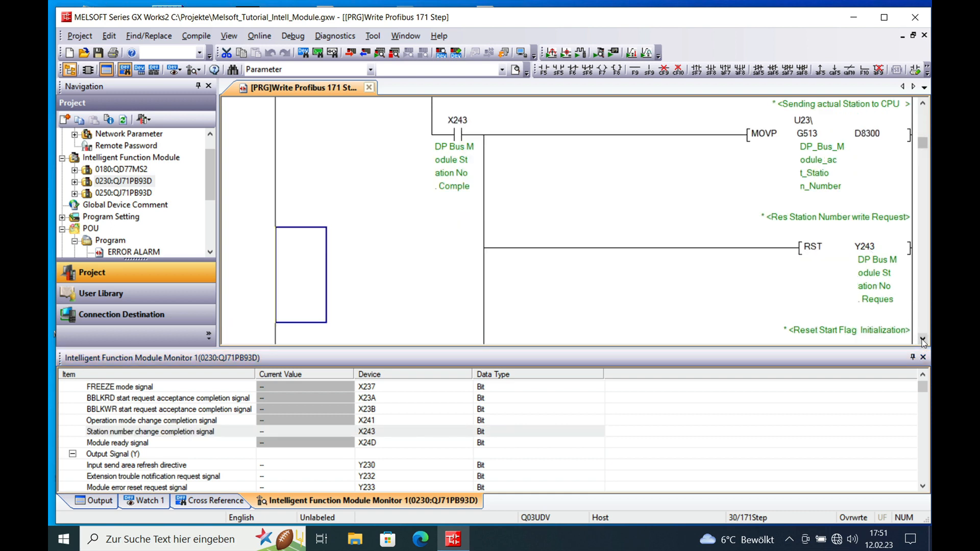
mouse_move(771, 266)
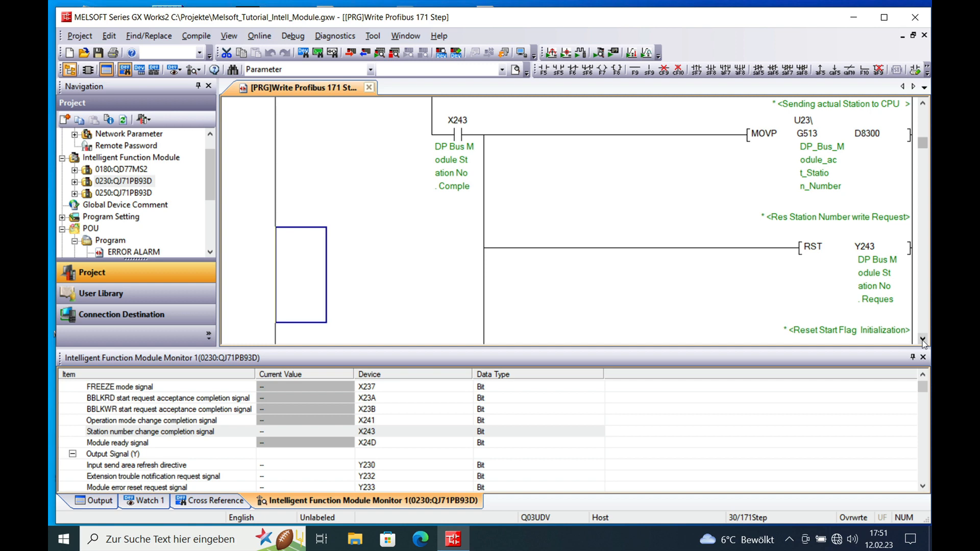
scroll(down, 3)
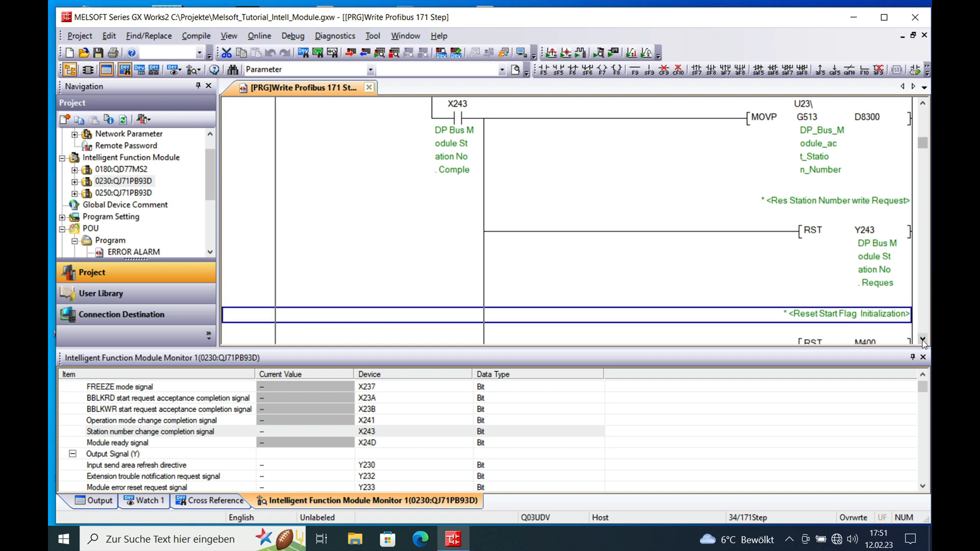
mouse_move(873, 335)
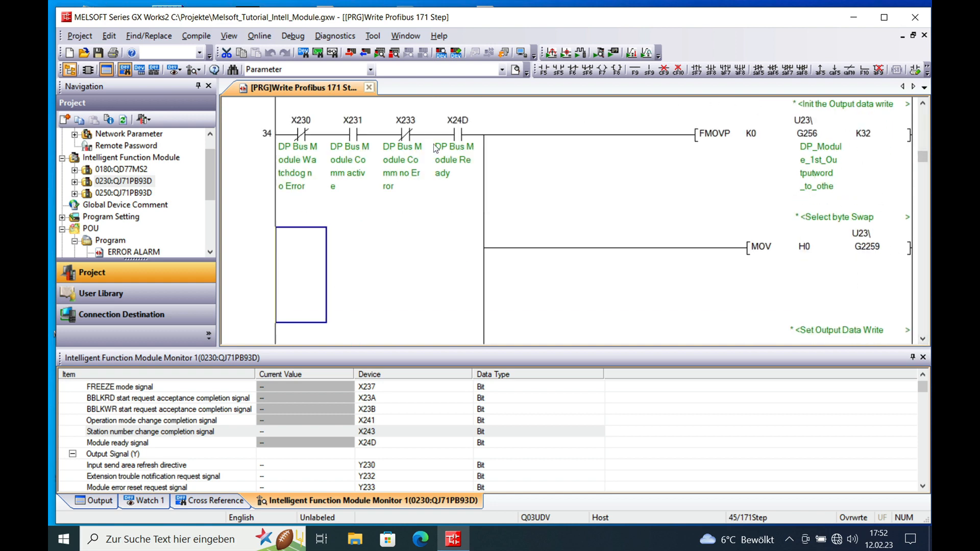
mouse_move(339, 176)
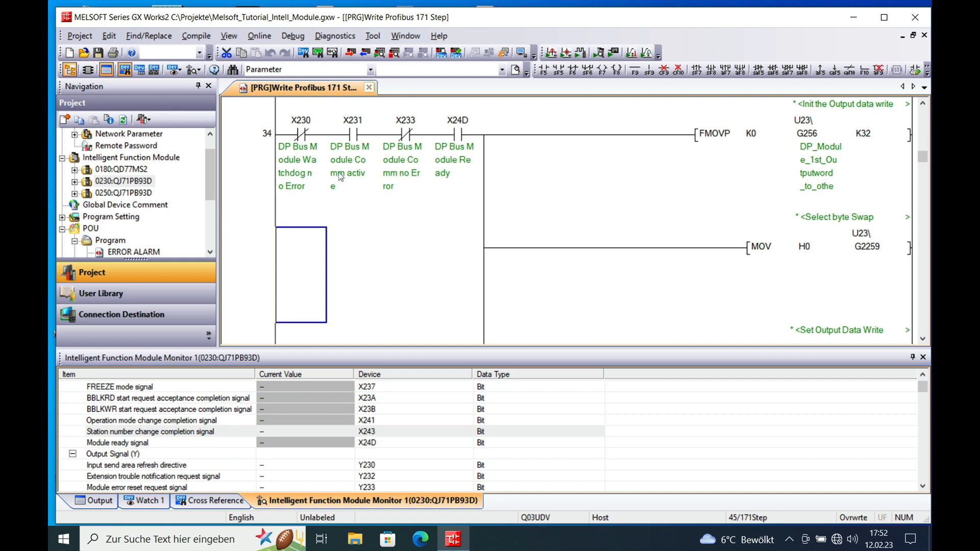
mouse_move(482, 127)
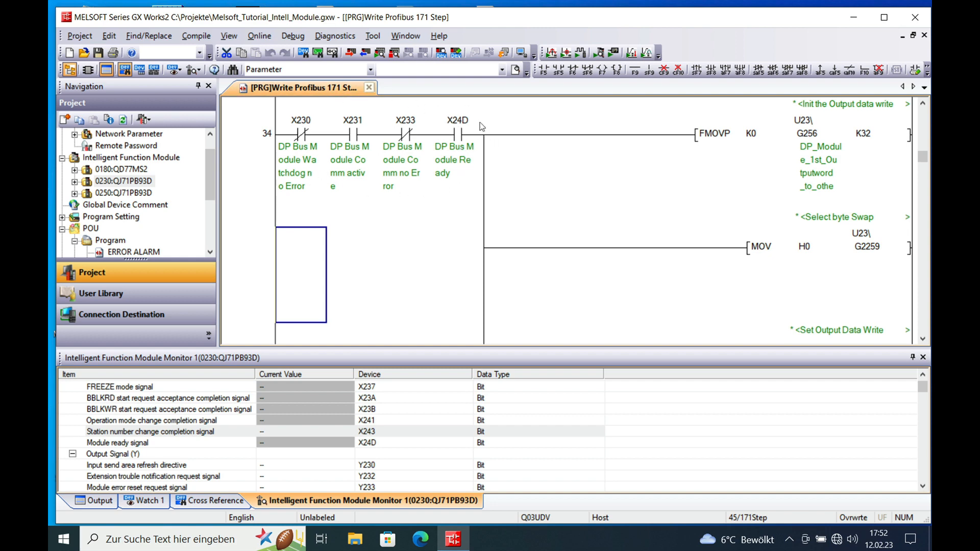
mouse_move(305, 148)
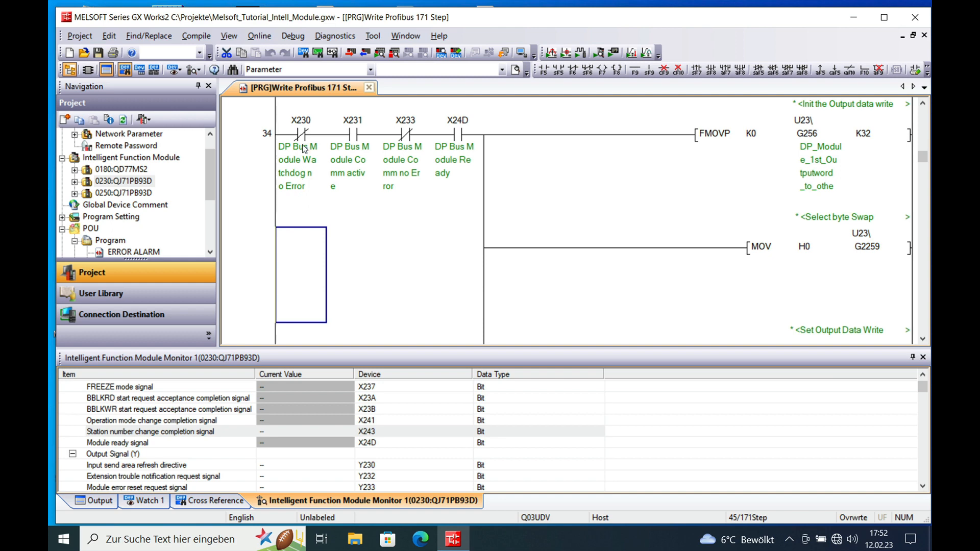
mouse_move(373, 186)
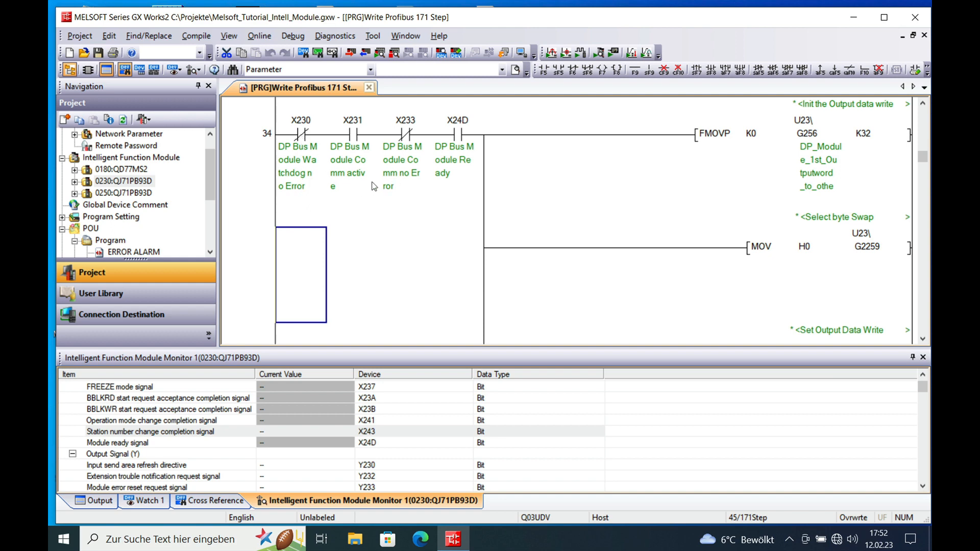
mouse_move(359, 161)
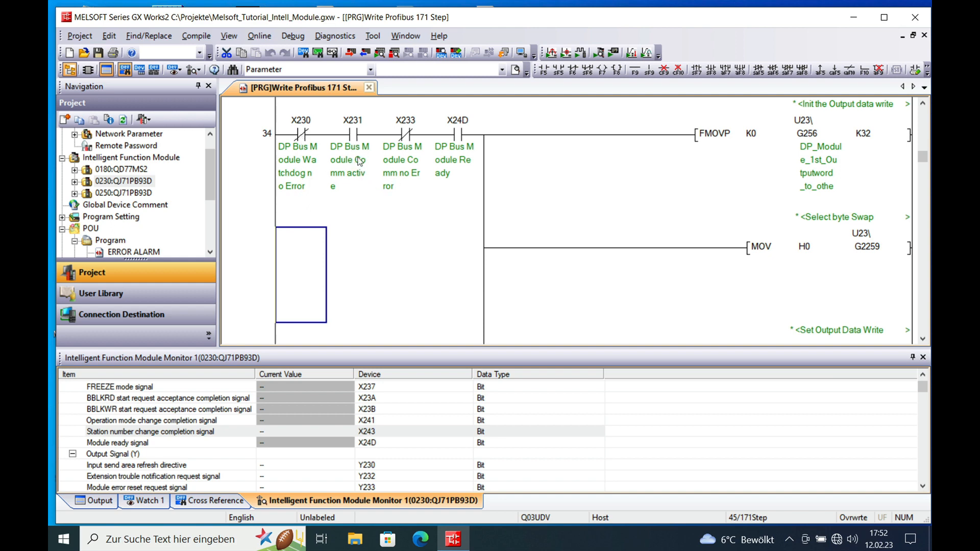
mouse_move(414, 170)
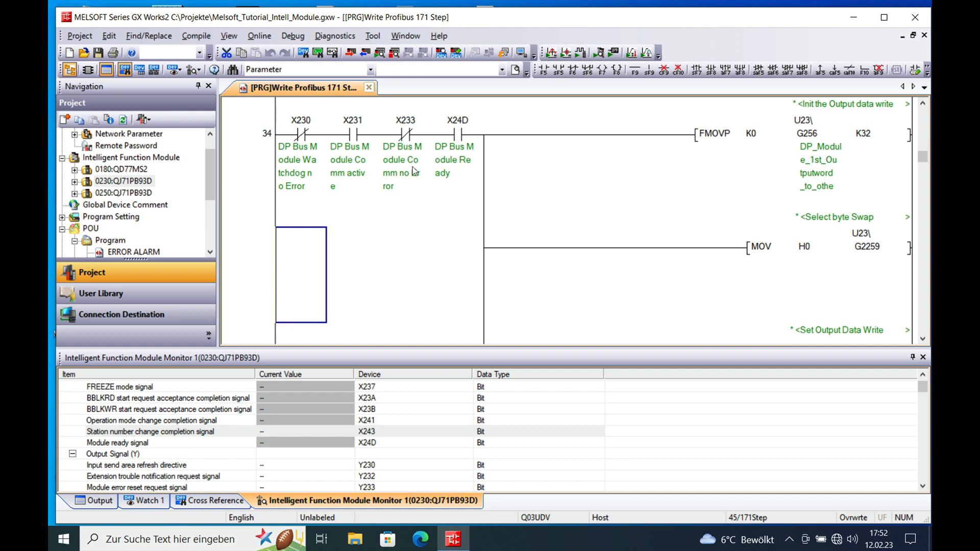
mouse_move(460, 168)
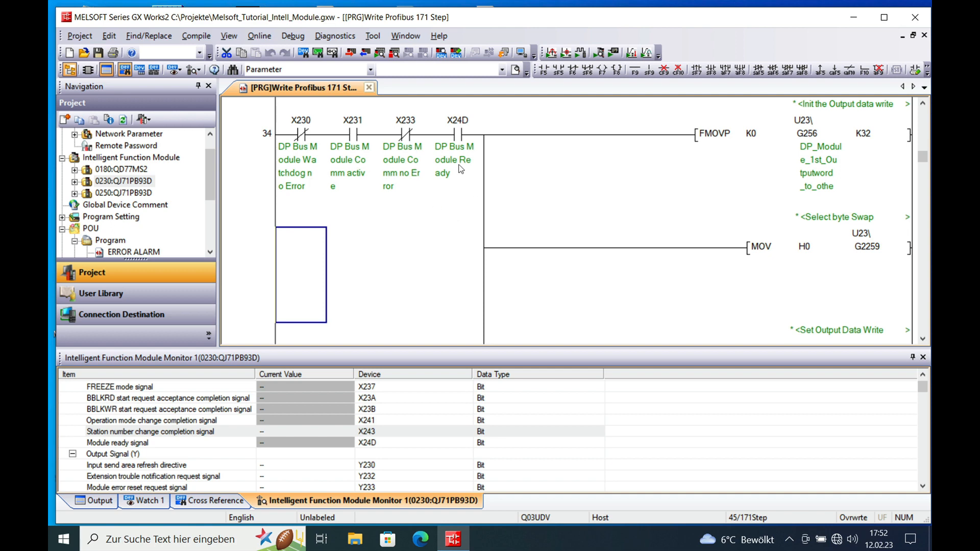
mouse_move(469, 170)
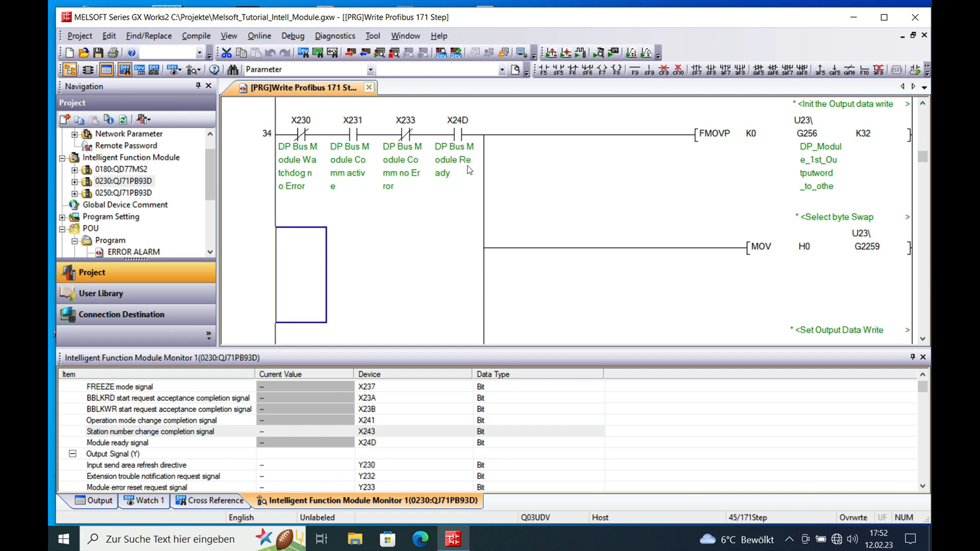
mouse_move(447, 148)
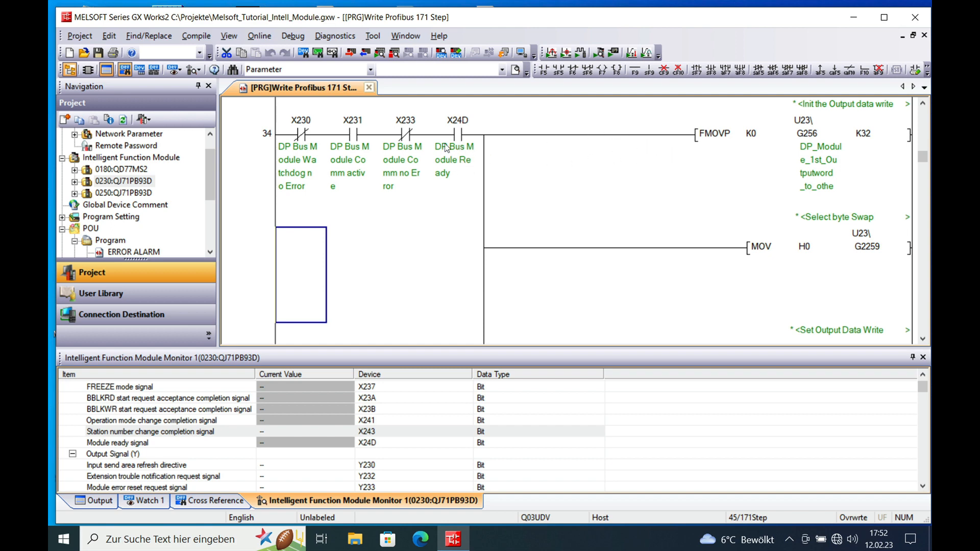
mouse_move(302, 160)
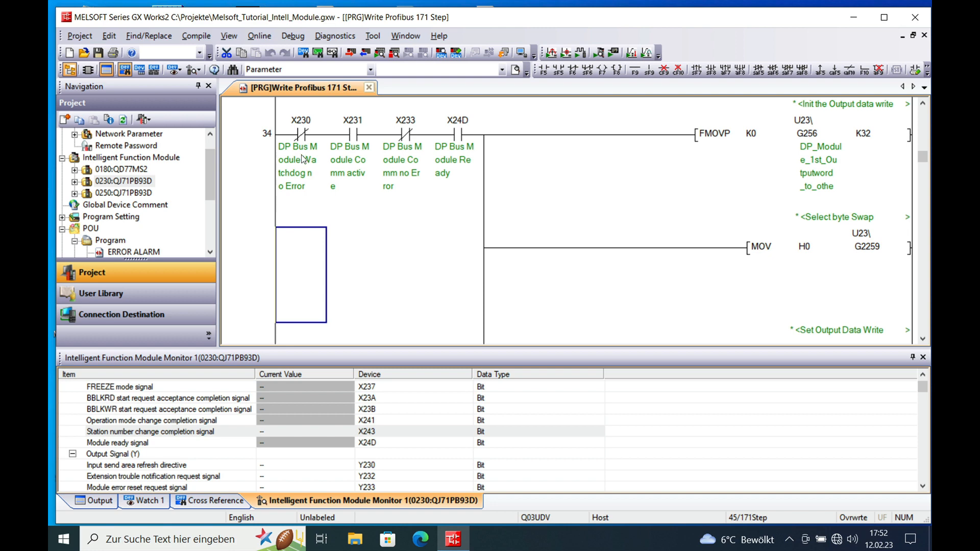
mouse_move(863, 129)
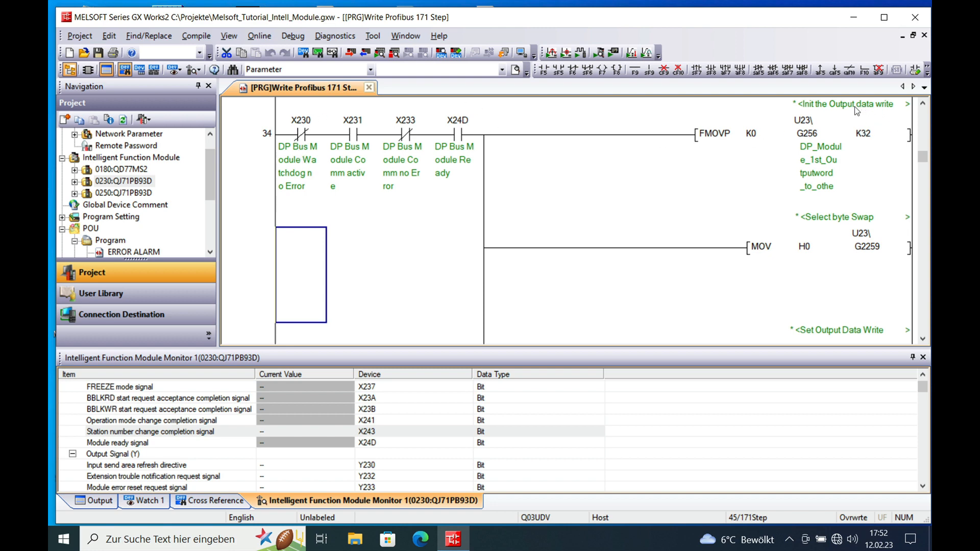
mouse_move(763, 148)
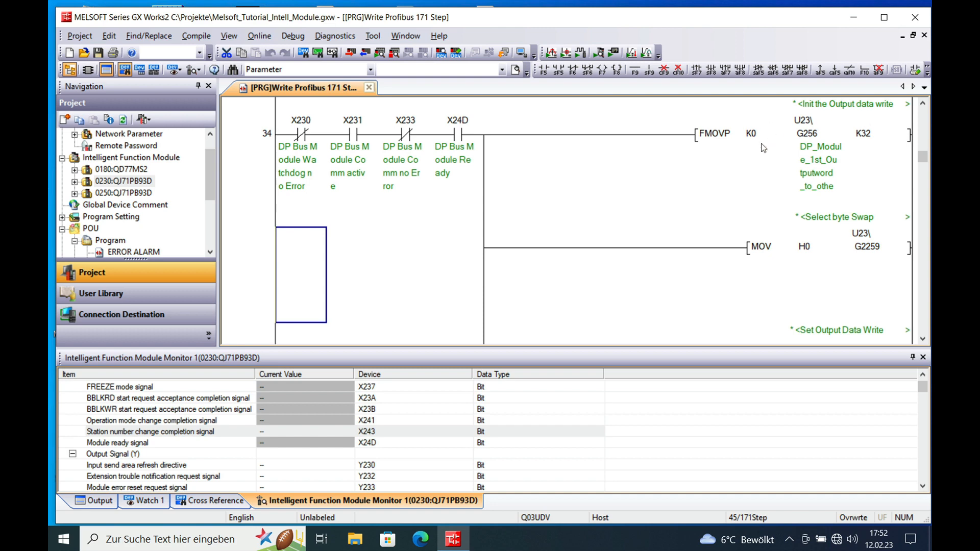
mouse_move(744, 157)
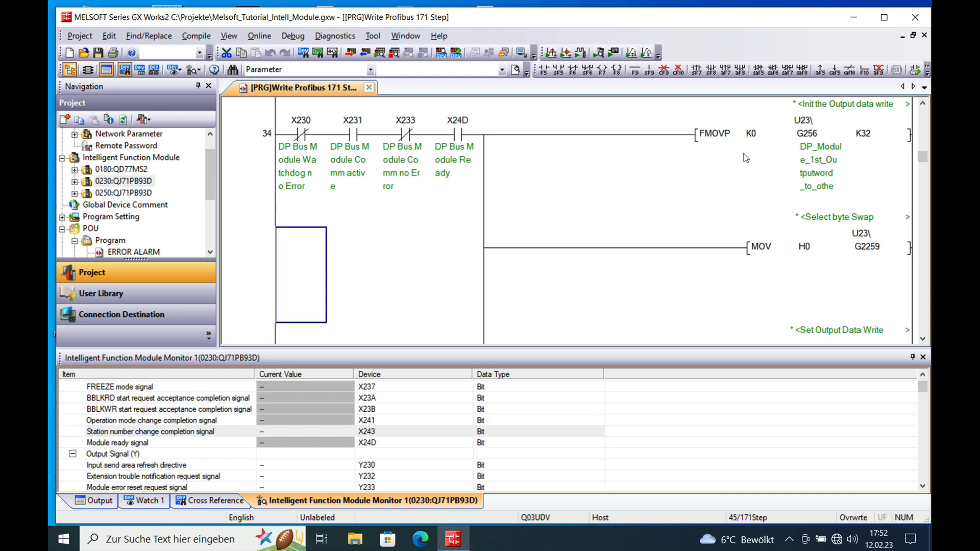
mouse_move(867, 243)
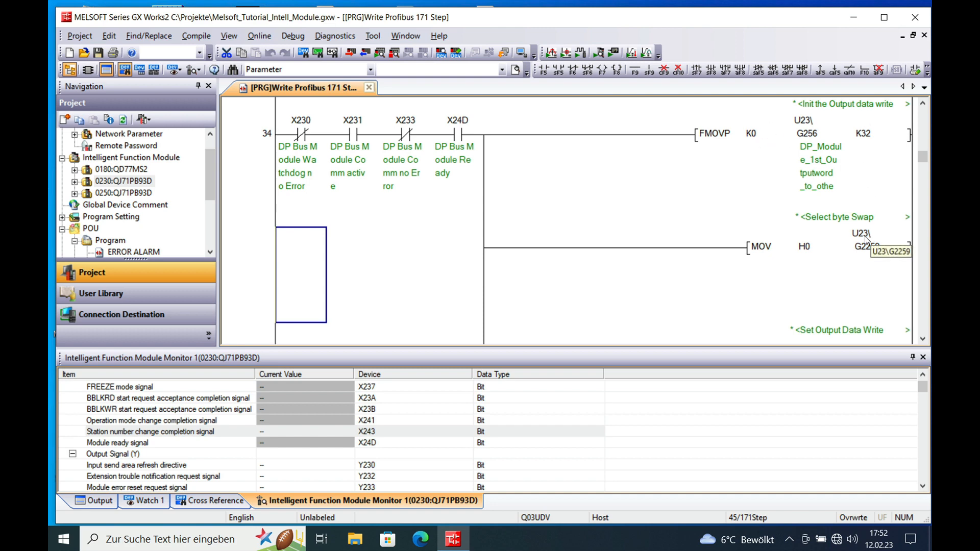
mouse_move(866, 273)
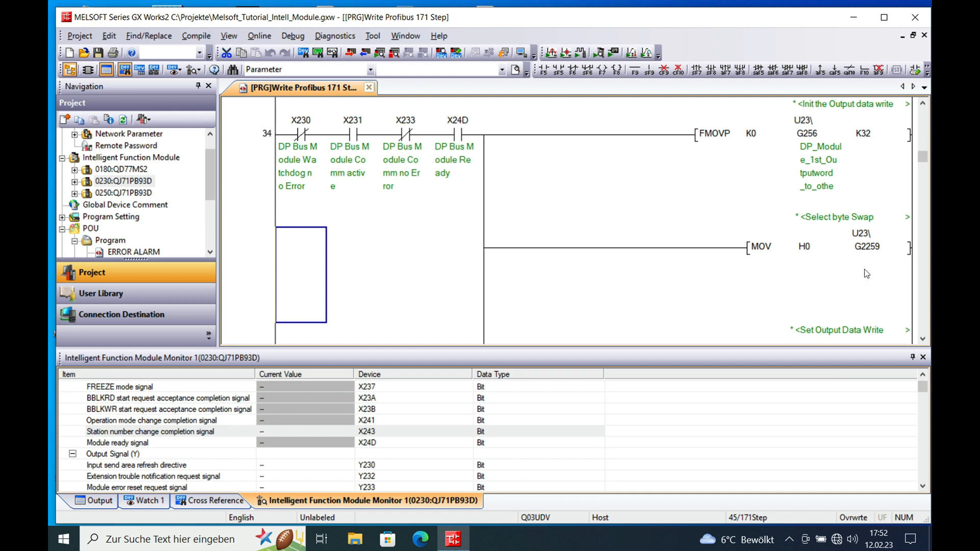
mouse_move(808, 268)
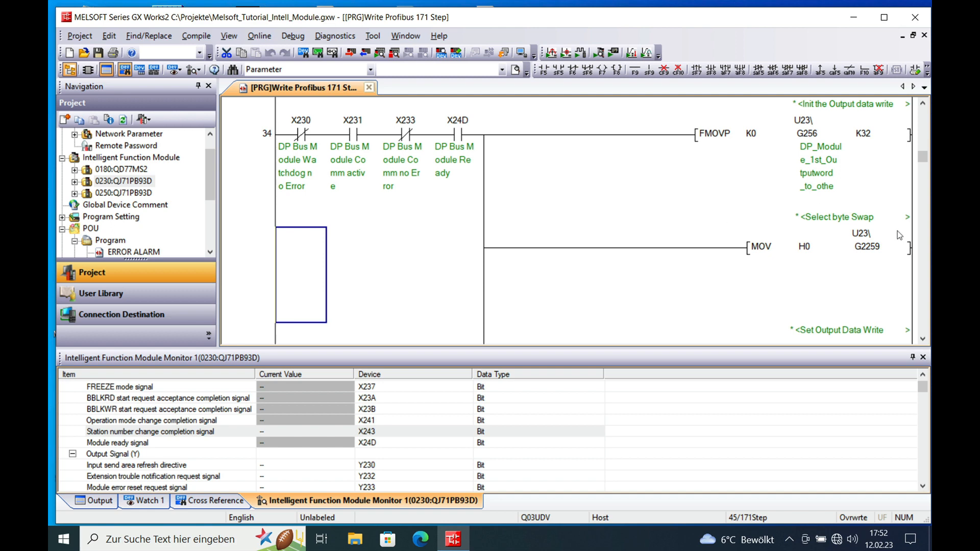
mouse_move(760, 277)
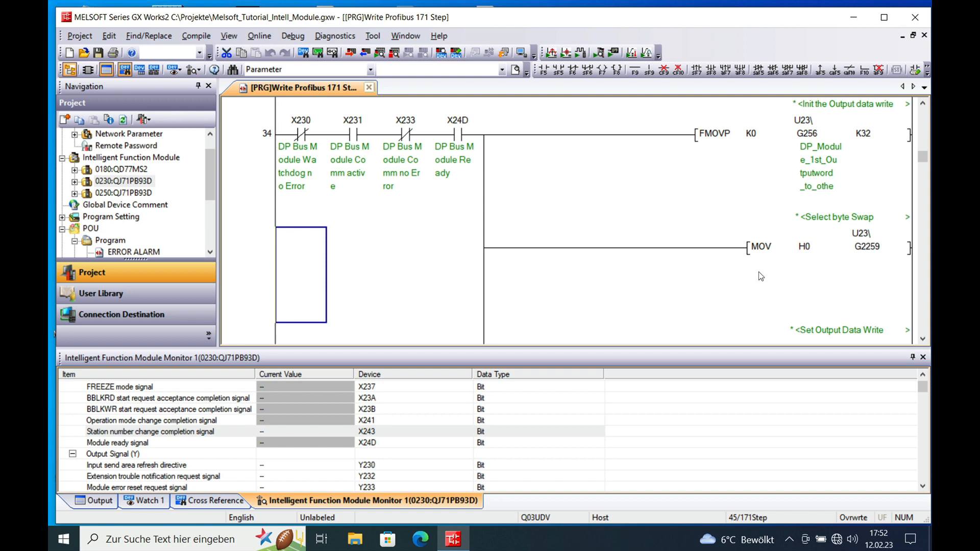
mouse_move(823, 285)
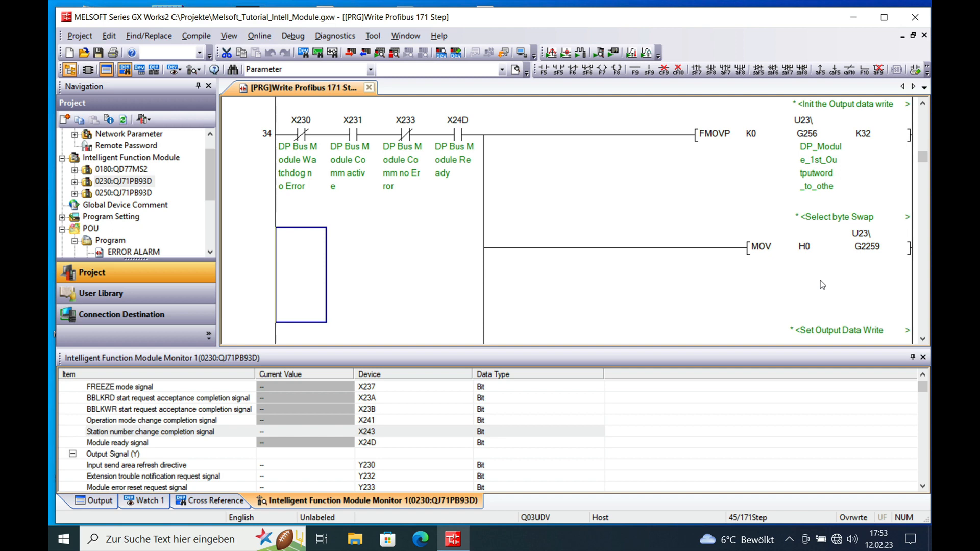
mouse_move(870, 264)
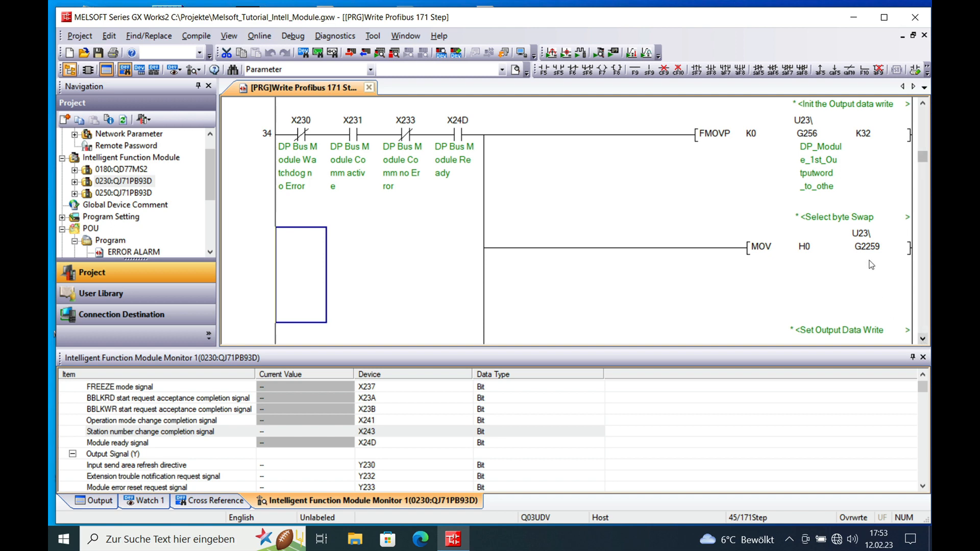
mouse_move(822, 229)
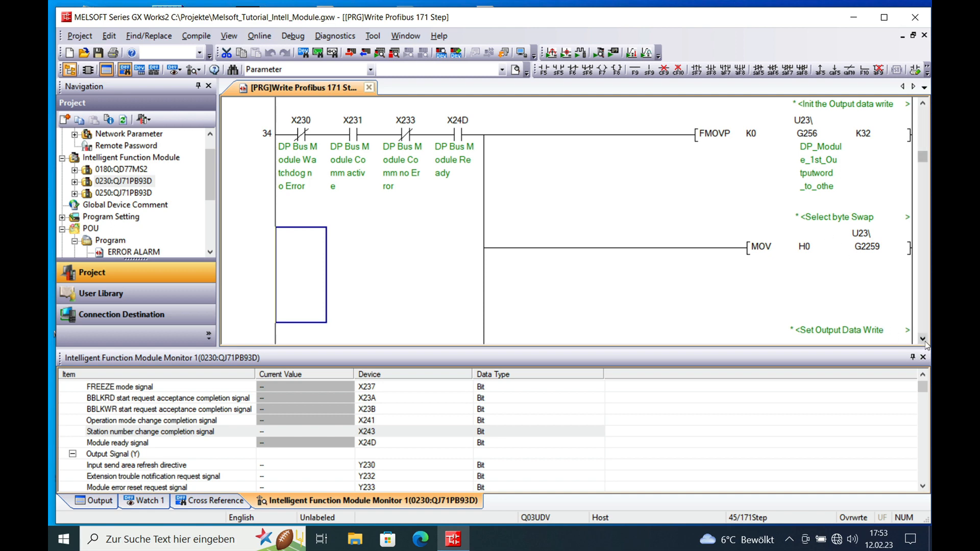
Step: Scroll the ladder down to the SET M7900 rung and rung 52 driving coil Y230
scroll(down, 3)
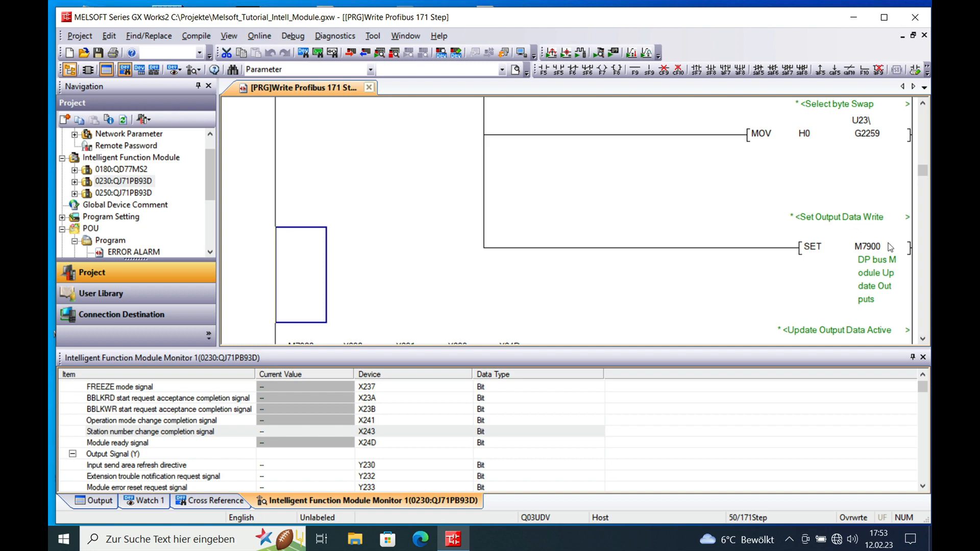
mouse_move(863, 201)
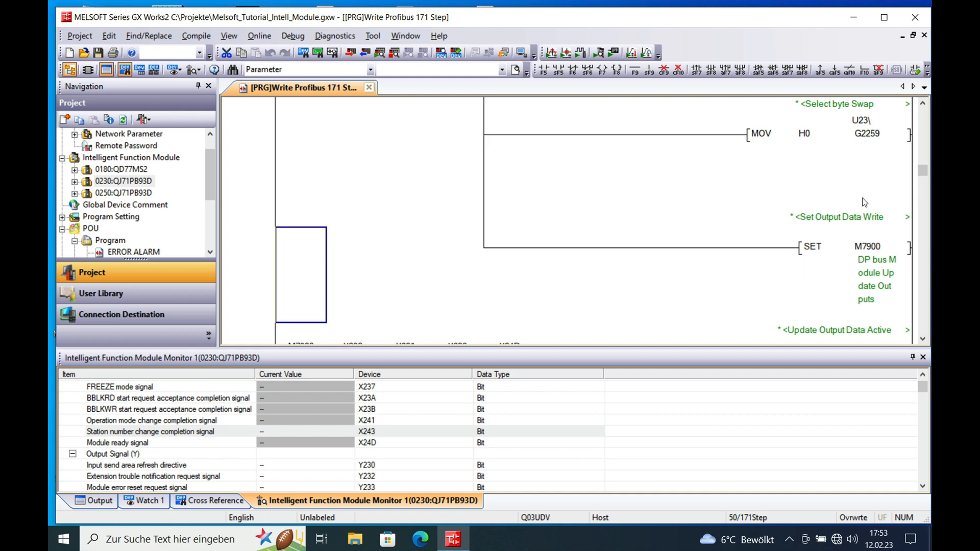
mouse_move(844, 220)
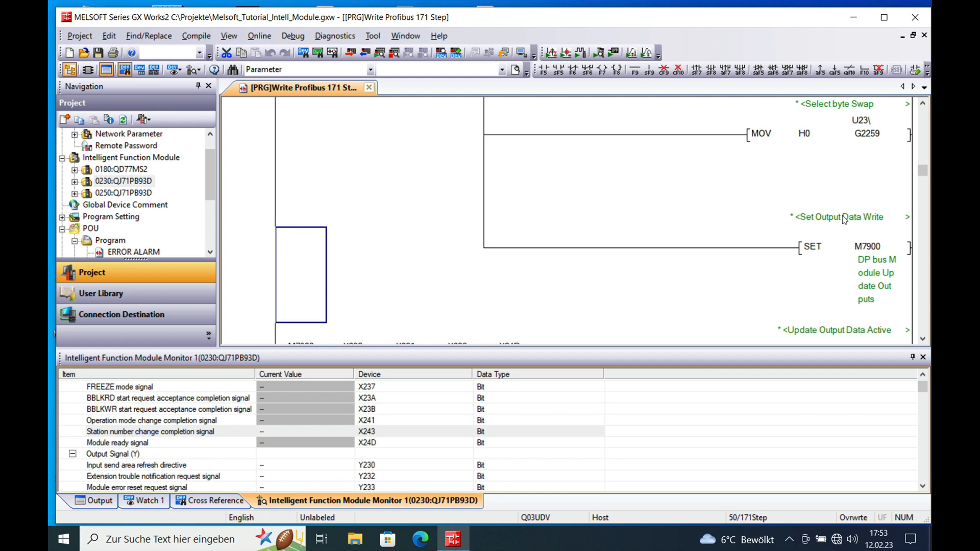
mouse_move(909, 330)
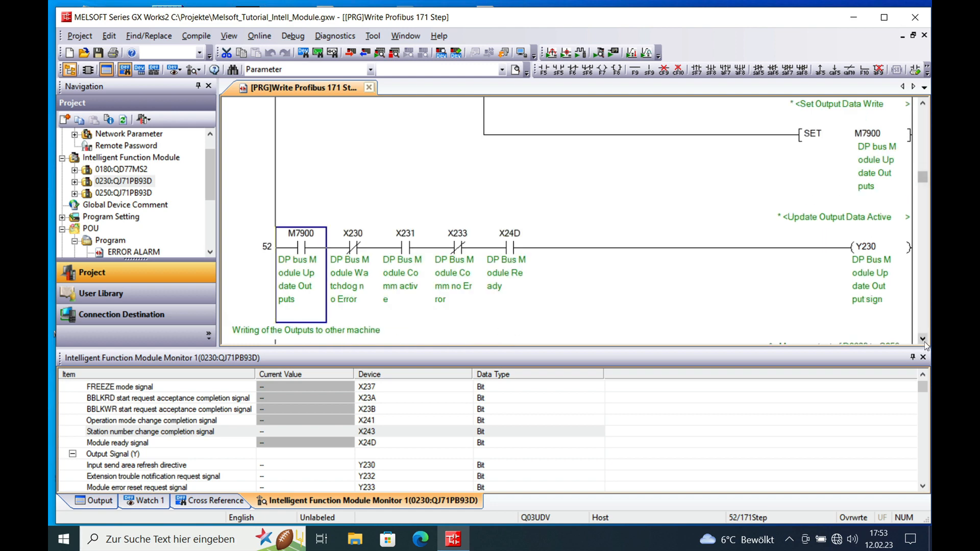
scroll(down, 3)
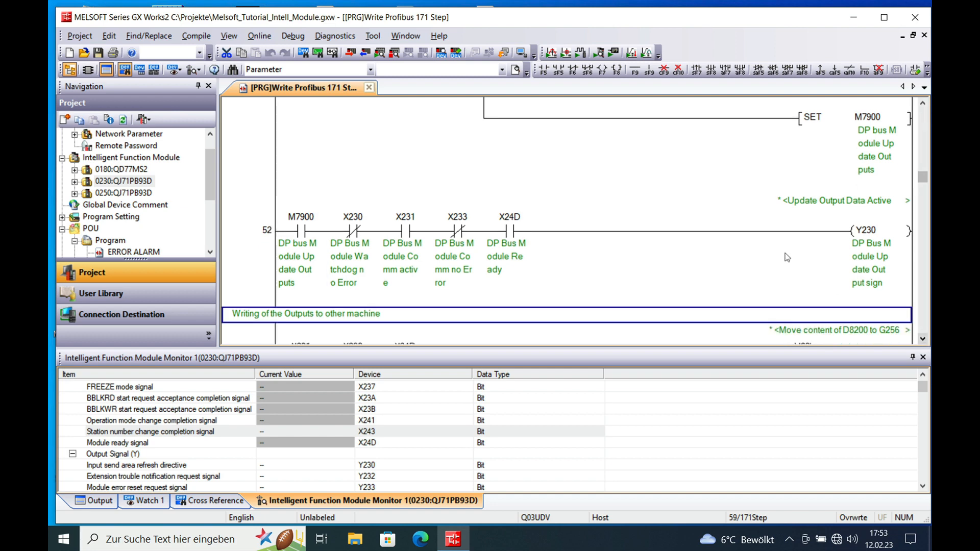
mouse_move(403, 202)
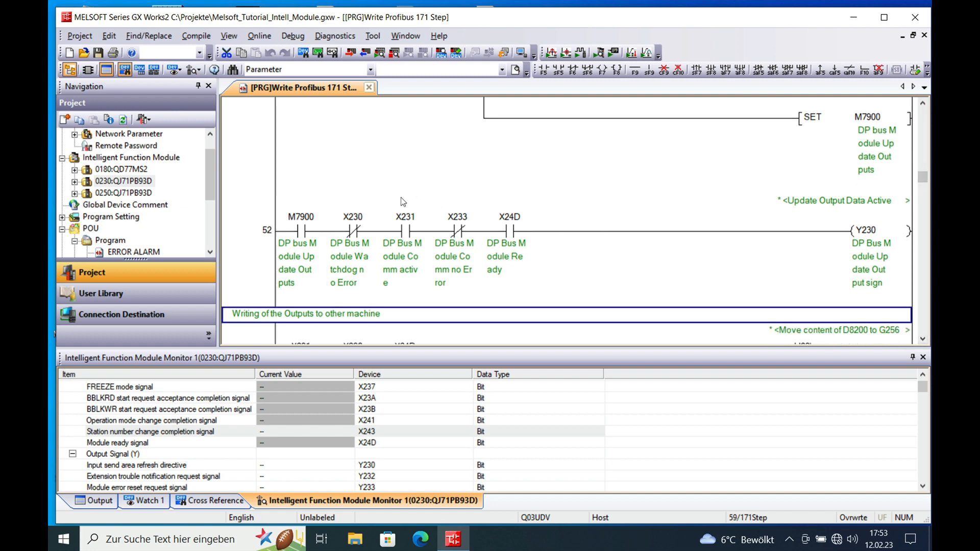
mouse_move(862, 139)
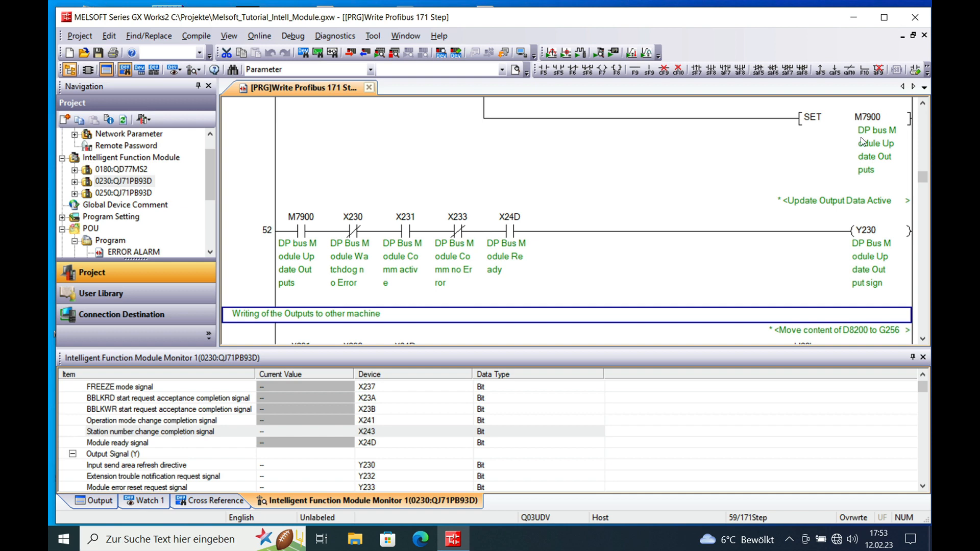
mouse_move(341, 236)
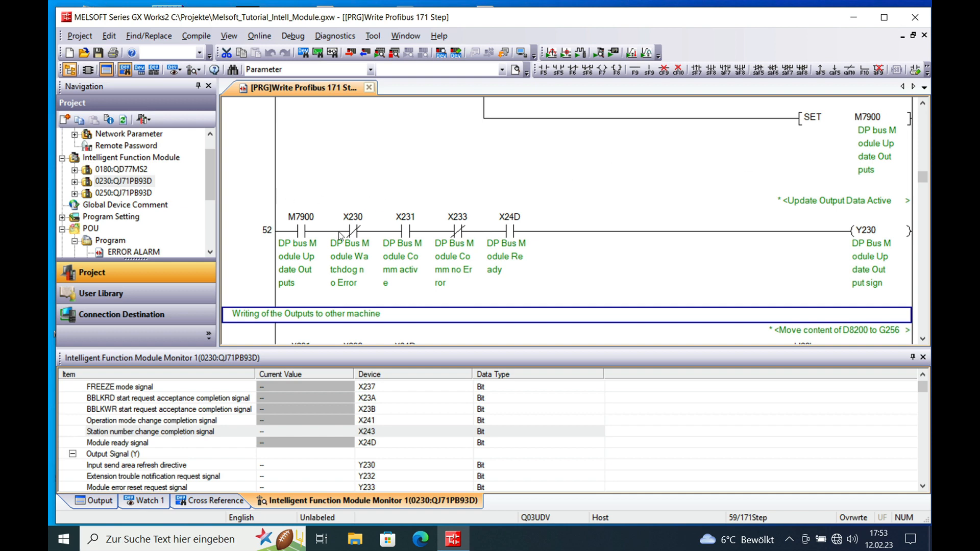
mouse_move(548, 255)
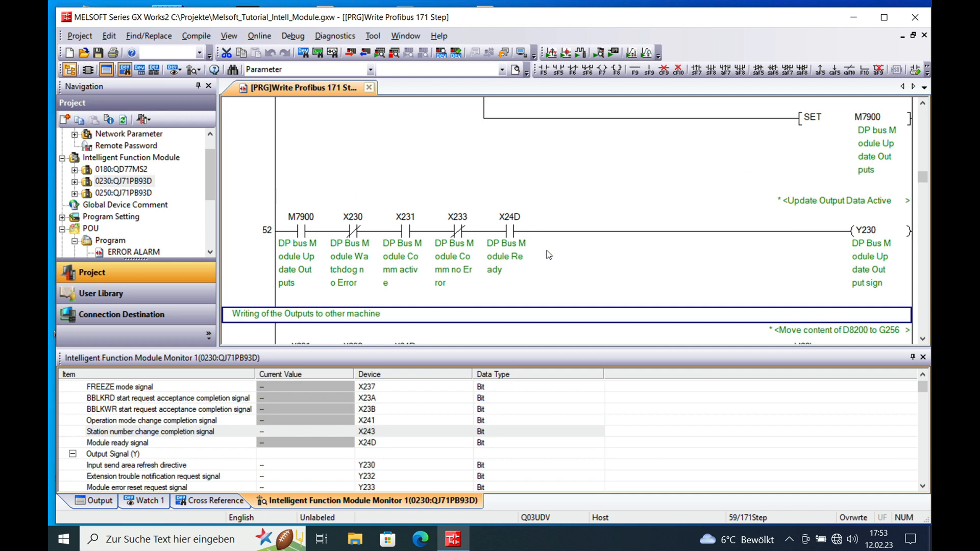
mouse_move(826, 258)
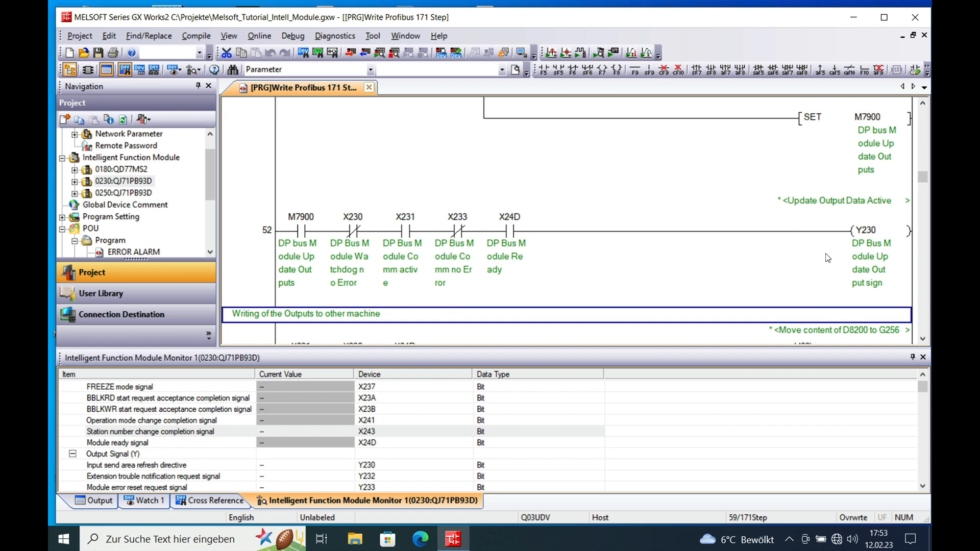
mouse_move(867, 239)
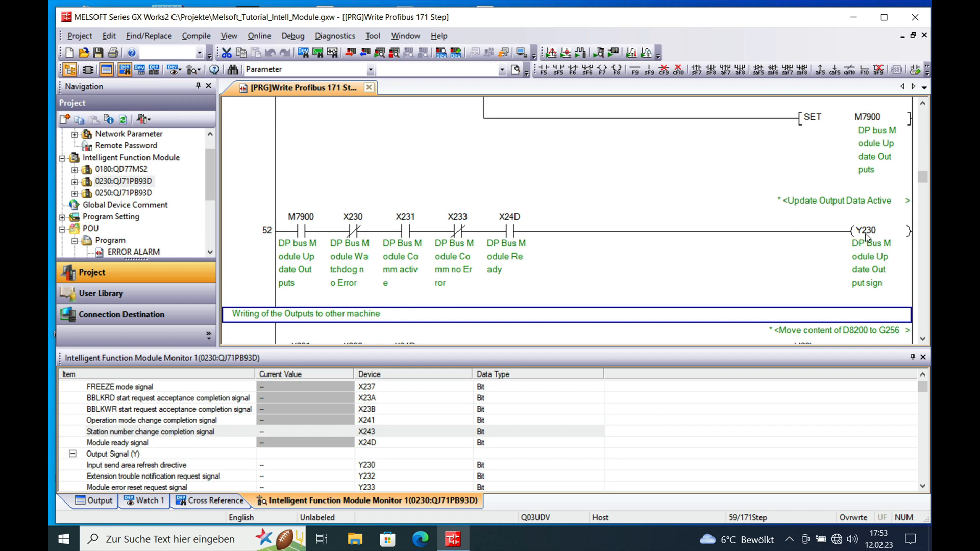
mouse_move(367, 458)
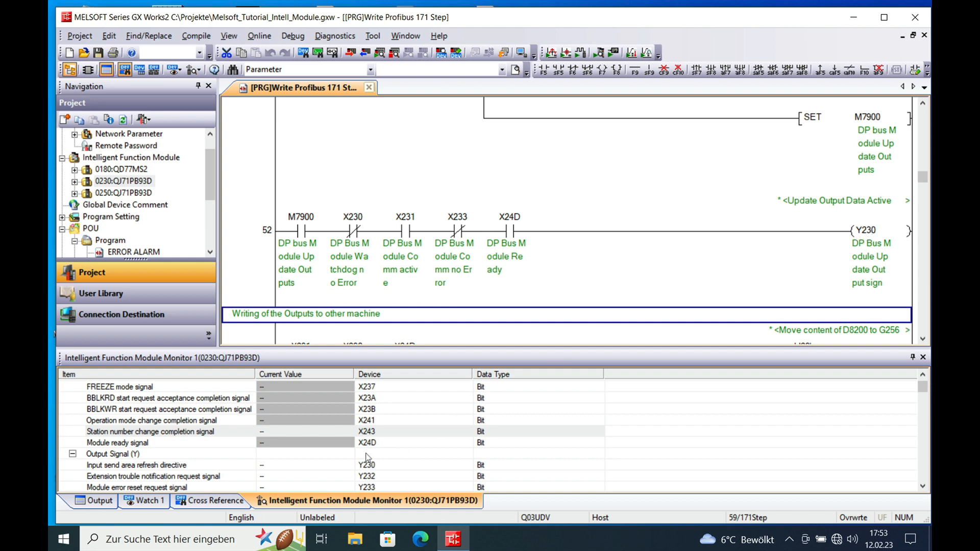
mouse_move(154, 468)
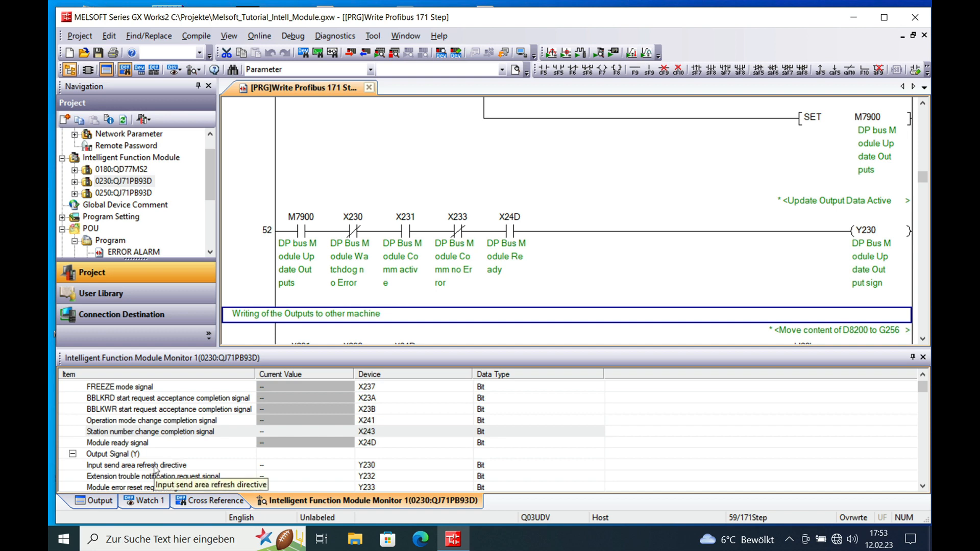
mouse_move(215, 469)
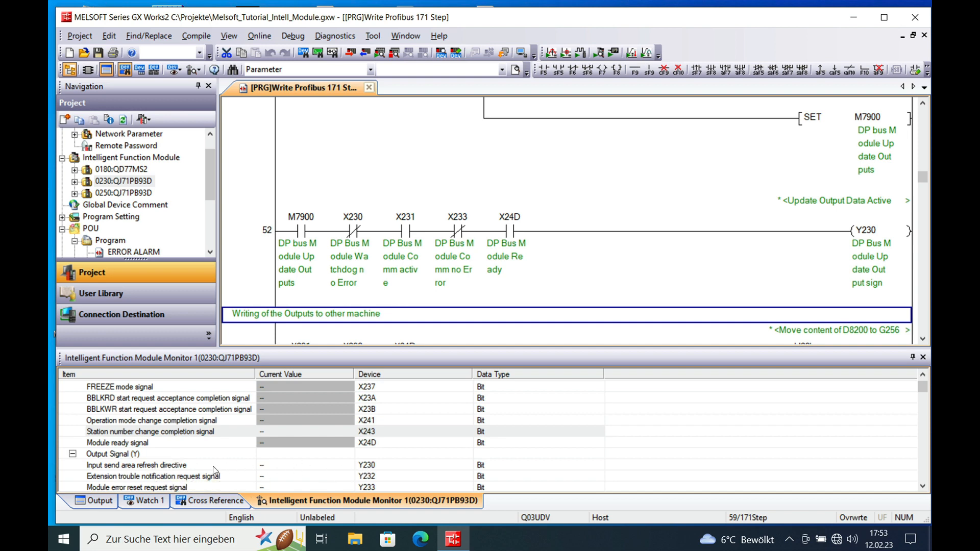
mouse_move(183, 466)
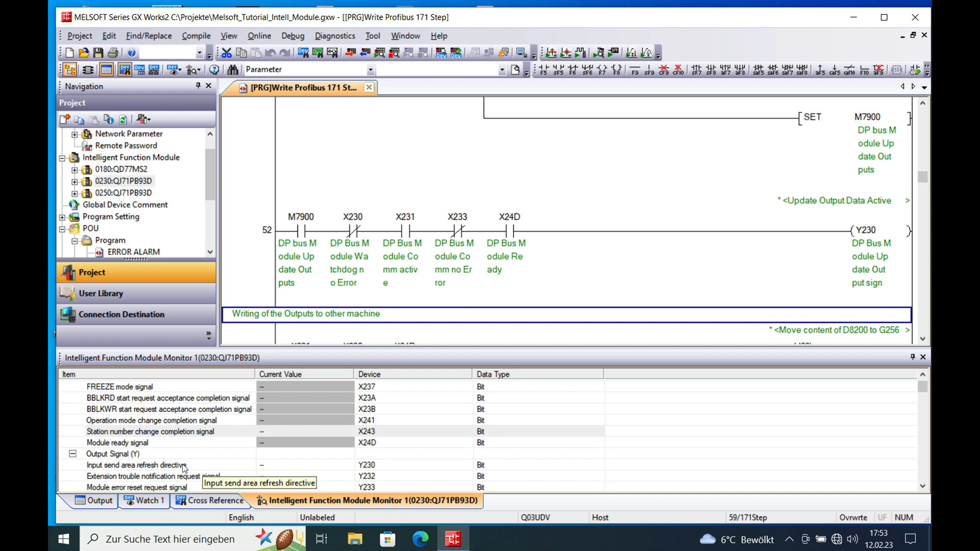
mouse_move(375, 466)
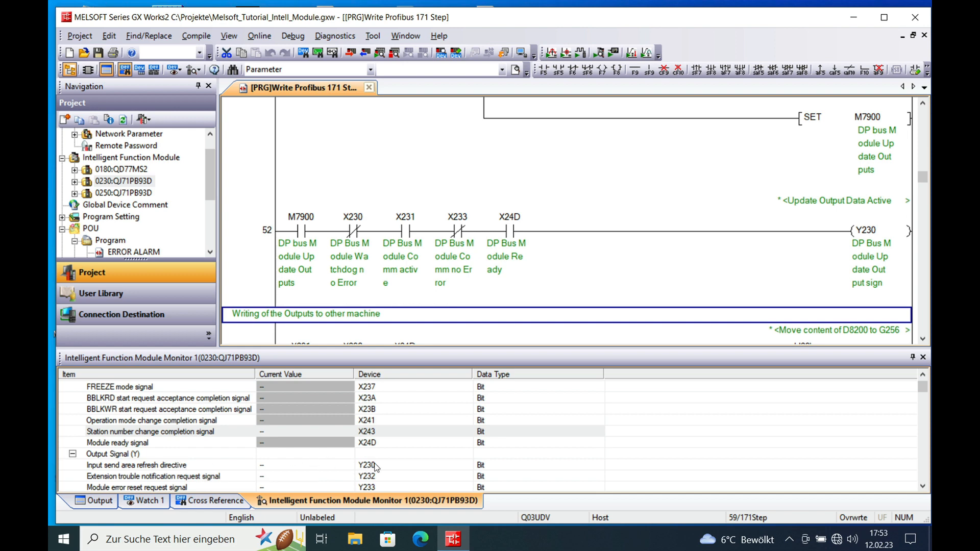
mouse_move(375, 465)
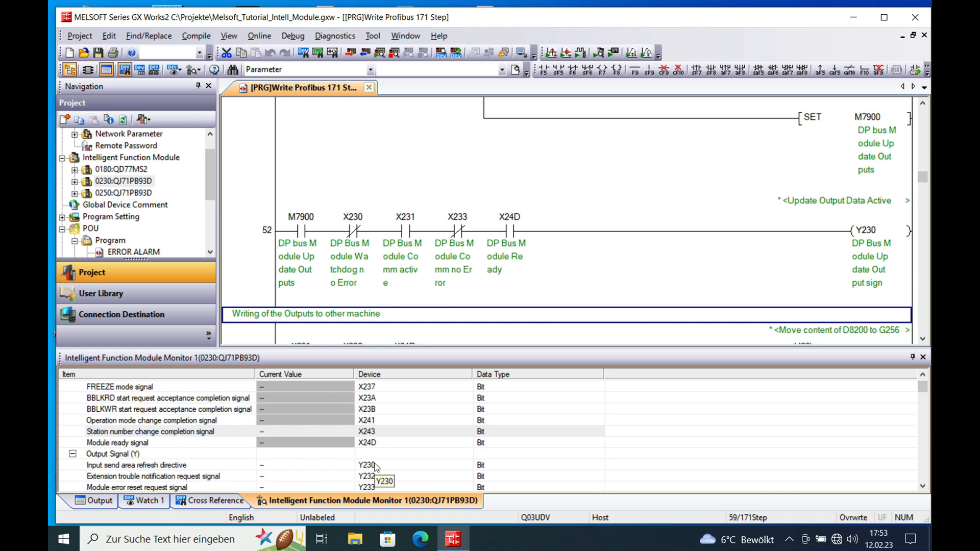
mouse_move(178, 466)
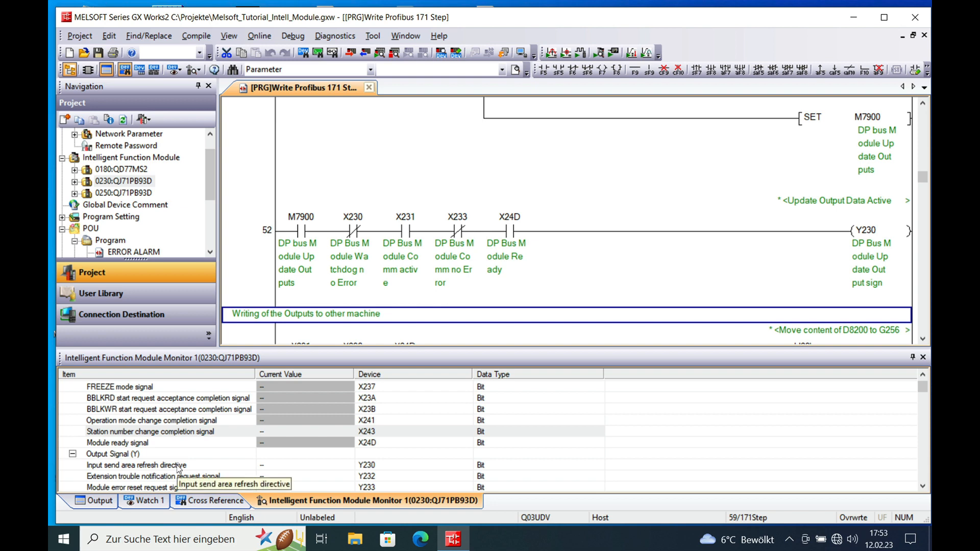
mouse_move(385, 469)
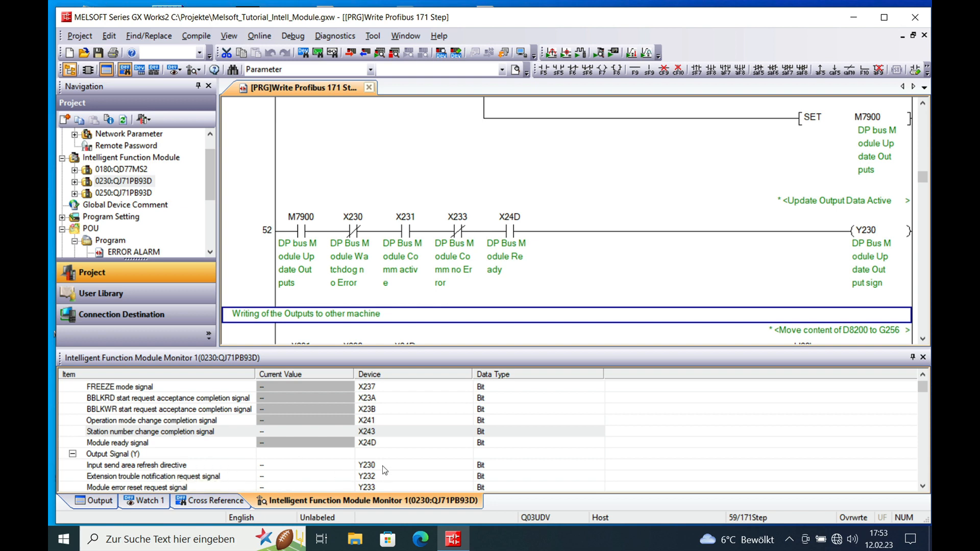
mouse_move(126, 469)
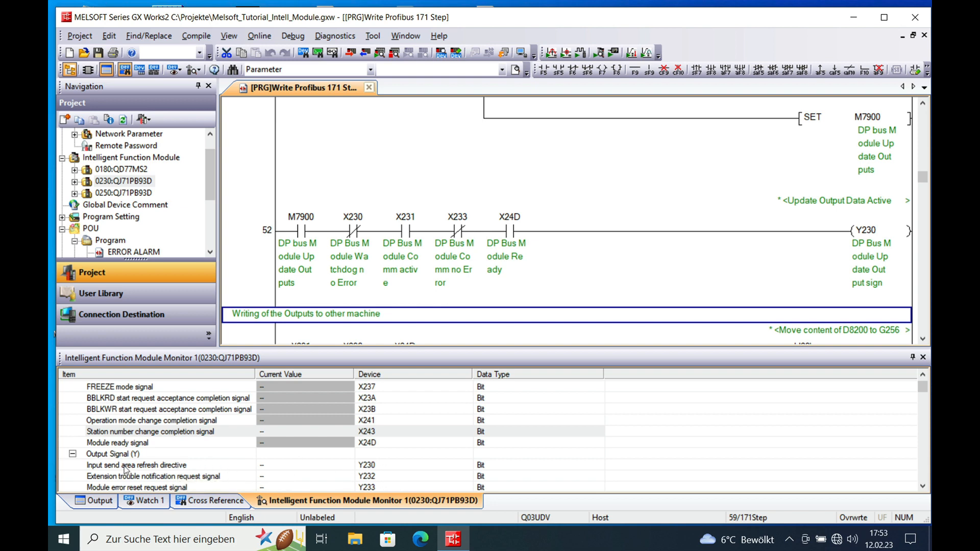
mouse_move(124, 465)
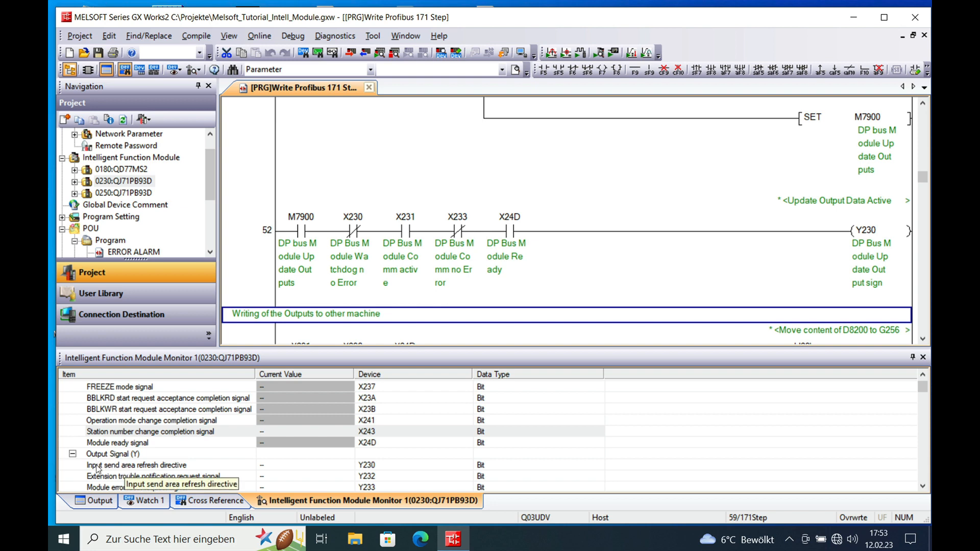
mouse_move(410, 460)
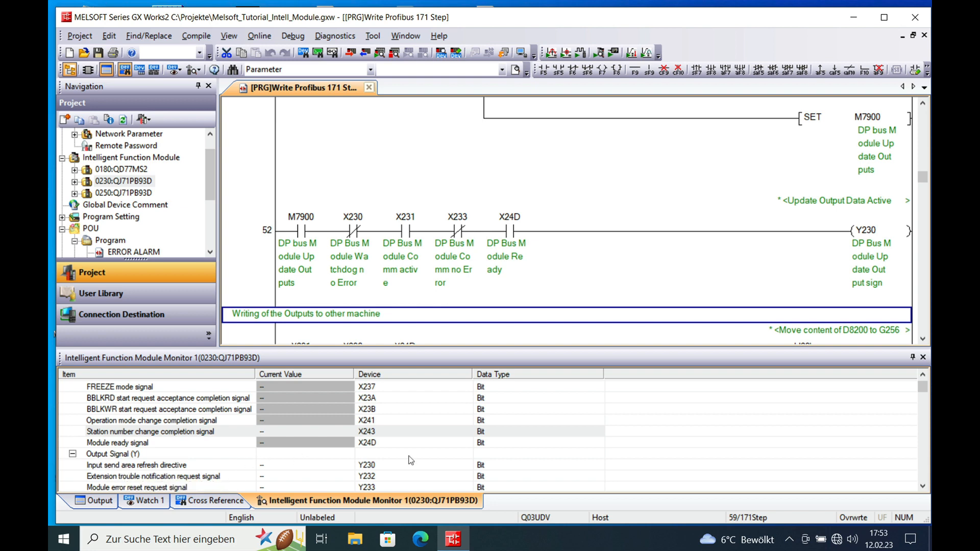
mouse_move(256, 463)
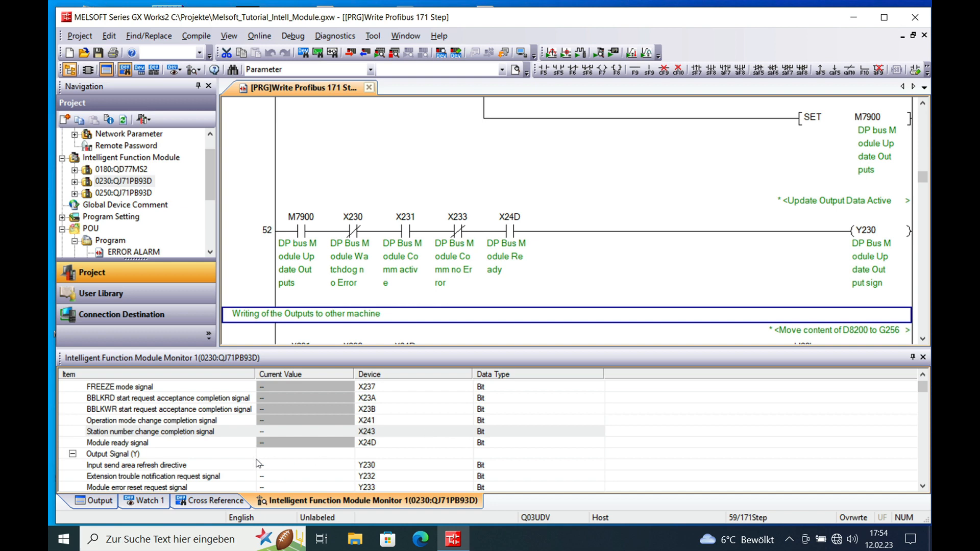
mouse_move(246, 467)
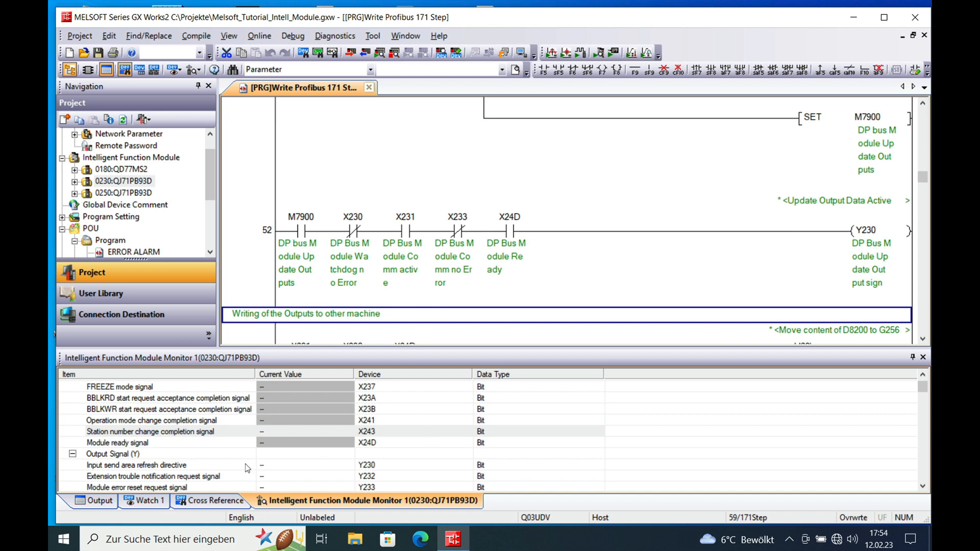
mouse_move(246, 468)
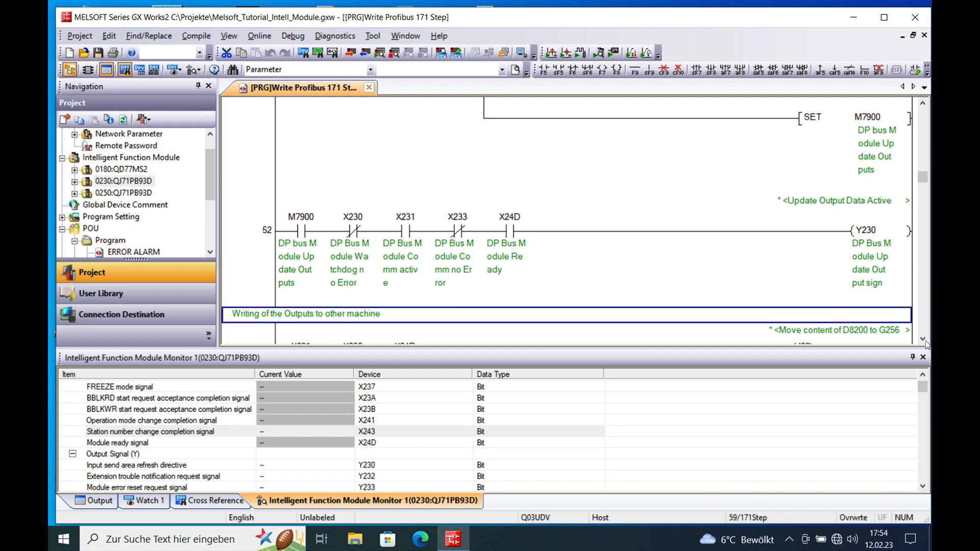
scroll(down, 3)
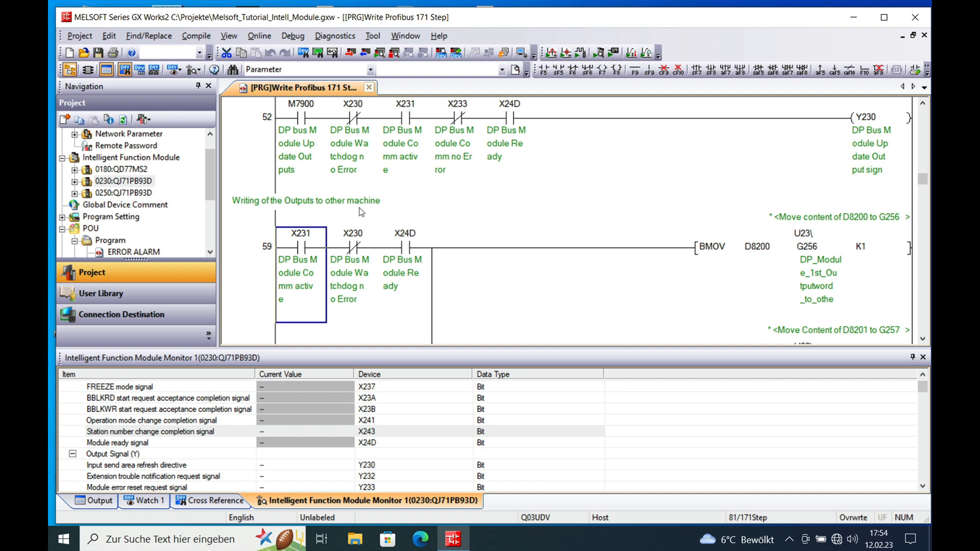
mouse_move(311, 205)
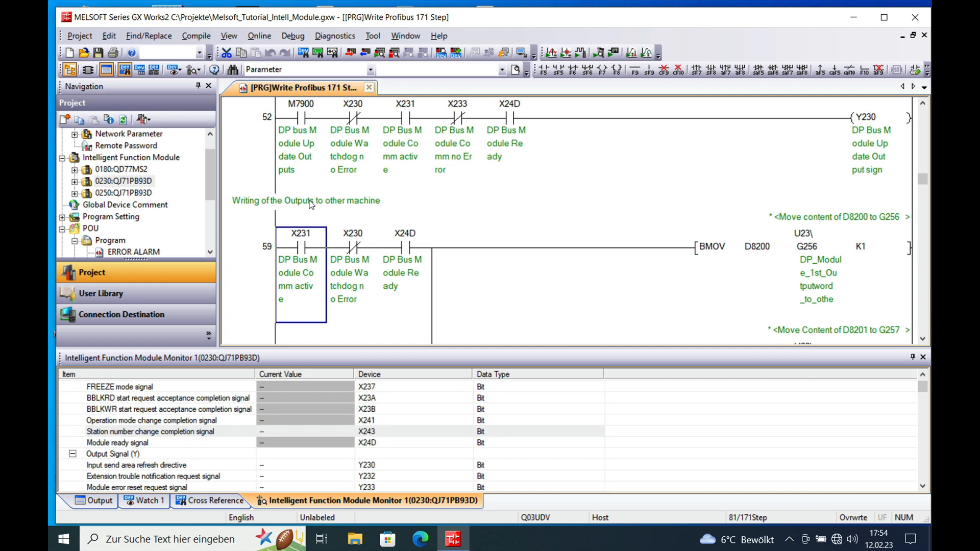
mouse_move(805, 256)
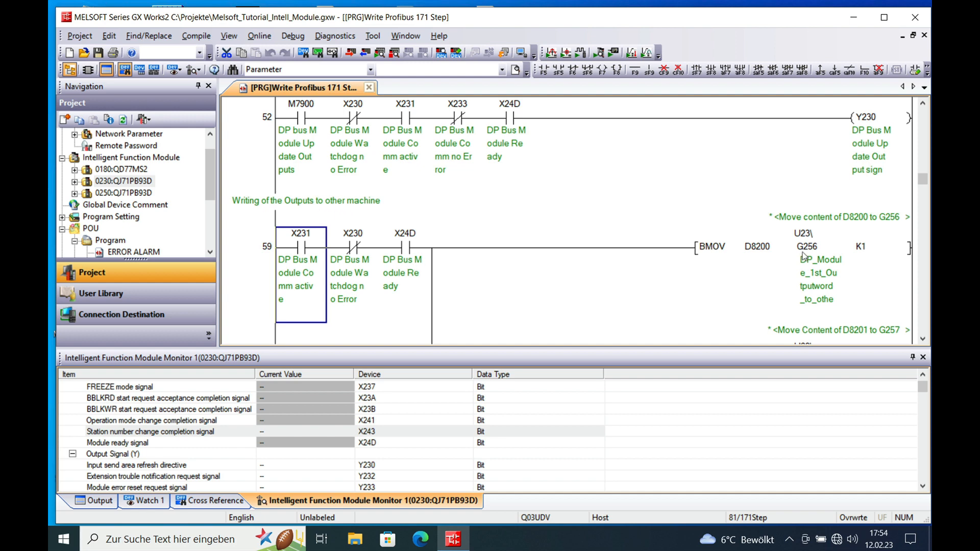
mouse_move(767, 233)
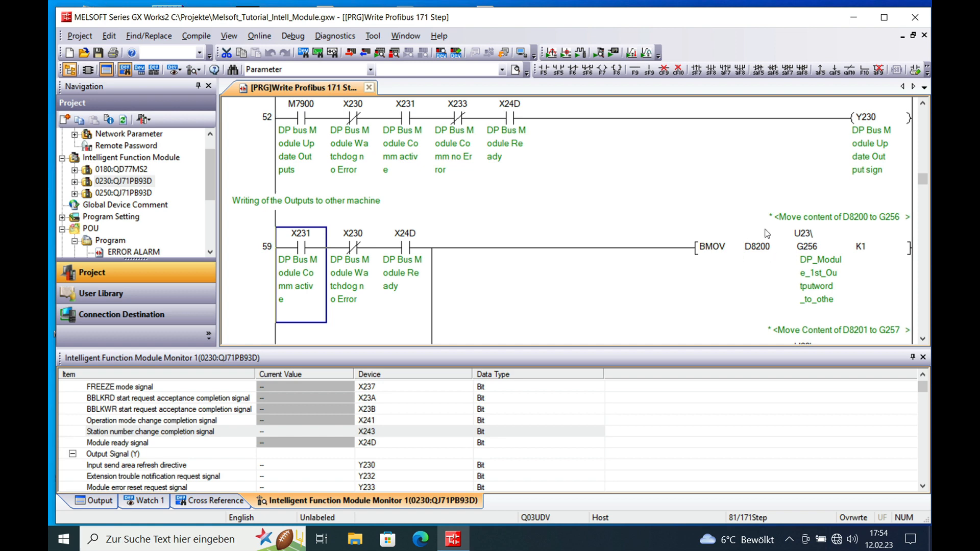
mouse_move(807, 249)
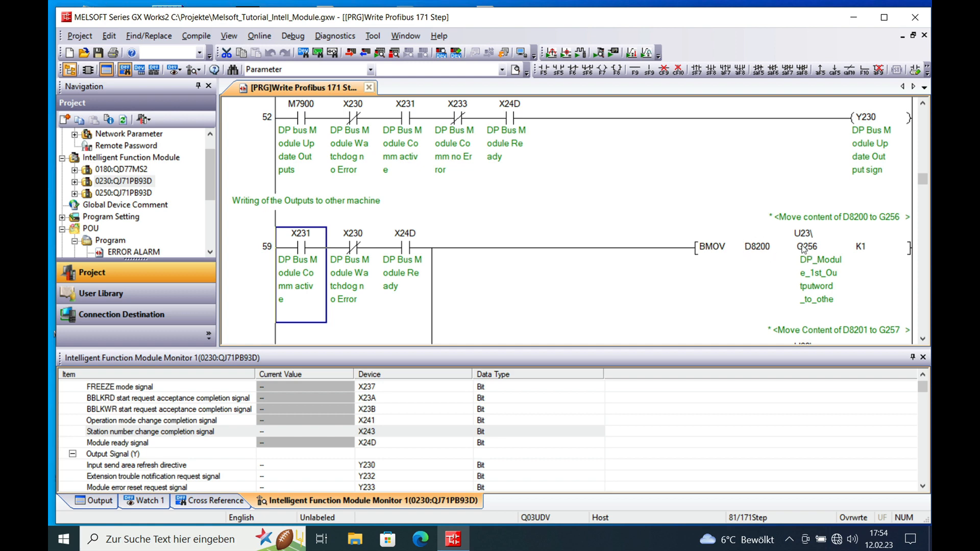
mouse_move(806, 243)
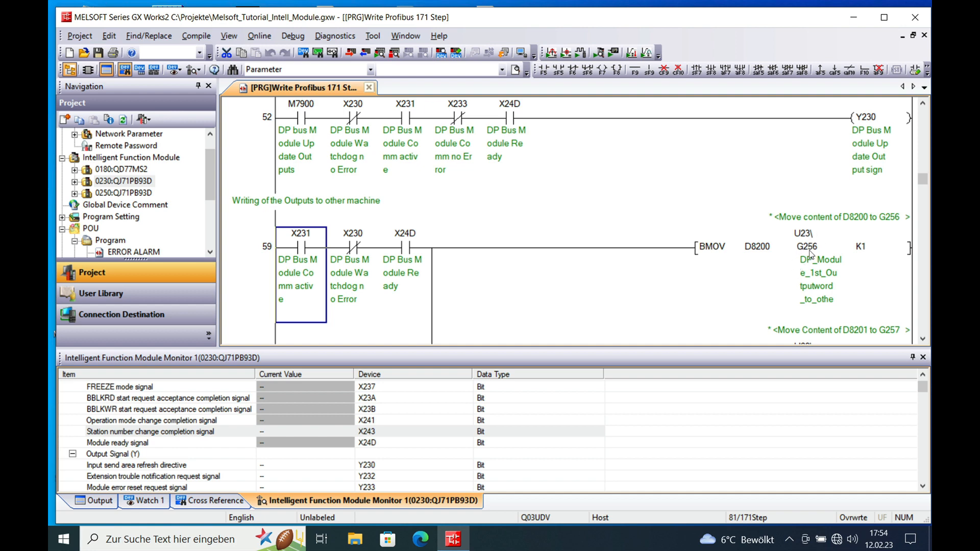
mouse_move(803, 256)
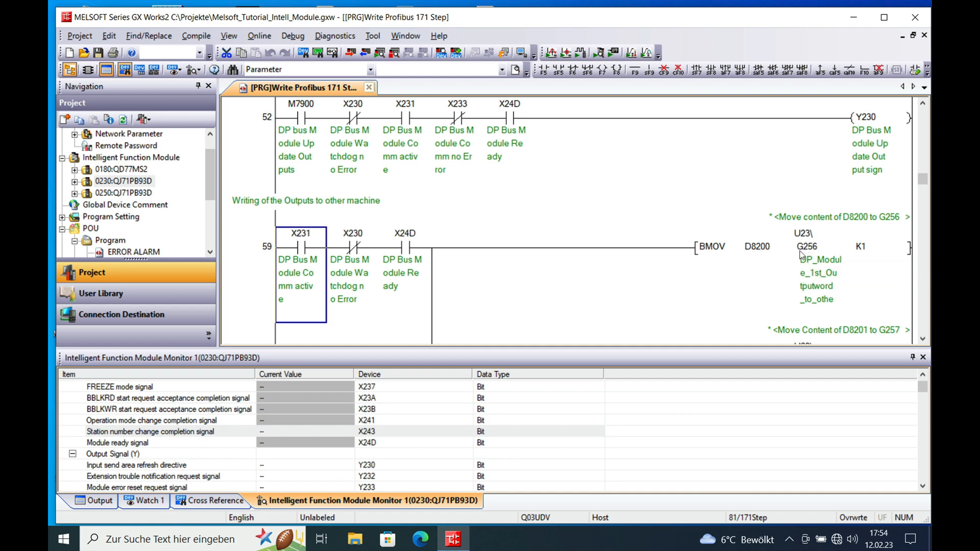
mouse_move(810, 256)
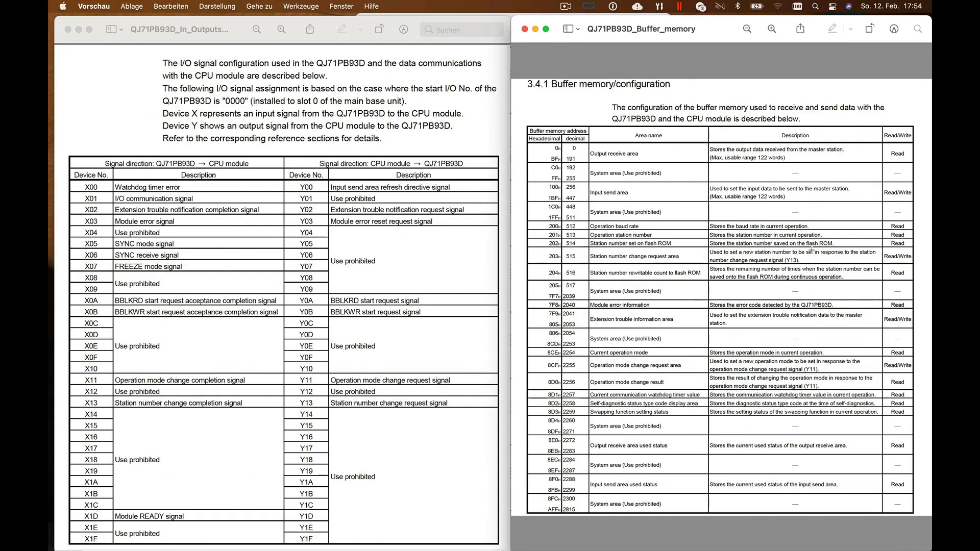
mouse_move(602, 187)
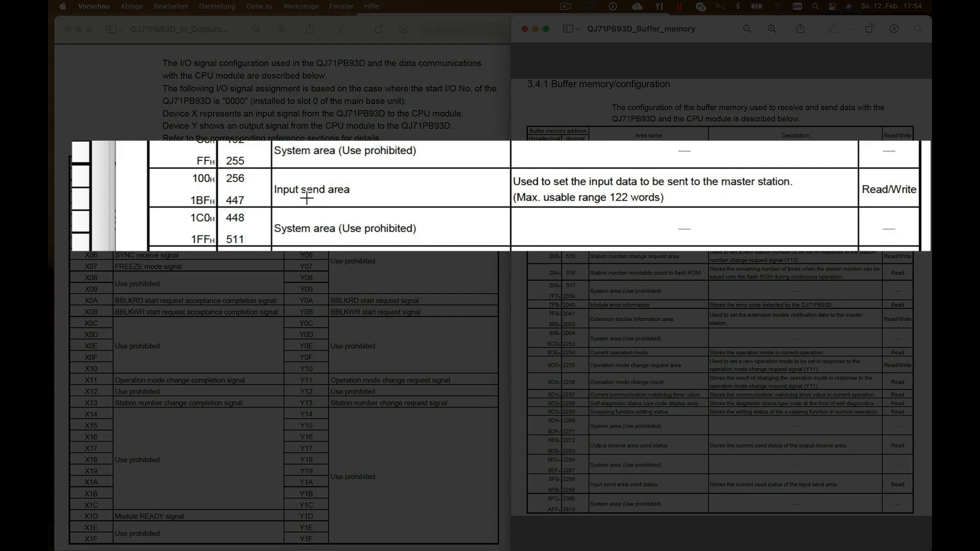
mouse_move(539, 192)
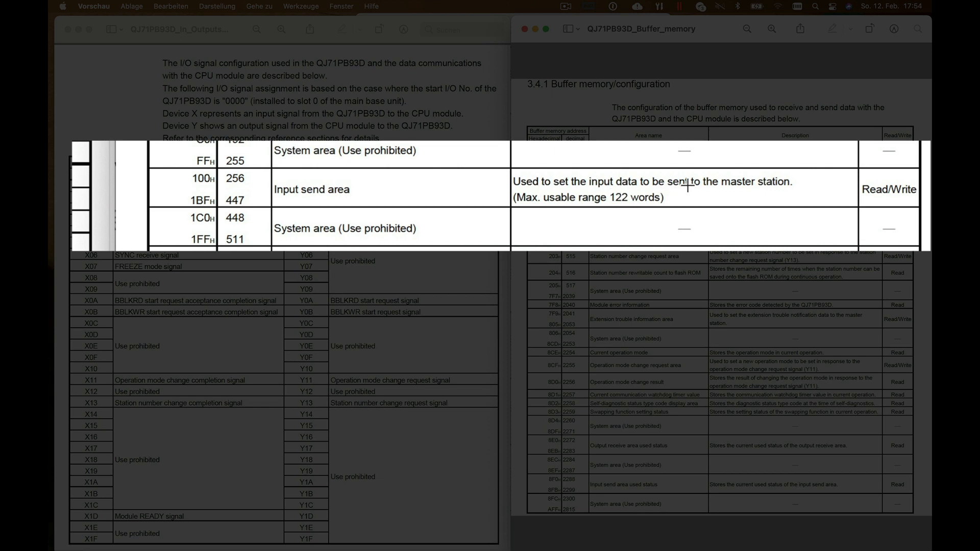
mouse_move(236, 196)
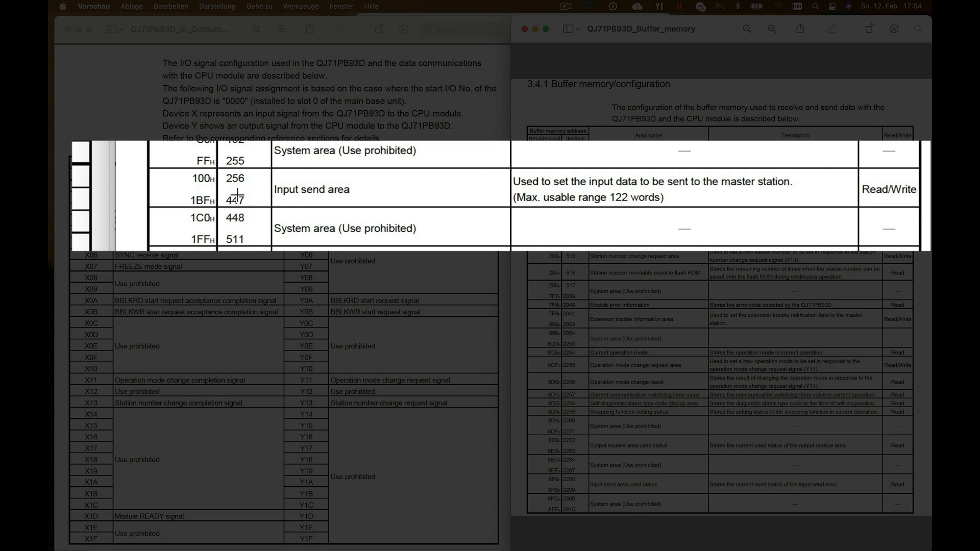
mouse_move(253, 189)
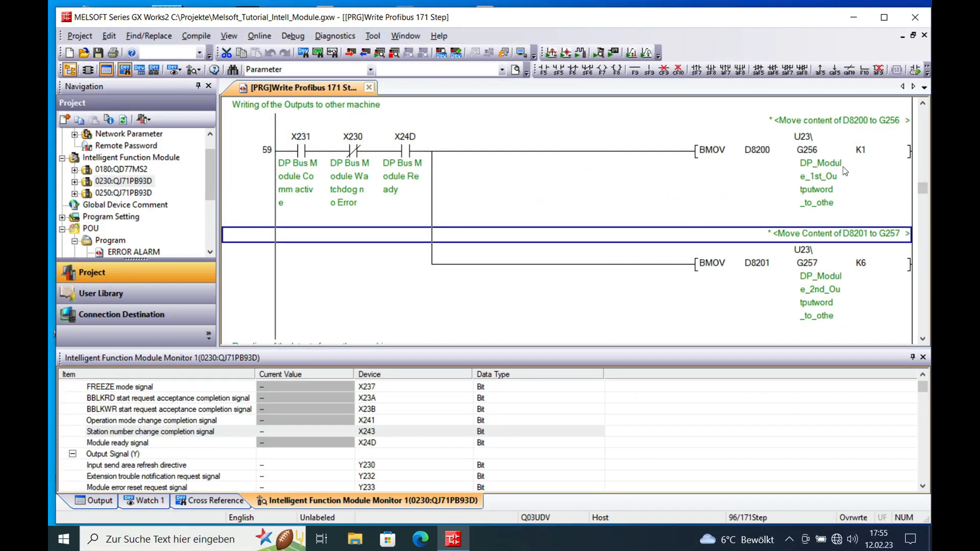
mouse_move(834, 203)
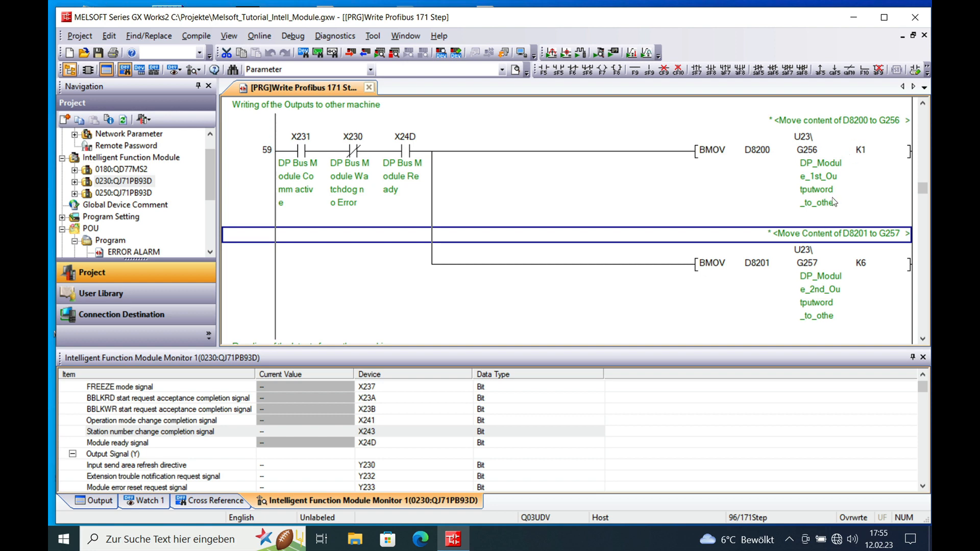
mouse_move(819, 266)
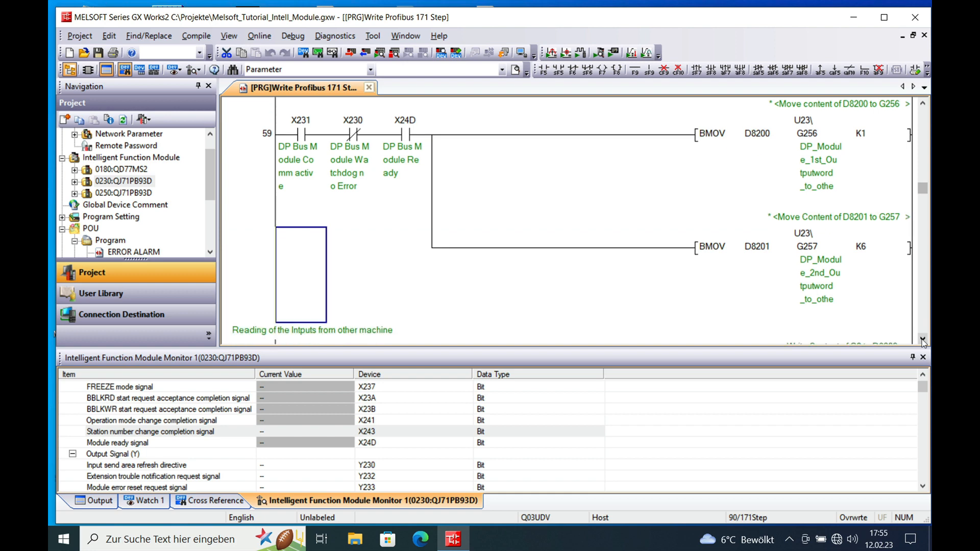
Step: Scroll the ladder to the BMOV rungs writing D8200 to G256 and D8201 to G257
scroll(down, 3)
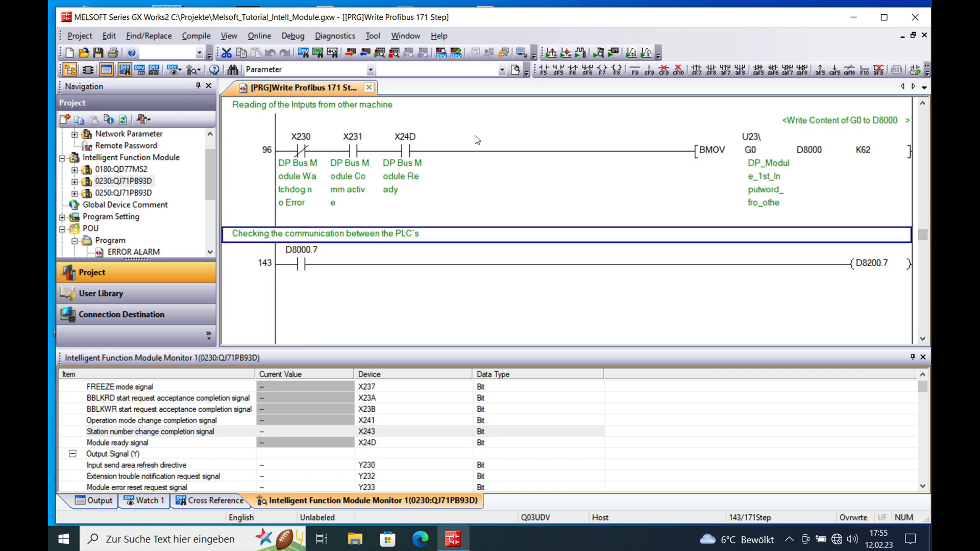
mouse_move(299, 174)
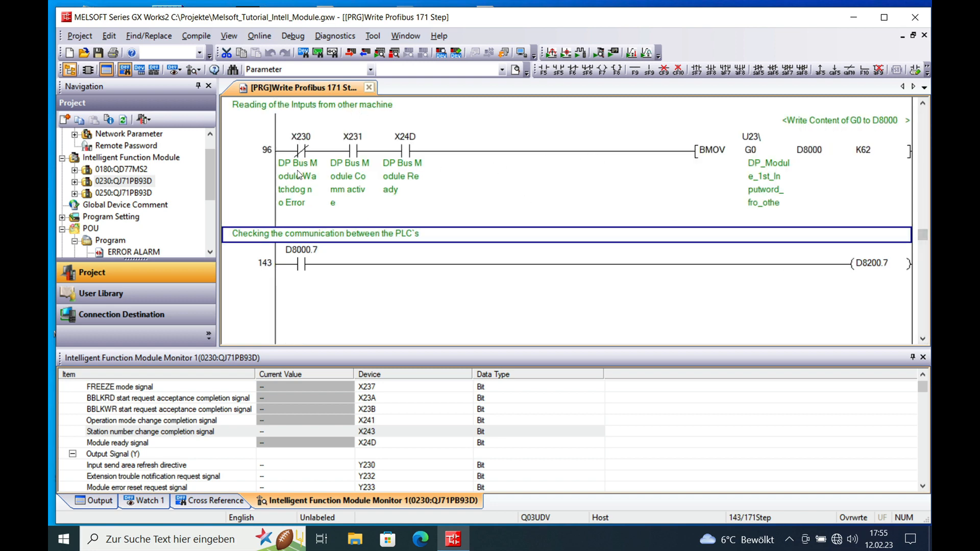
mouse_move(317, 188)
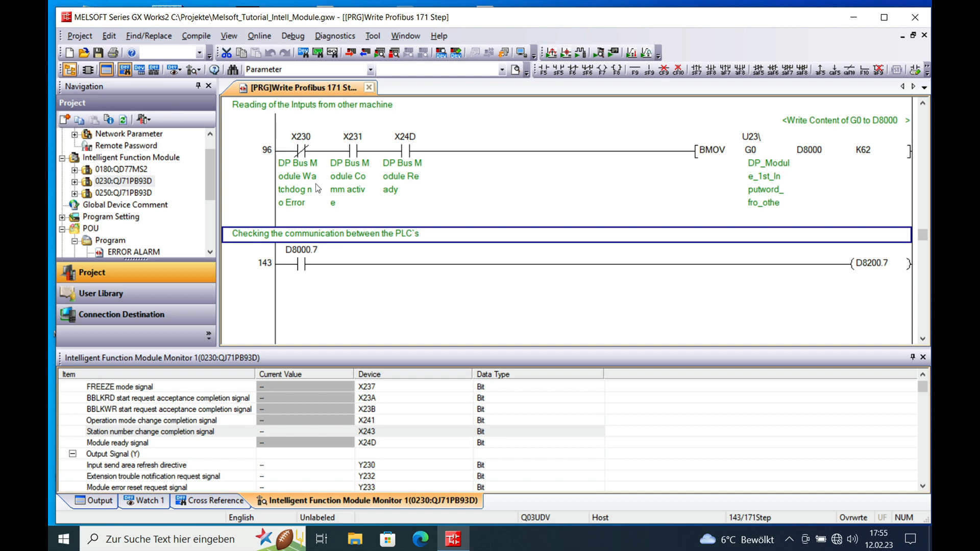
mouse_move(732, 155)
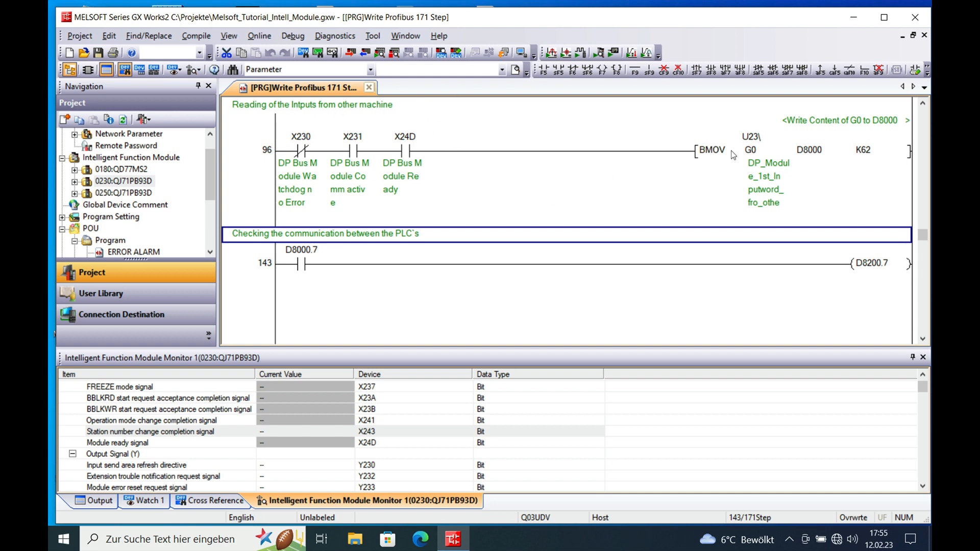
mouse_move(750, 161)
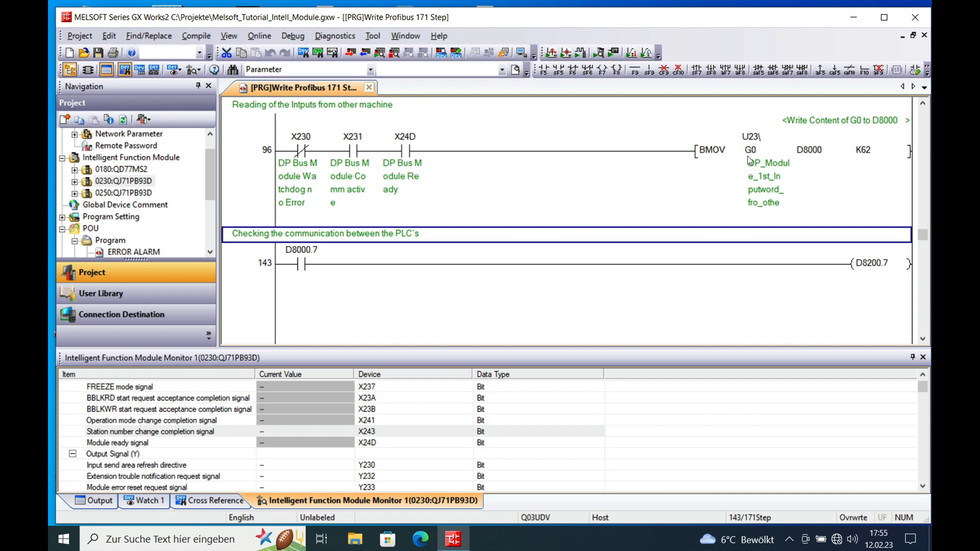
mouse_move(750, 148)
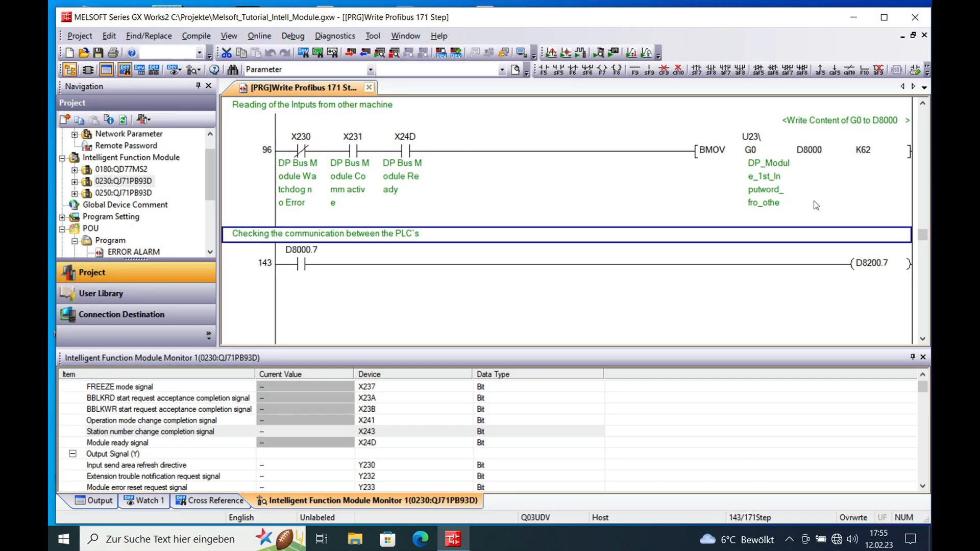
mouse_move(385, 256)
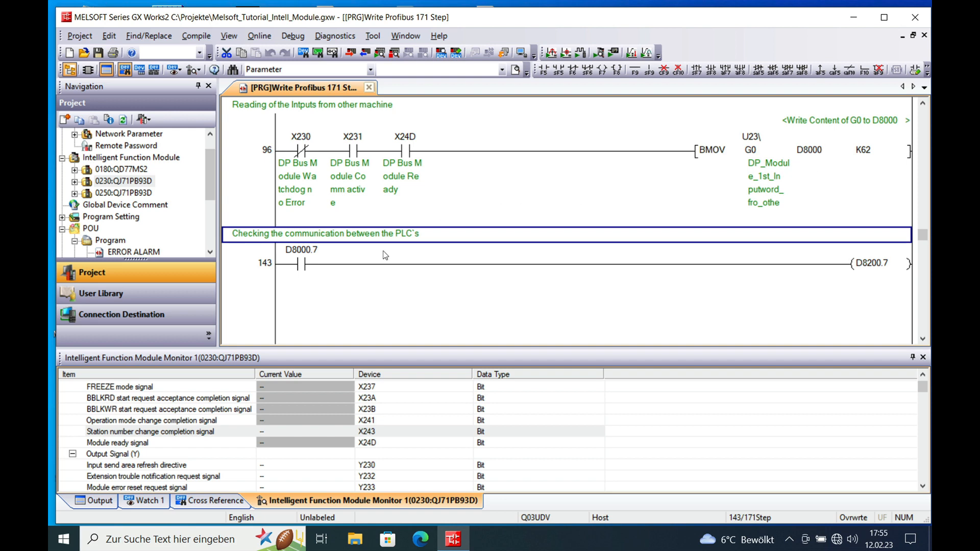
mouse_move(284, 243)
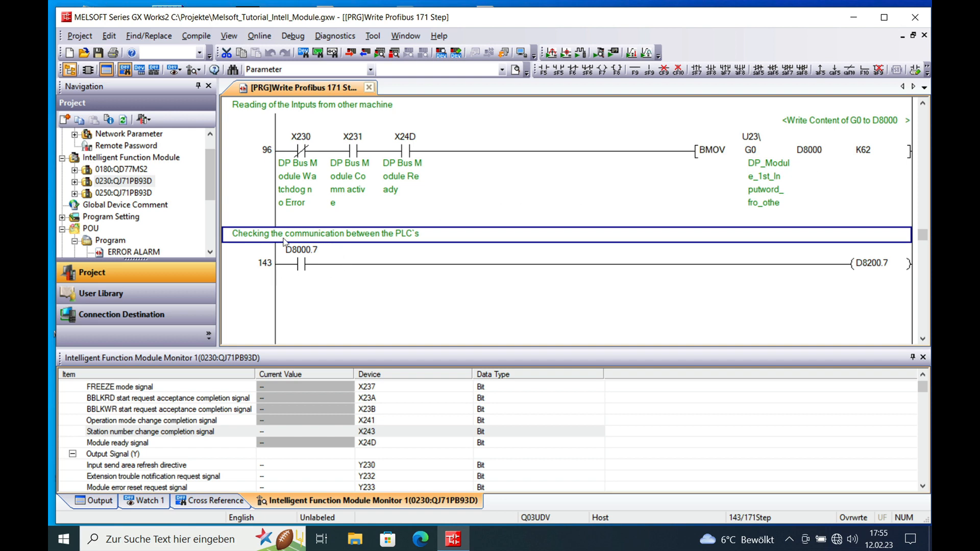
mouse_move(278, 334)
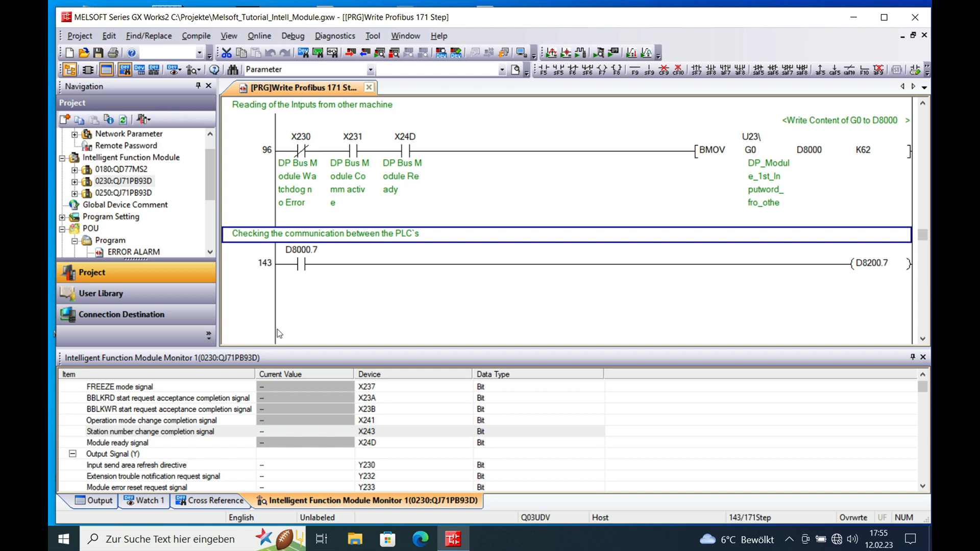
mouse_move(359, 275)
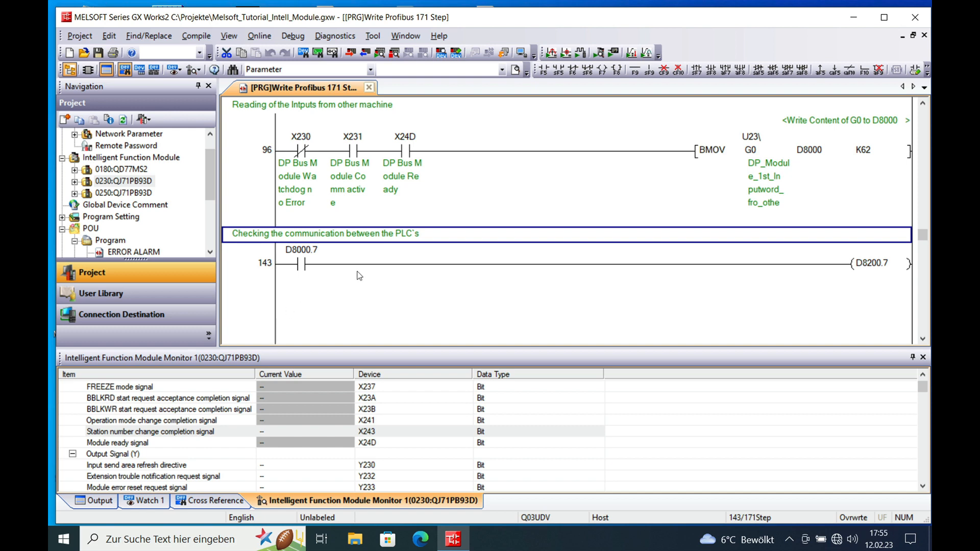
mouse_move(330, 257)
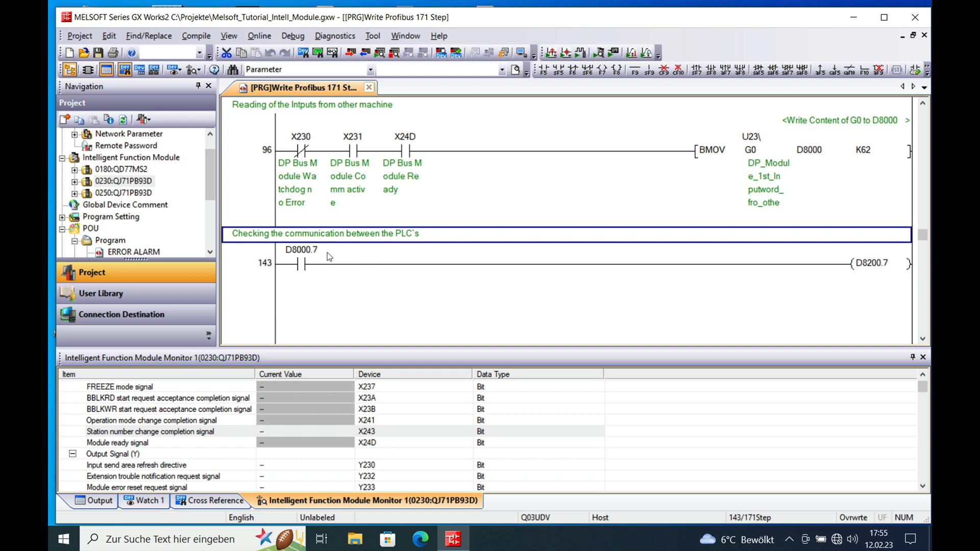
mouse_move(837, 342)
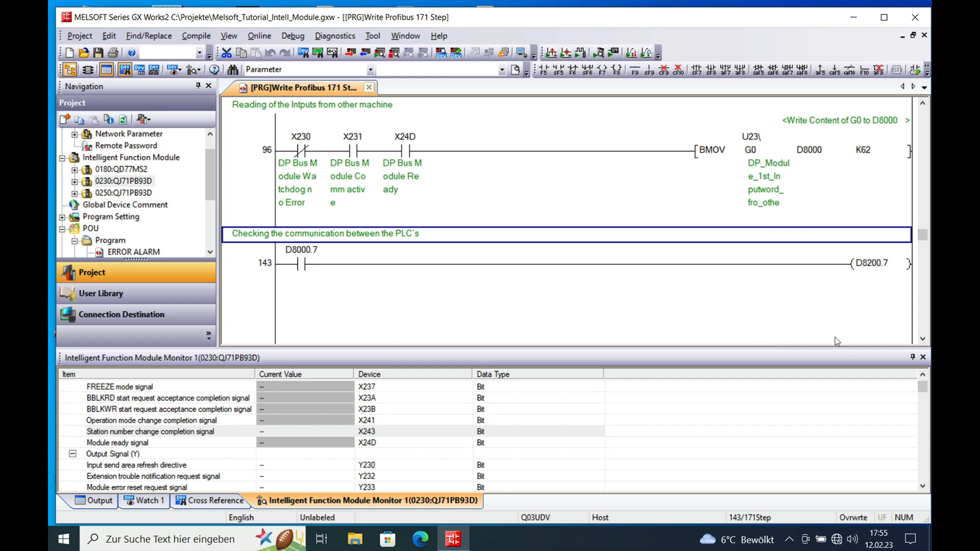
mouse_move(879, 319)
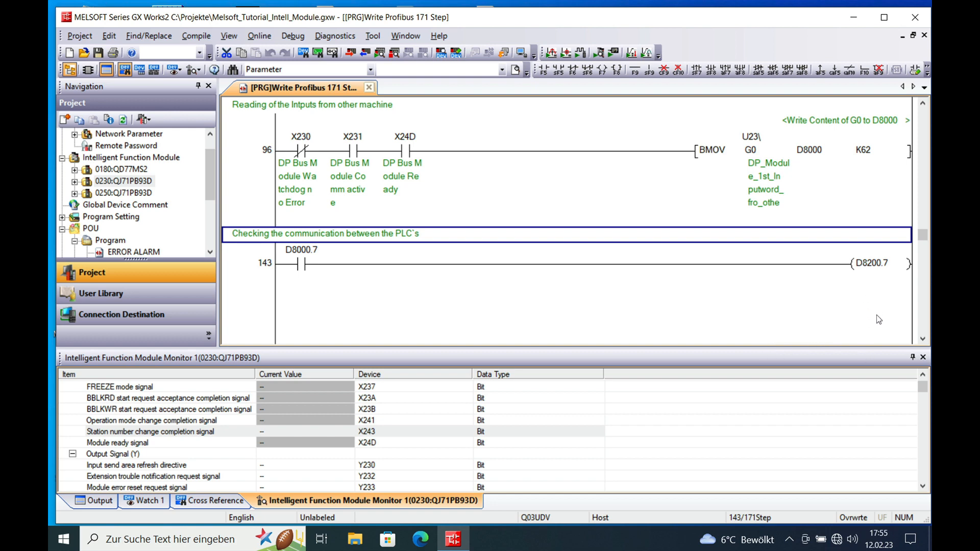
mouse_move(879, 293)
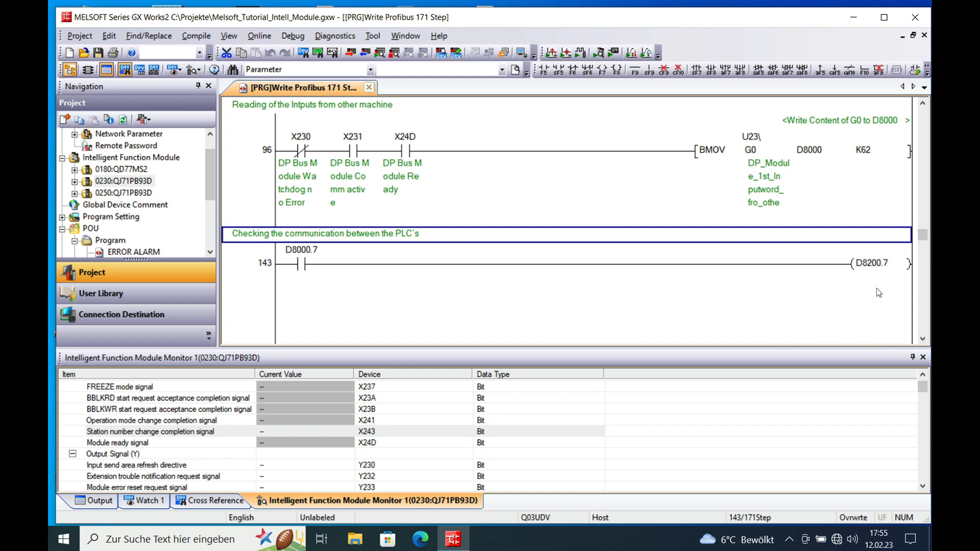
mouse_move(837, 219)
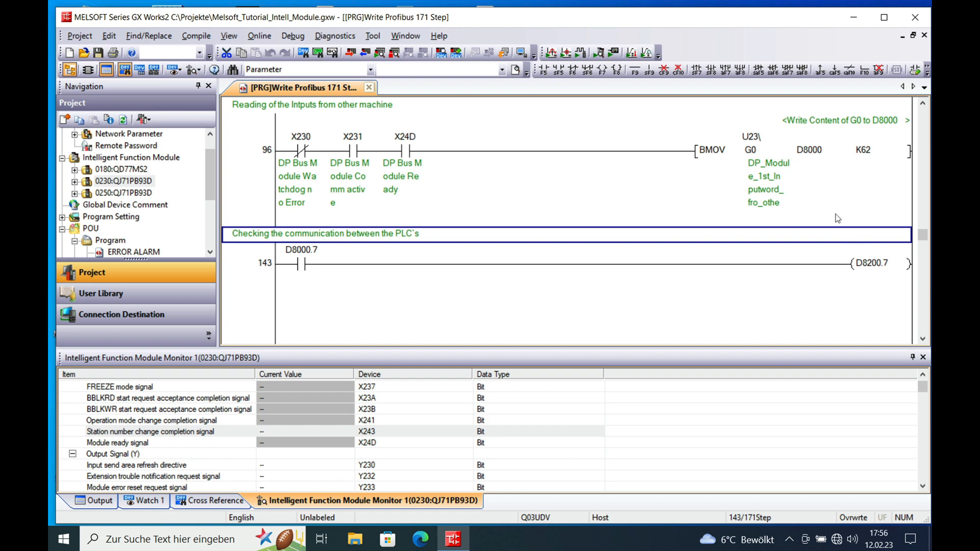
mouse_move(881, 264)
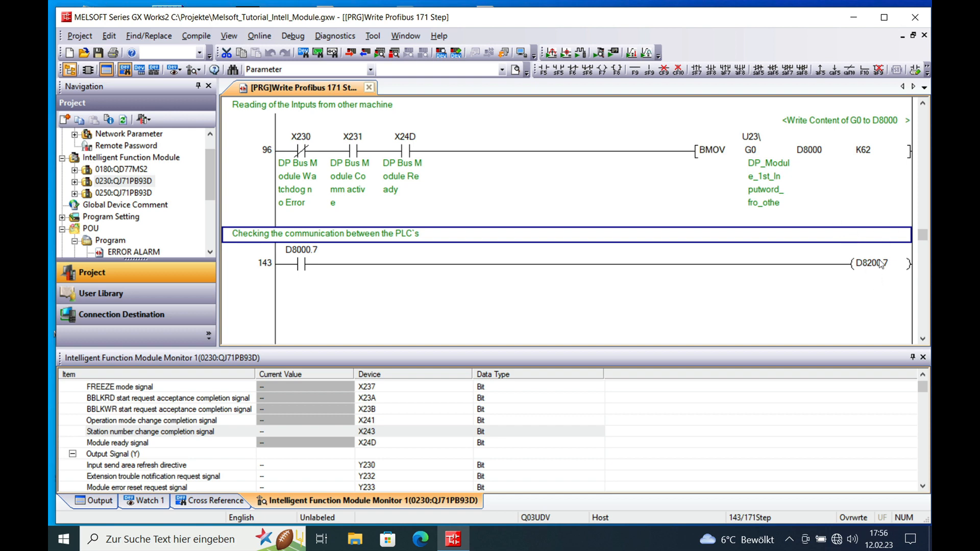
mouse_move(881, 273)
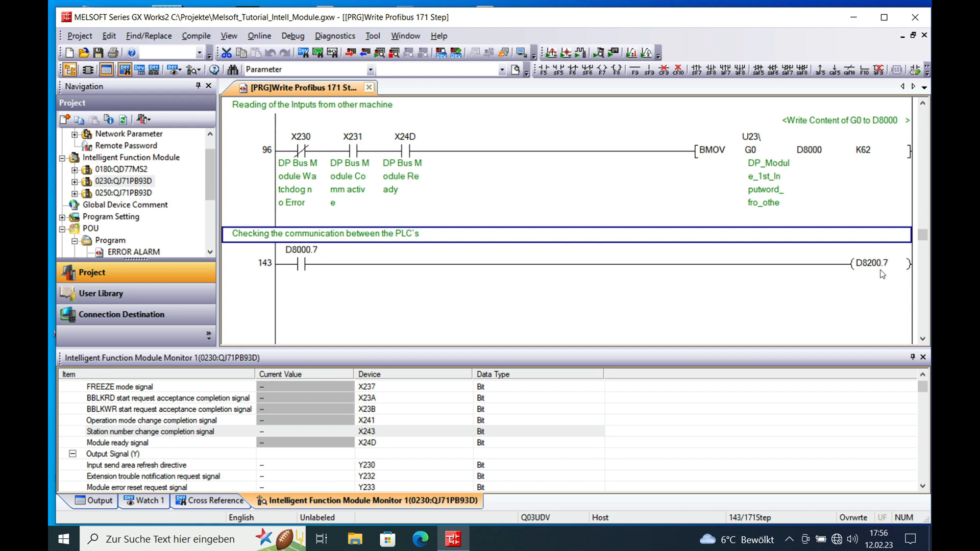
mouse_move(871, 273)
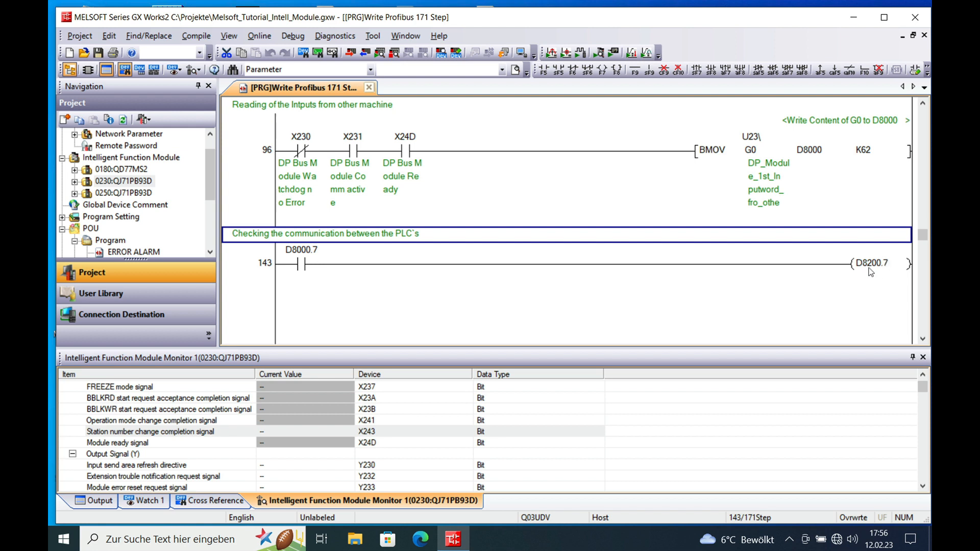